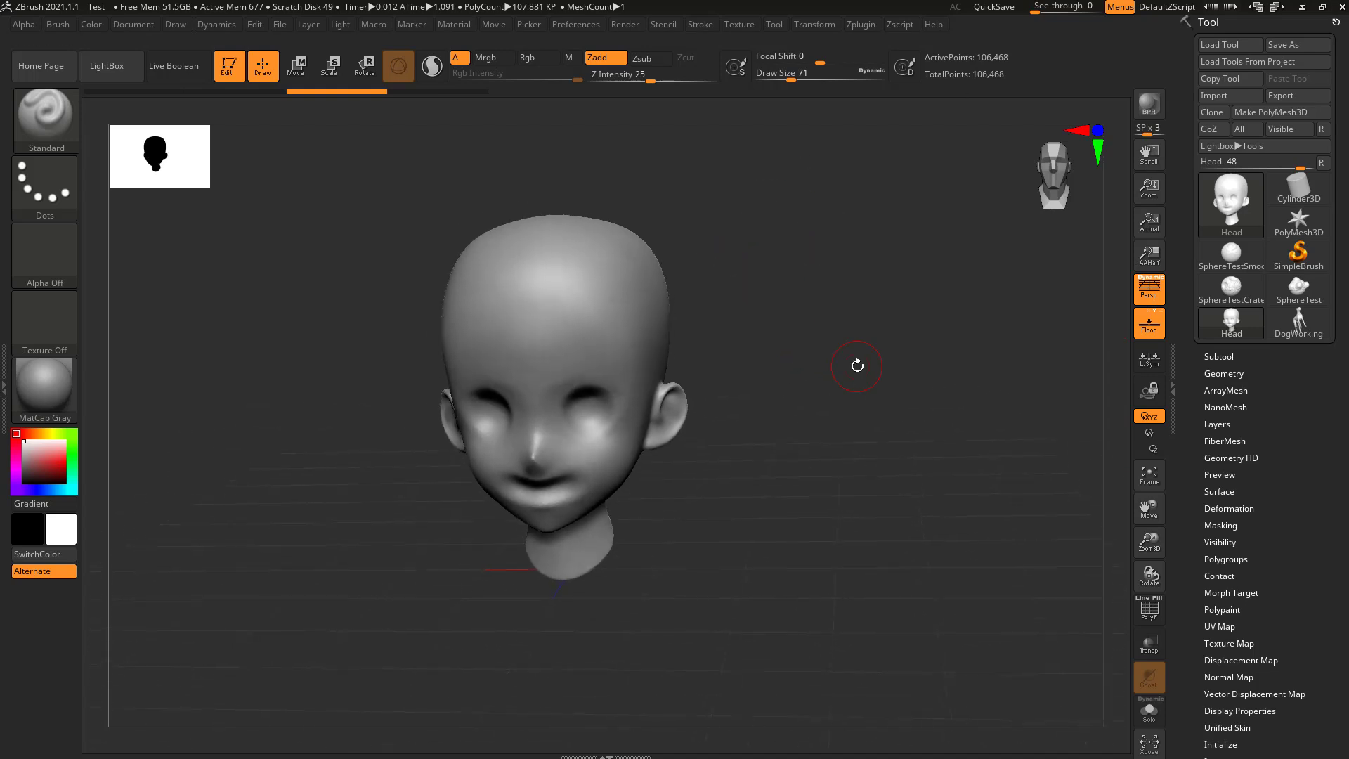
Step: Quit ZBrush and discard the unsaved head sculpt project
{"action": "left_click", "coordinate": [1340, 7]}
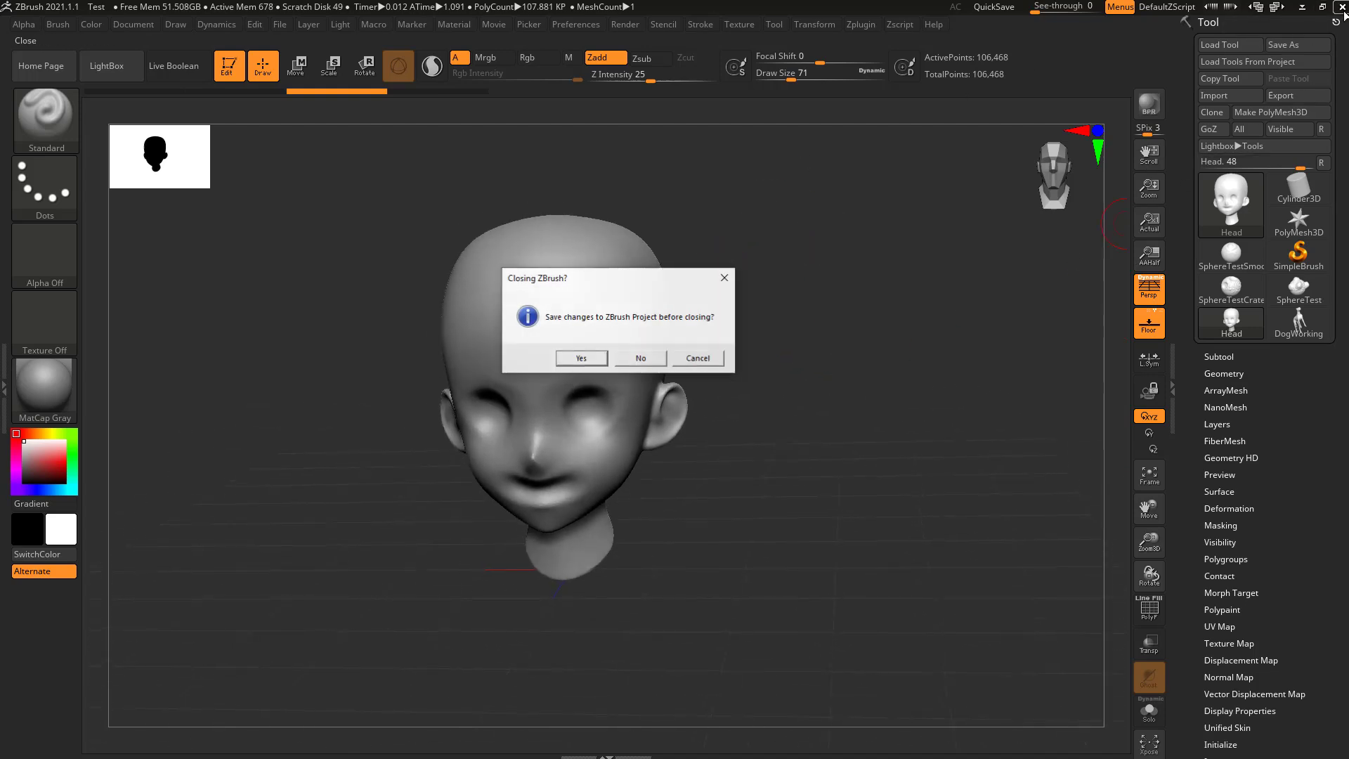
{"action": "left_click", "coordinate": [641, 359]}
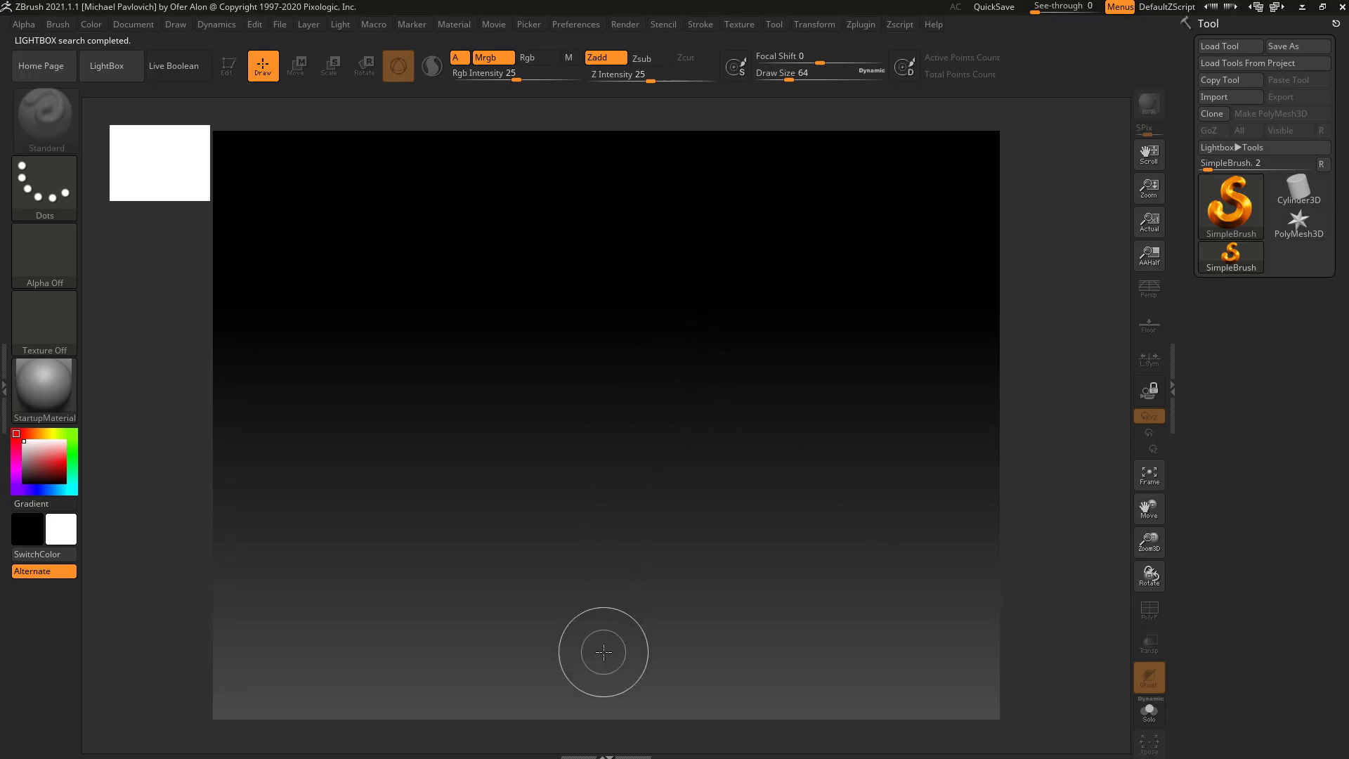
Step: Choose the PolyMesh3D star from the tool list and turn it to an angled view
{"action": "left_click", "coordinate": [1299, 225]}
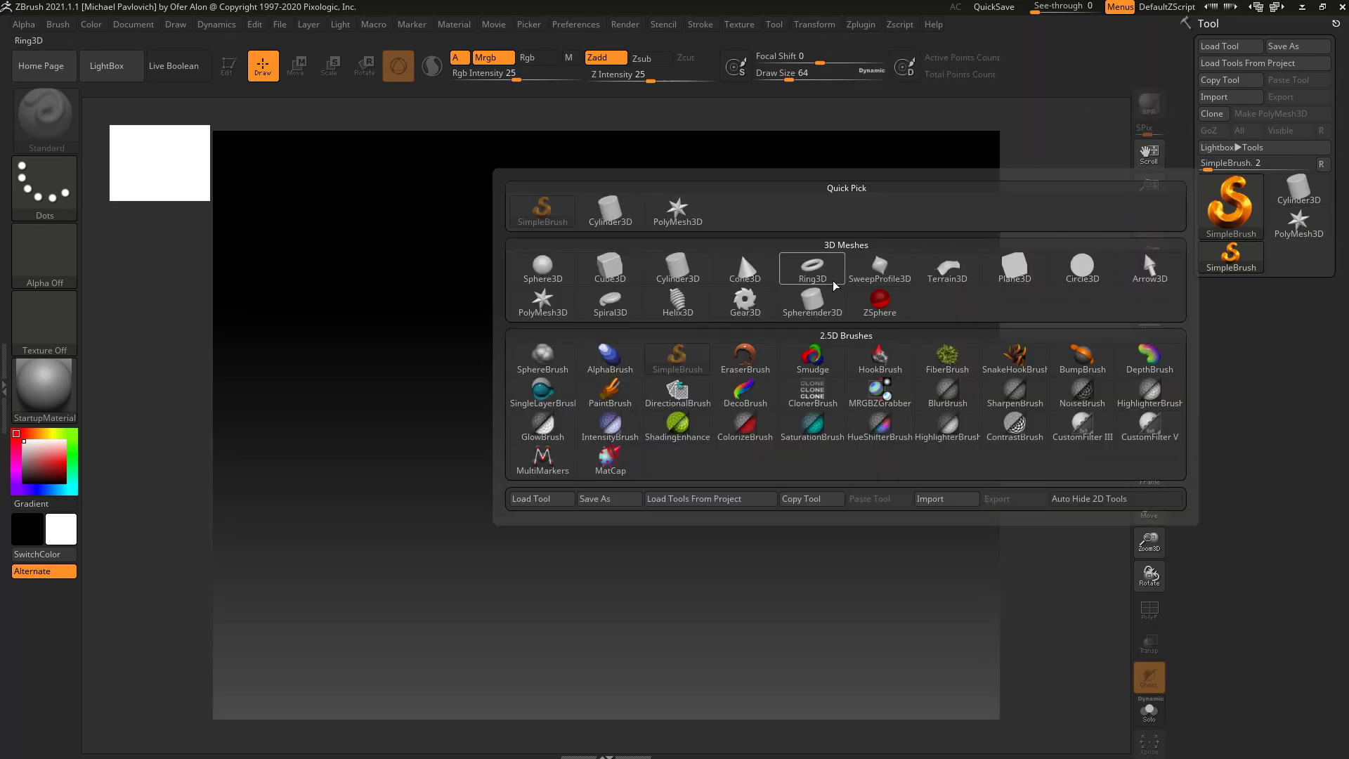
{"action": "left_click", "coordinate": [610, 298]}
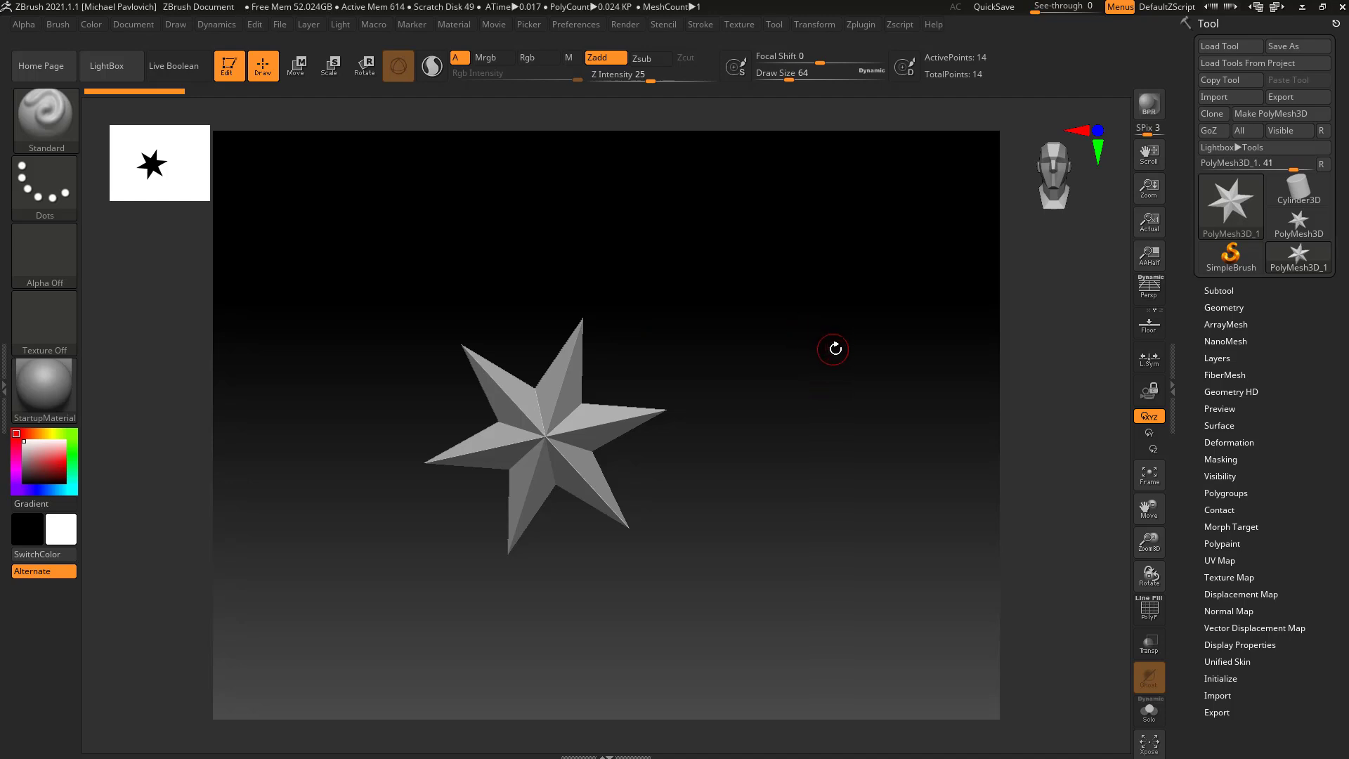
{"action": "left_click_drag", "start_coordinate": [834, 349], "coordinate": [730, 314]}
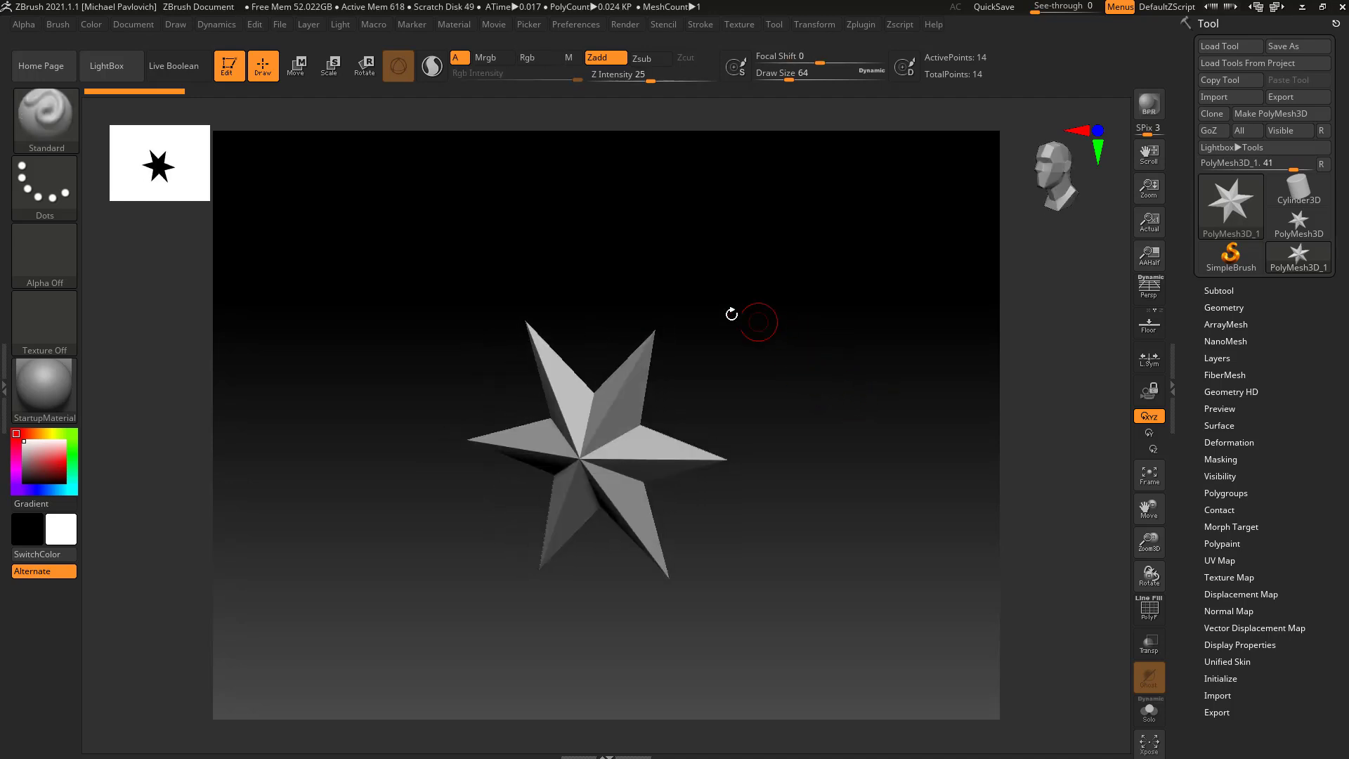
{"action": "mouse_move", "coordinate": [1270, 114]}
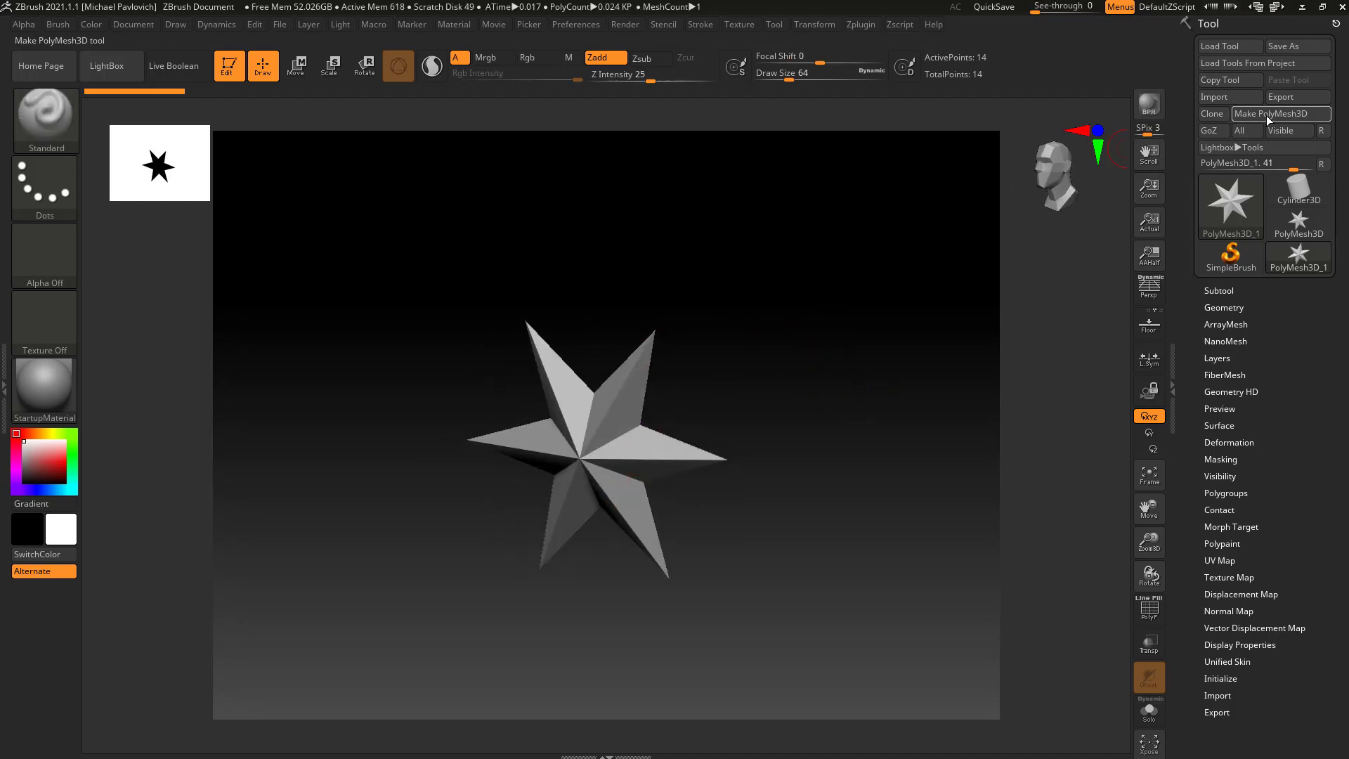
{"action": "mouse_move", "coordinate": [1298, 258]}
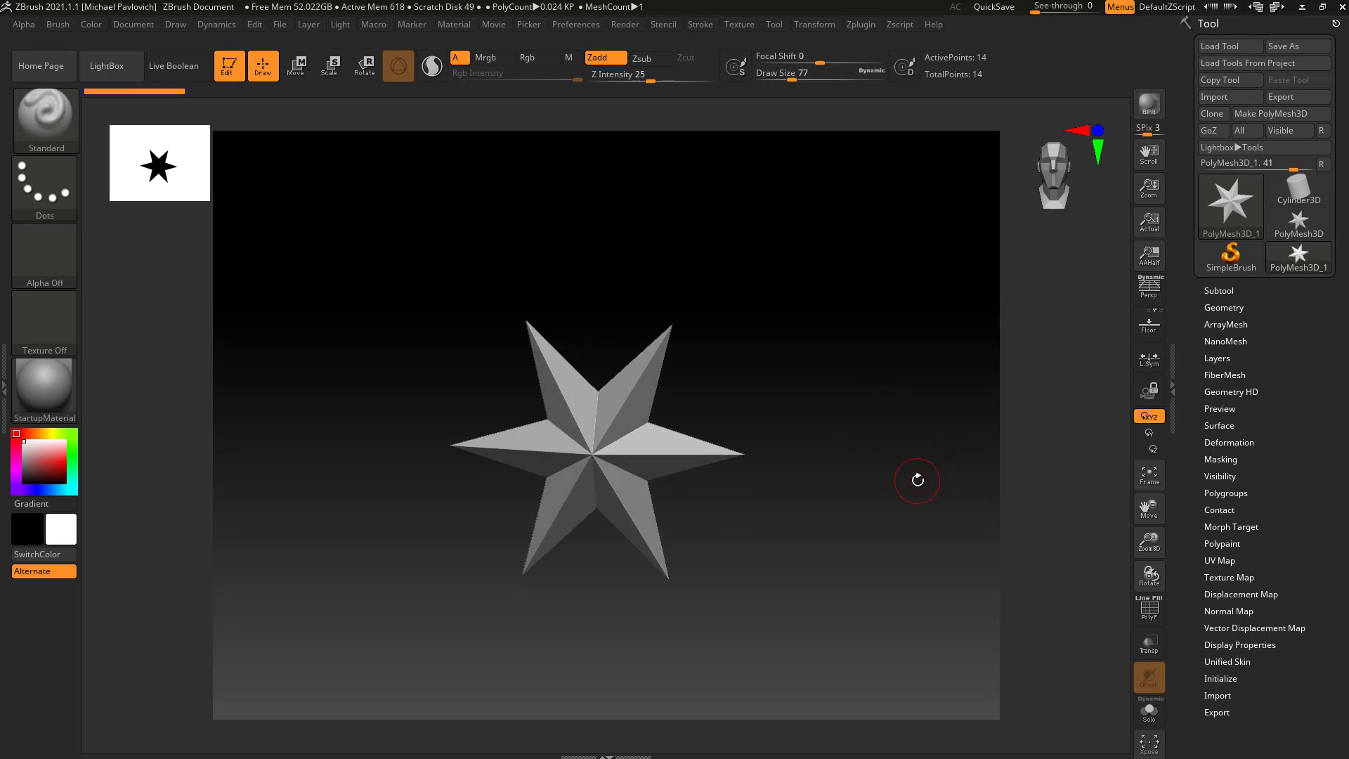
{"action": "mouse_move", "coordinate": [713, 323]}
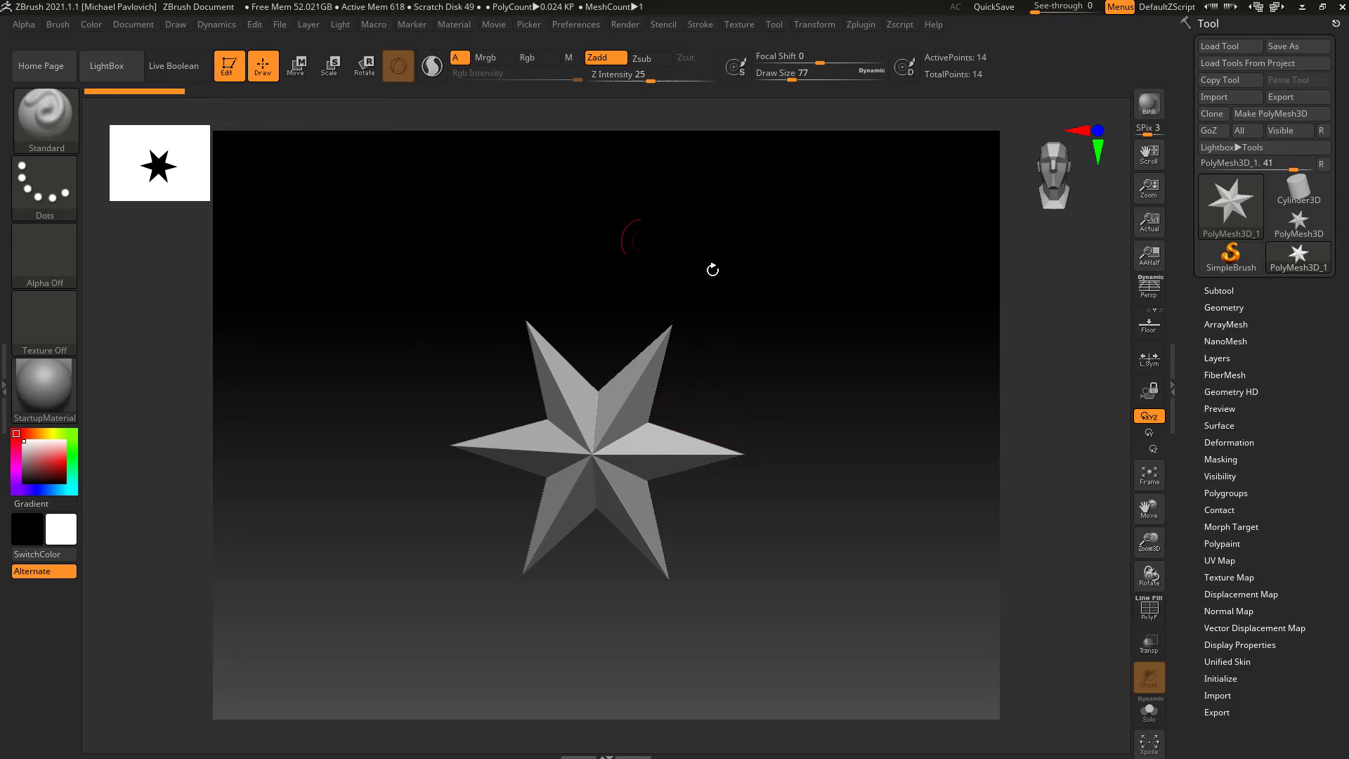
{"action": "left_click_drag", "start_coordinate": [712, 270], "coordinate": [818, 360]}
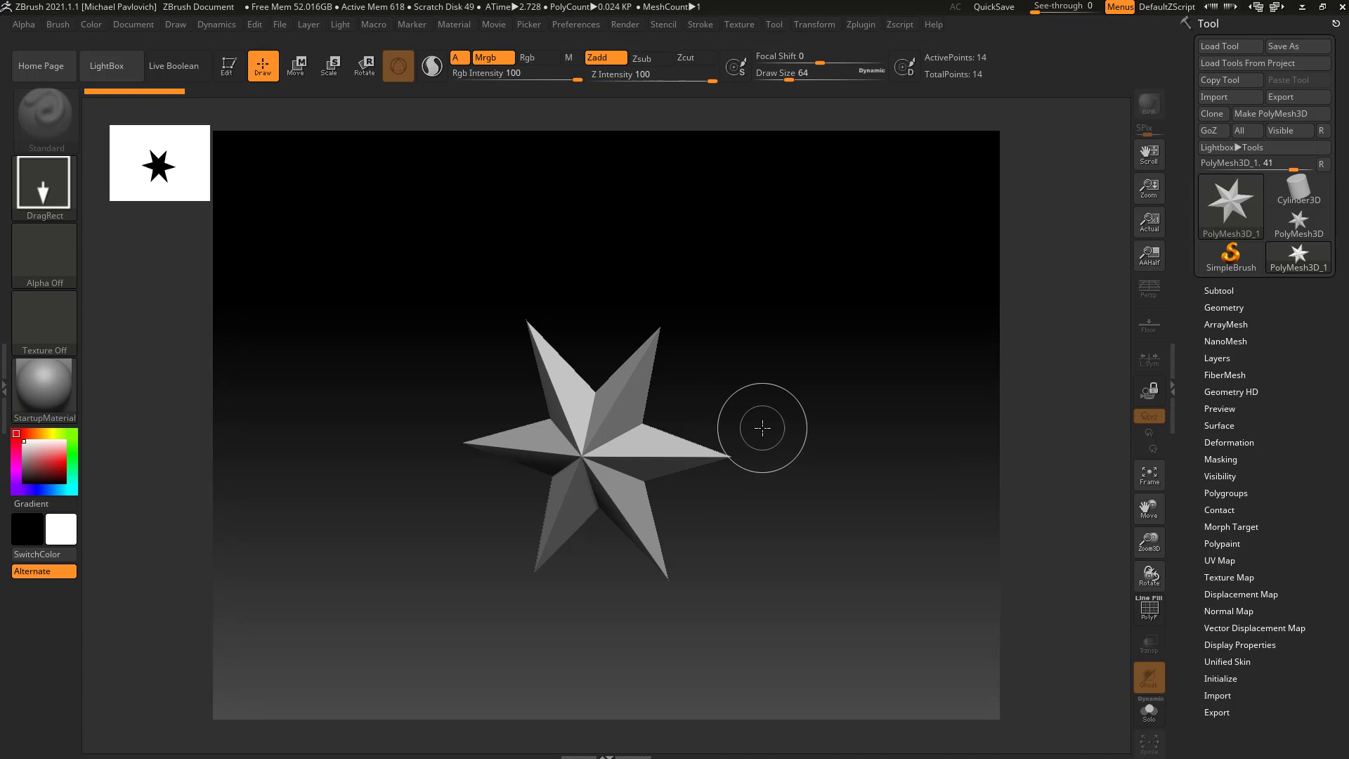
{"action": "mouse_move", "coordinate": [793, 508]}
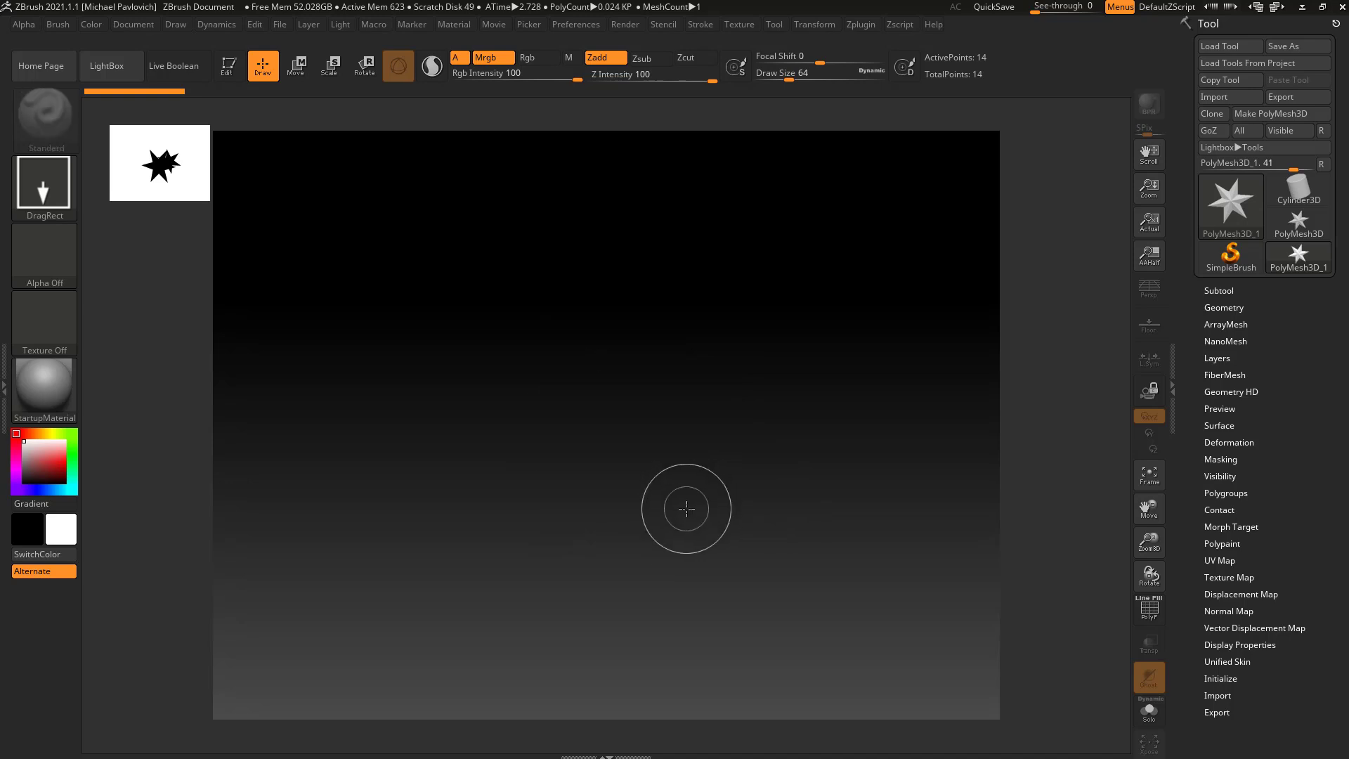
{"action": "left_click_drag", "start_coordinate": [687, 509], "coordinate": [513, 615]}
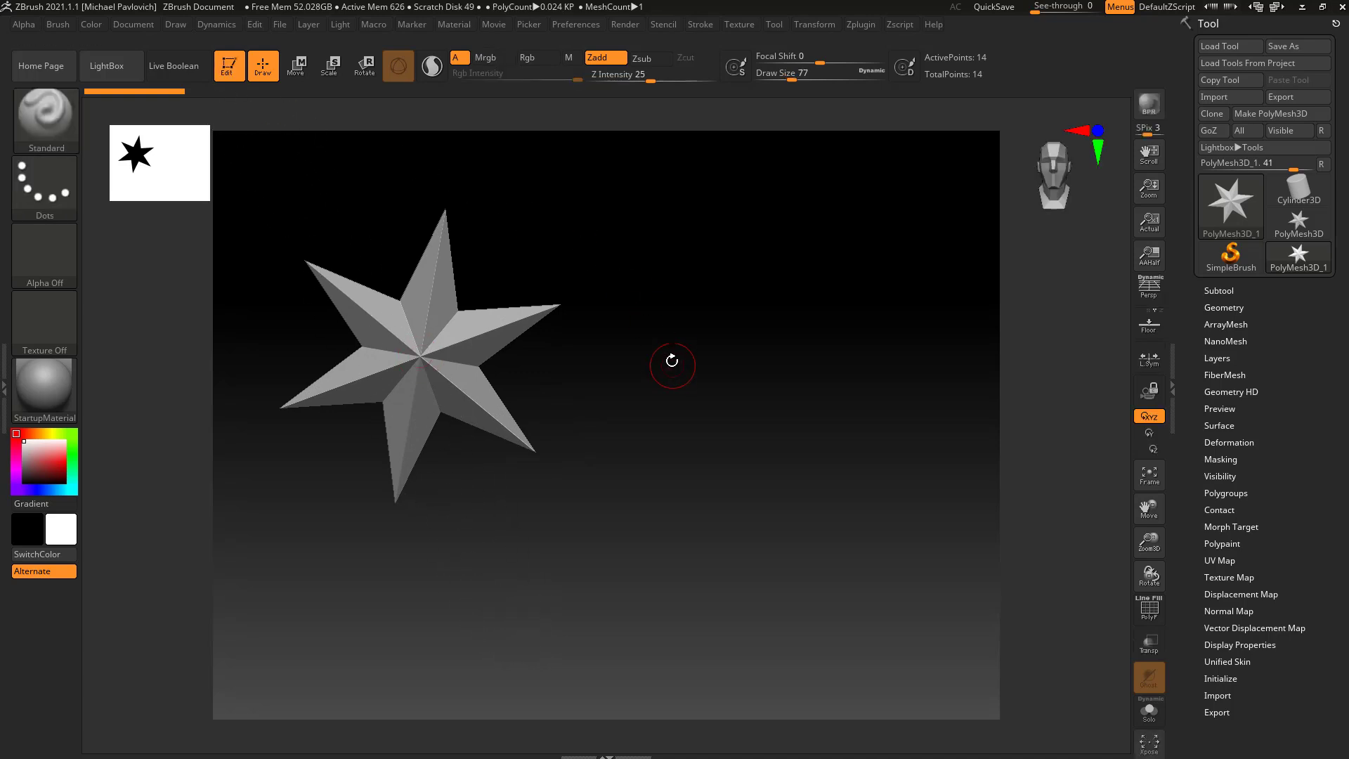
{"action": "left_click_drag", "start_coordinate": [672, 361], "coordinate": [692, 389]}
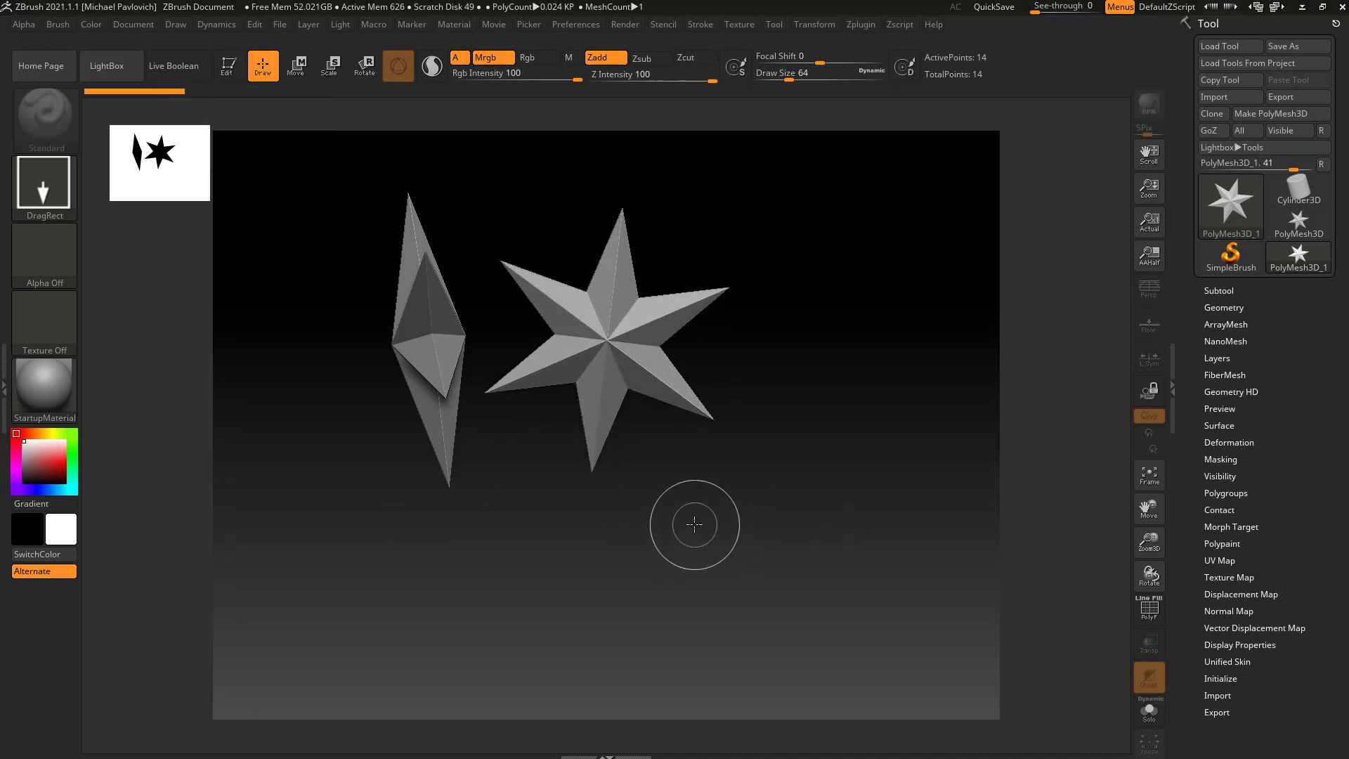
{"action": "left_click", "coordinate": [1299, 257]}
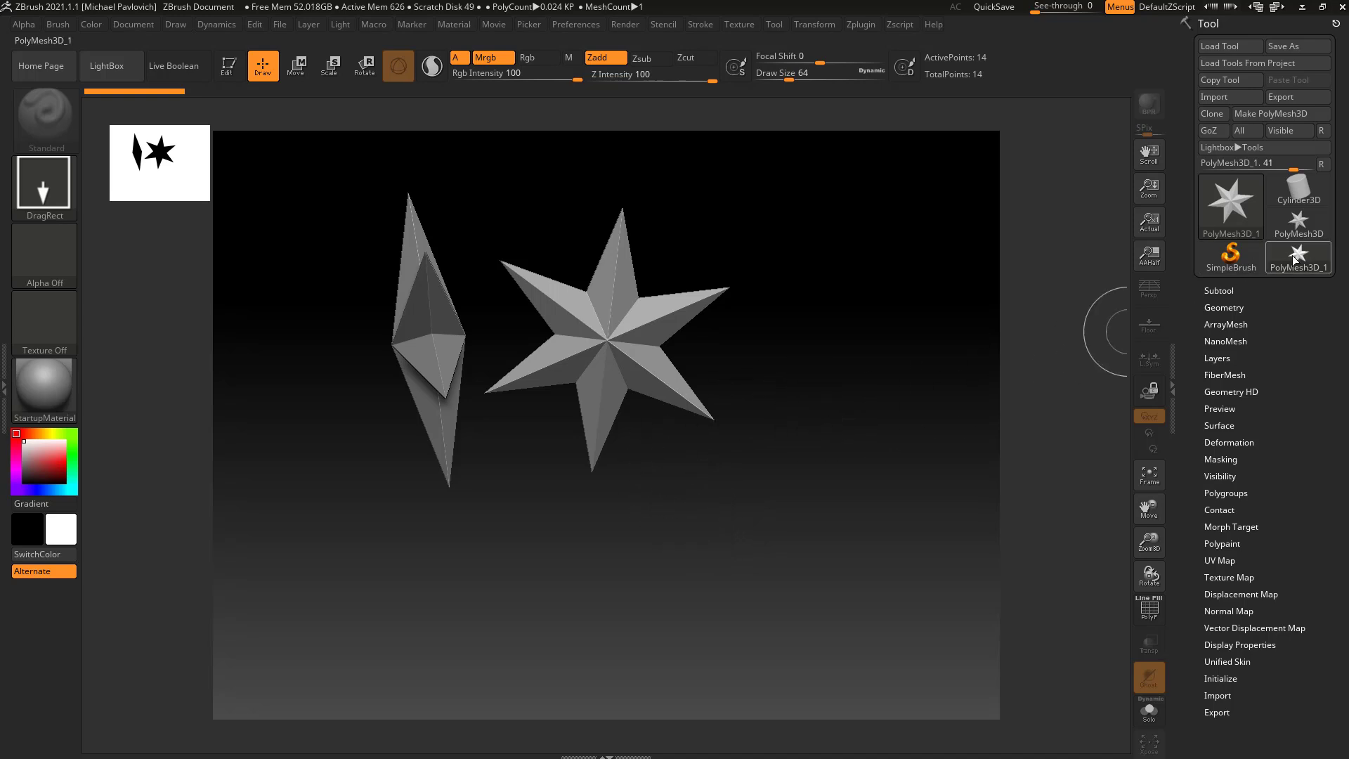
{"action": "mouse_move", "coordinate": [744, 280]}
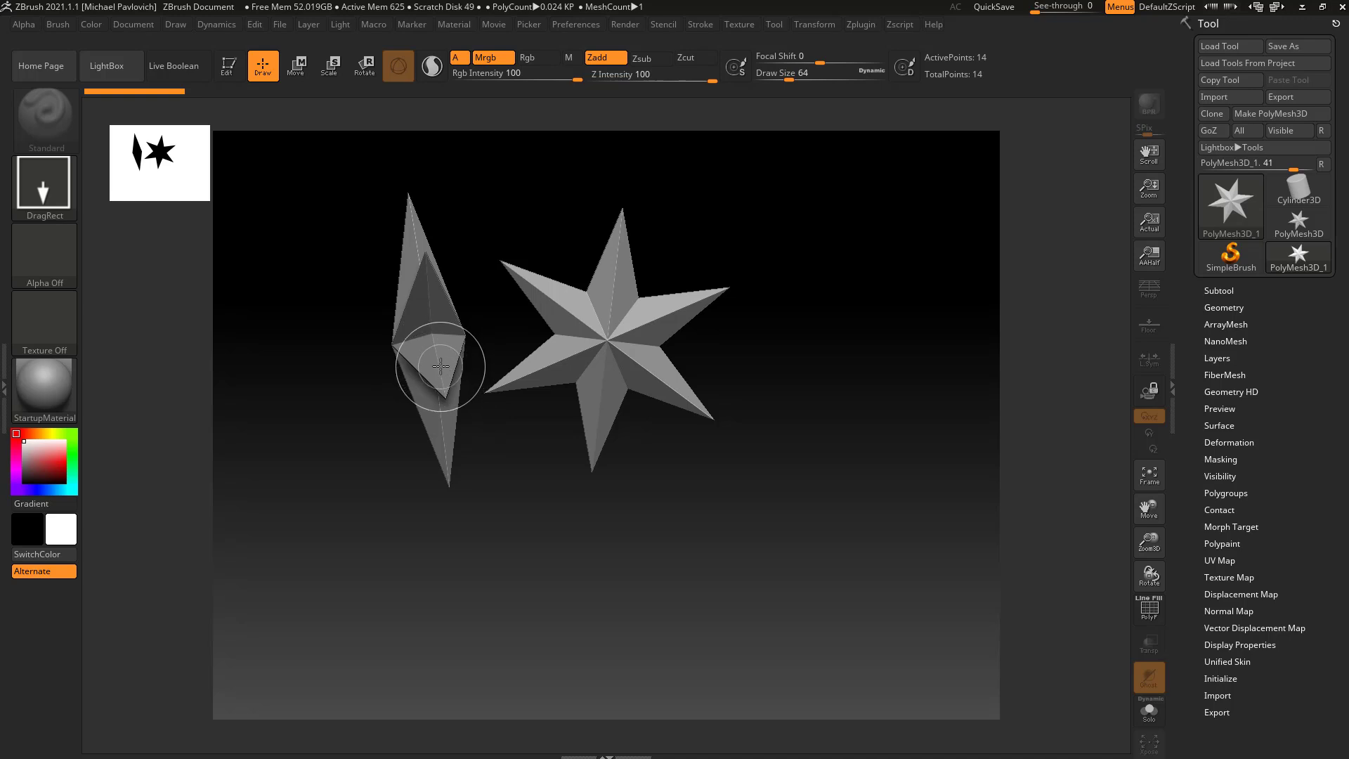
{"action": "mouse_move", "coordinate": [433, 360]}
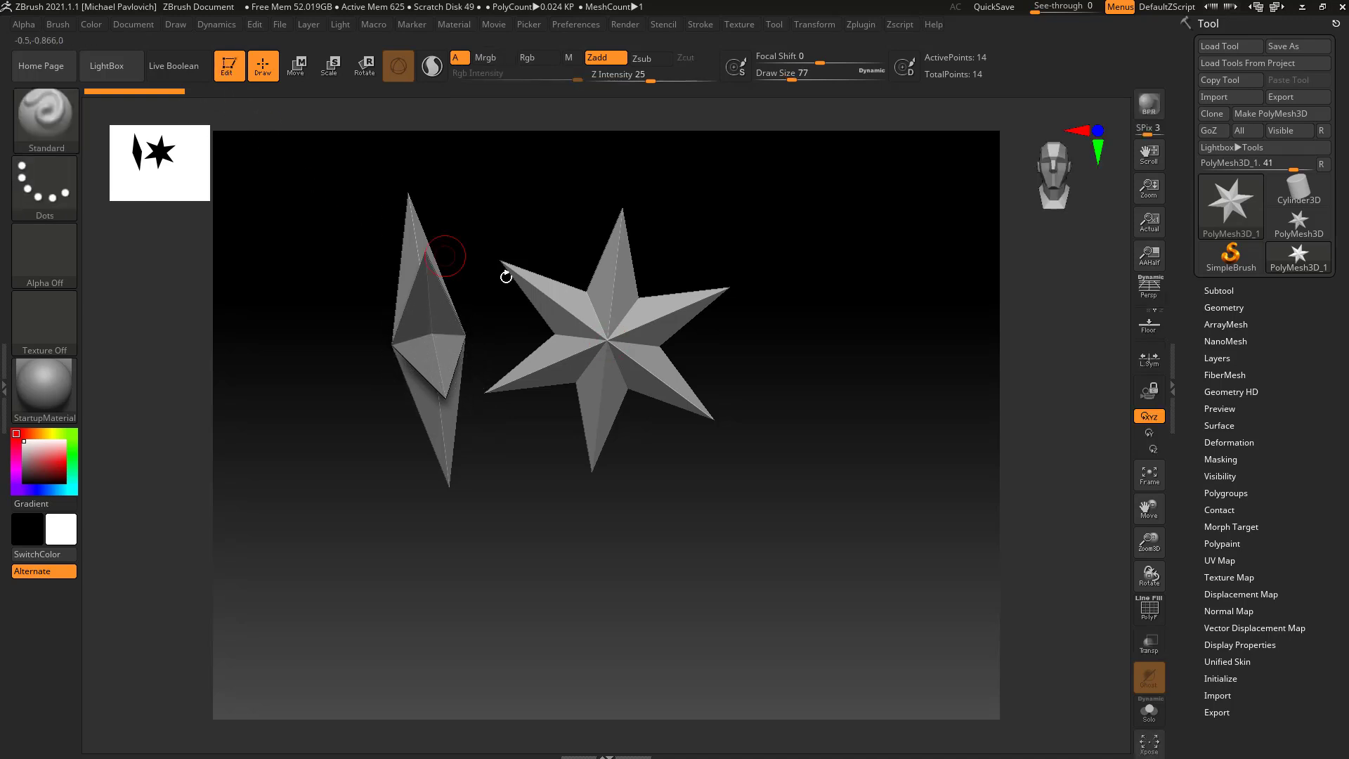
{"action": "left_click_drag", "start_coordinate": [506, 276], "coordinate": [856, 351]}
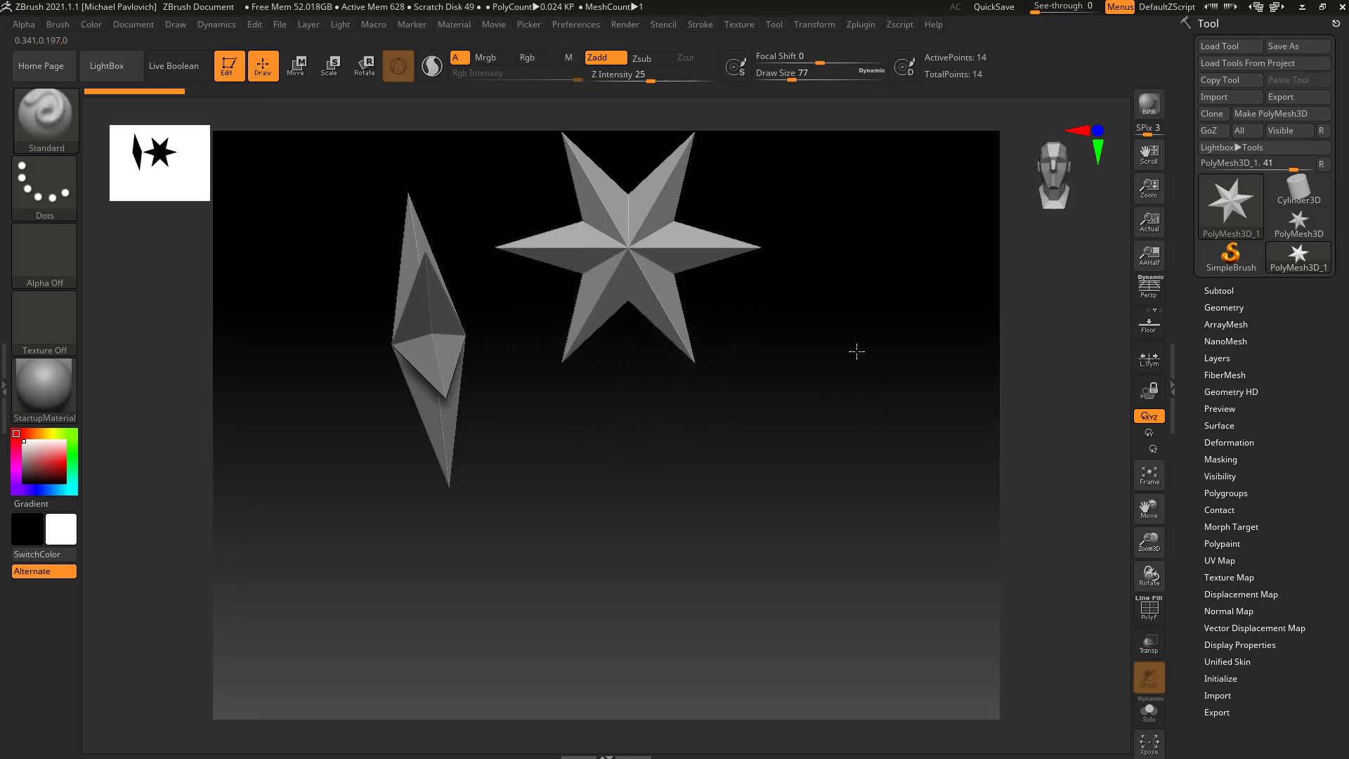
{"action": "left_click_drag", "start_coordinate": [855, 352], "coordinate": [873, 390]}
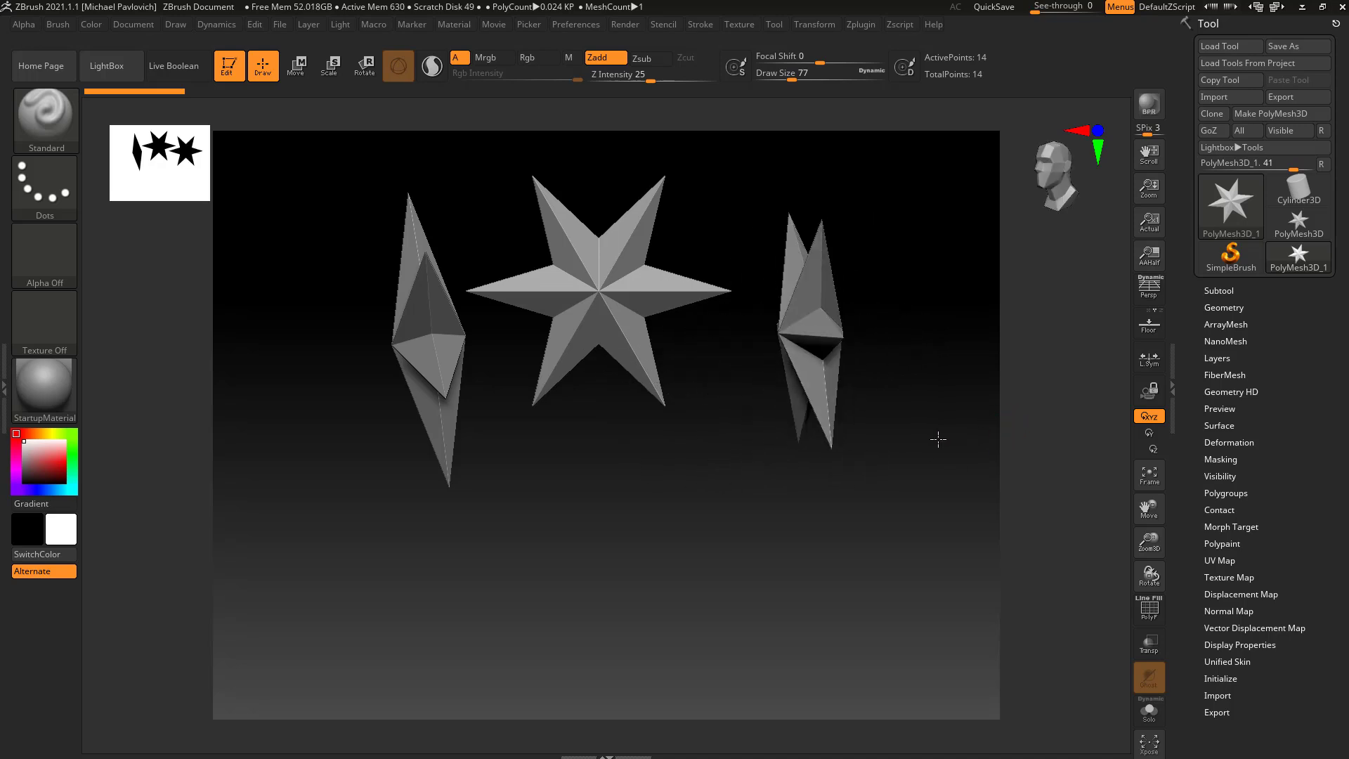
{"action": "left_click_drag", "start_coordinate": [939, 438], "coordinate": [939, 451]}
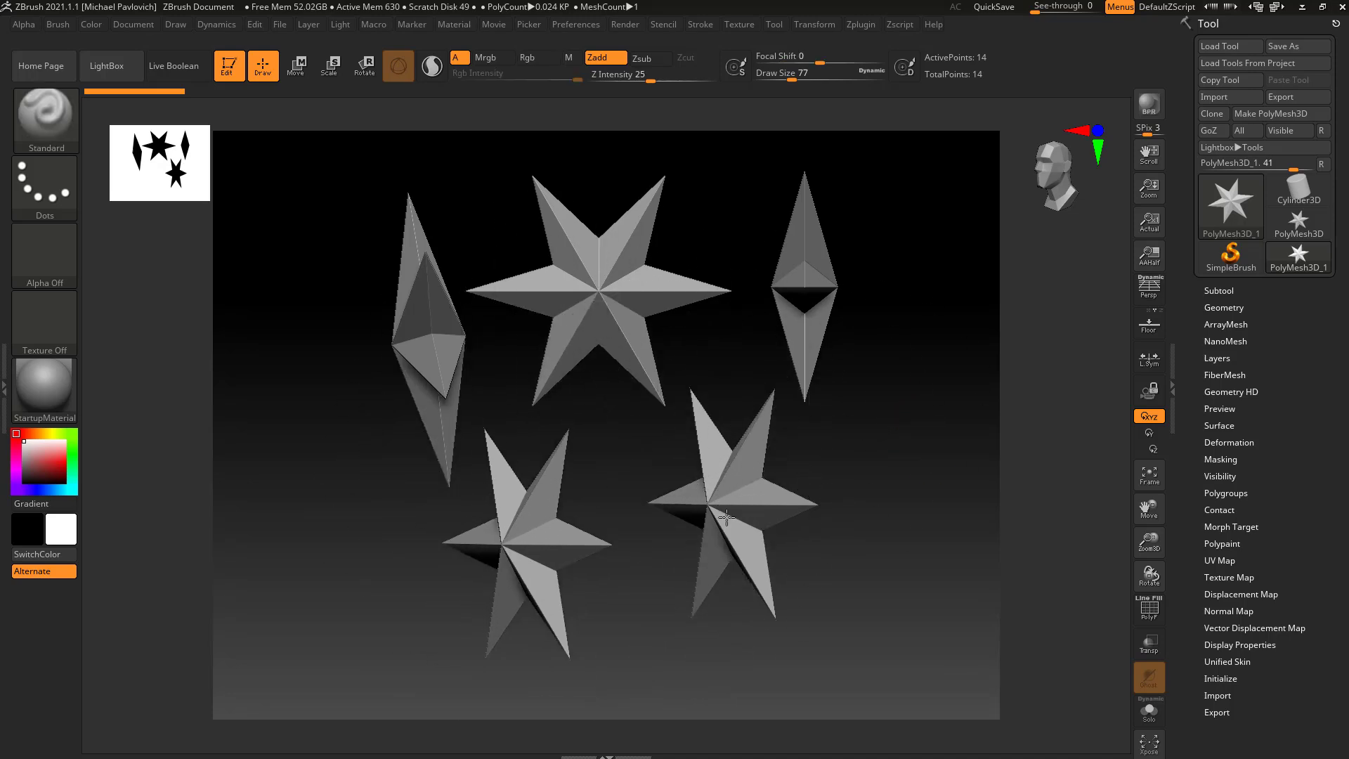
{"action": "left_click_drag", "start_coordinate": [727, 516], "coordinate": [888, 438]}
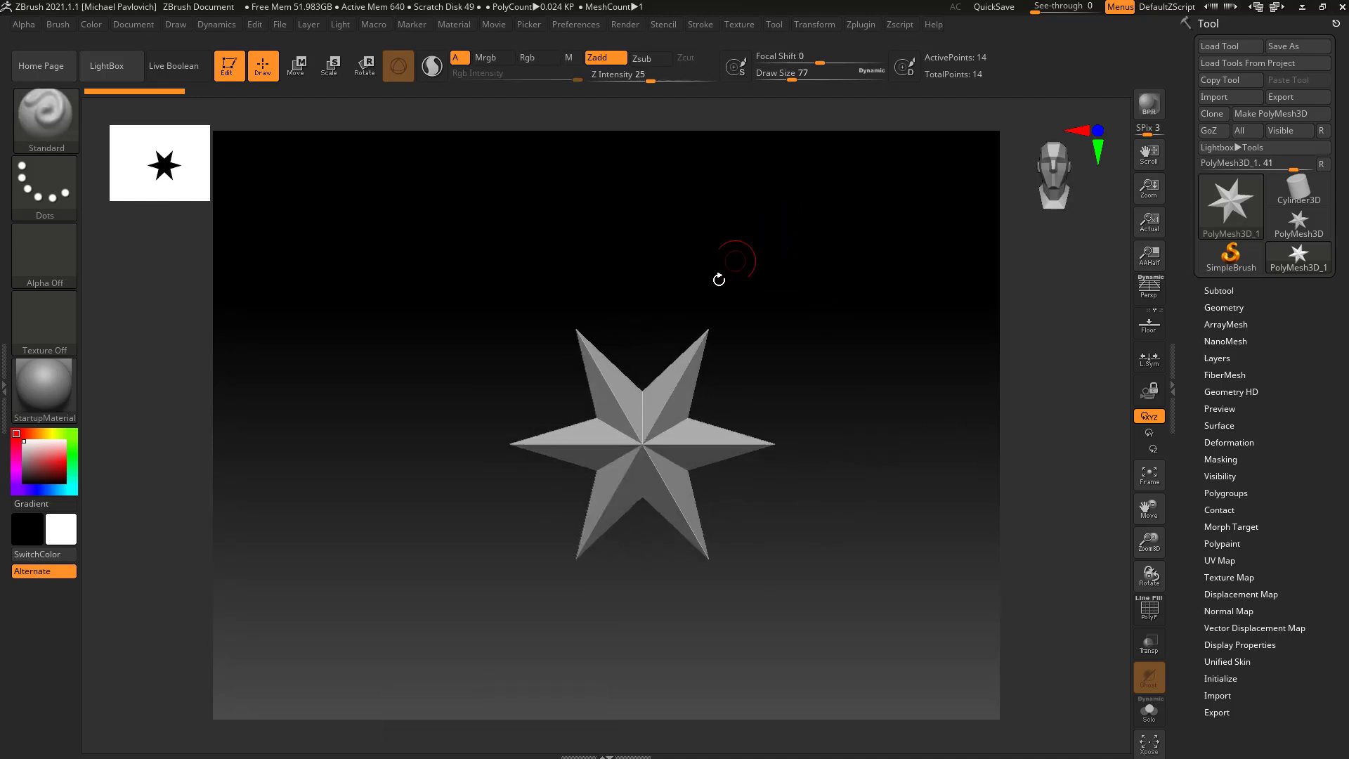
{"action": "mouse_move", "coordinate": [973, 138]}
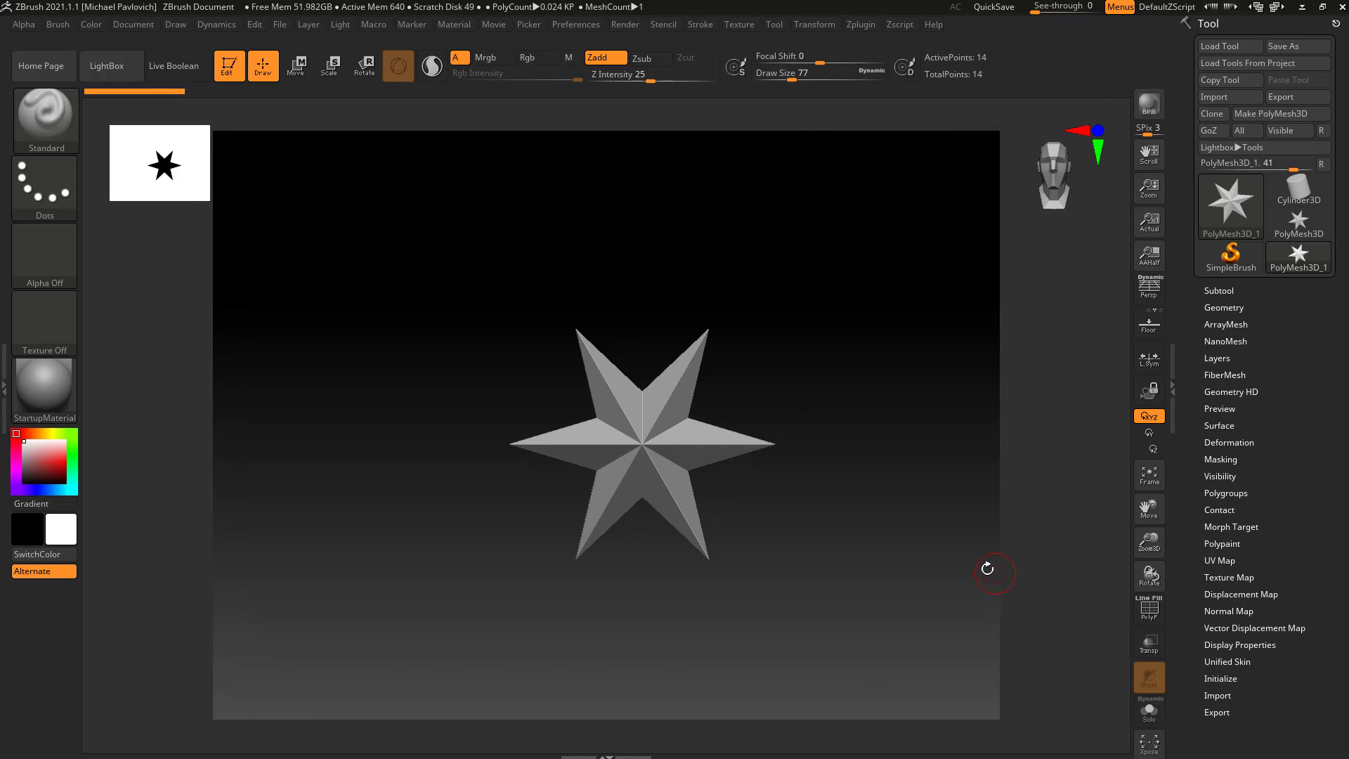
{"action": "mouse_move", "coordinate": [778, 298]}
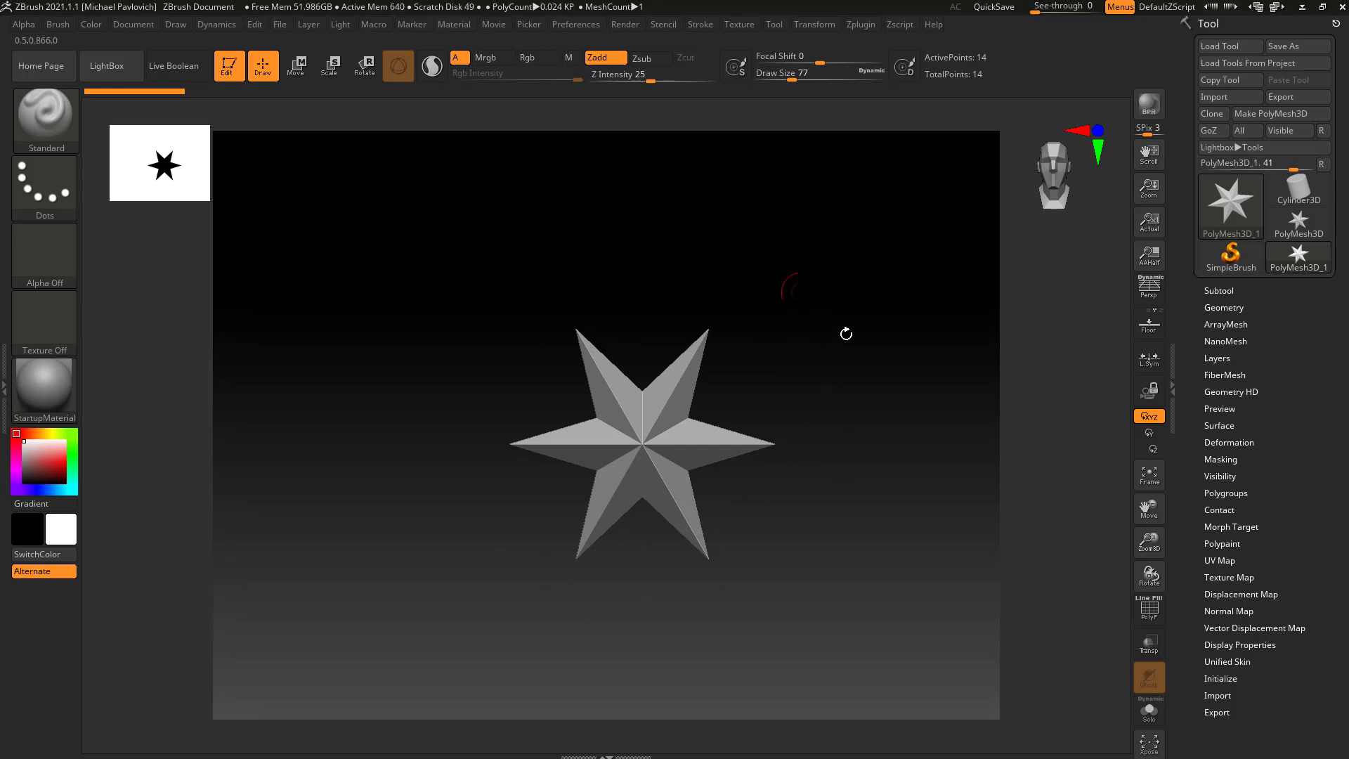
{"action": "mouse_move", "coordinate": [889, 423]}
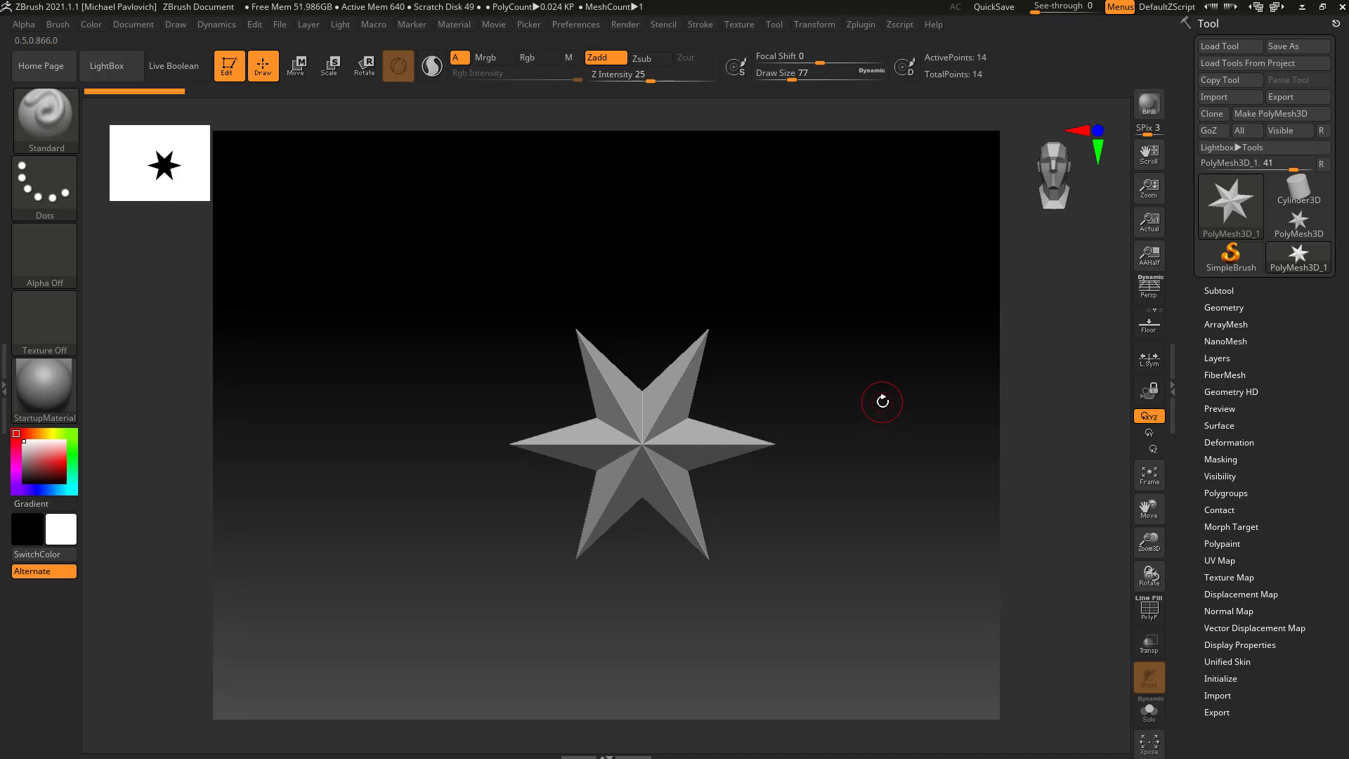
{"action": "mouse_move", "coordinate": [839, 236]}
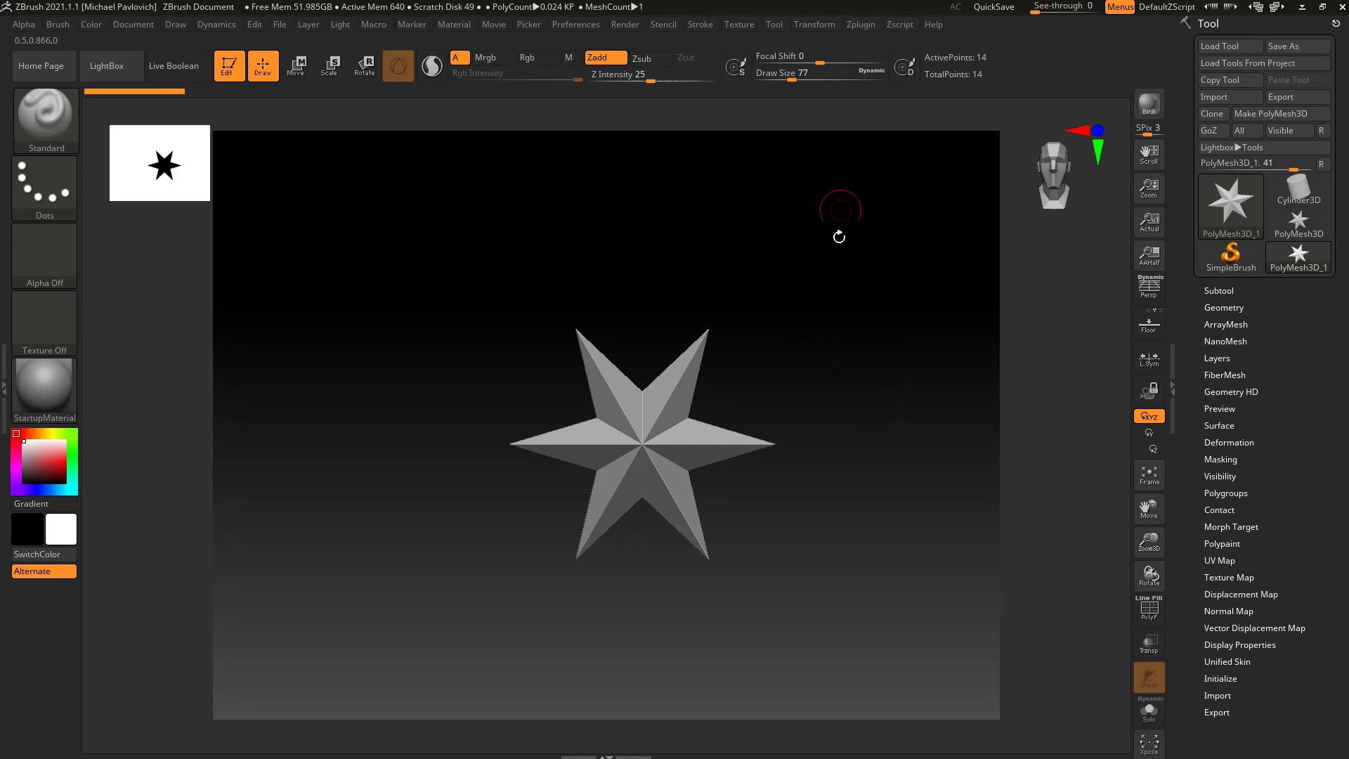
{"action": "mouse_move", "coordinate": [863, 329]}
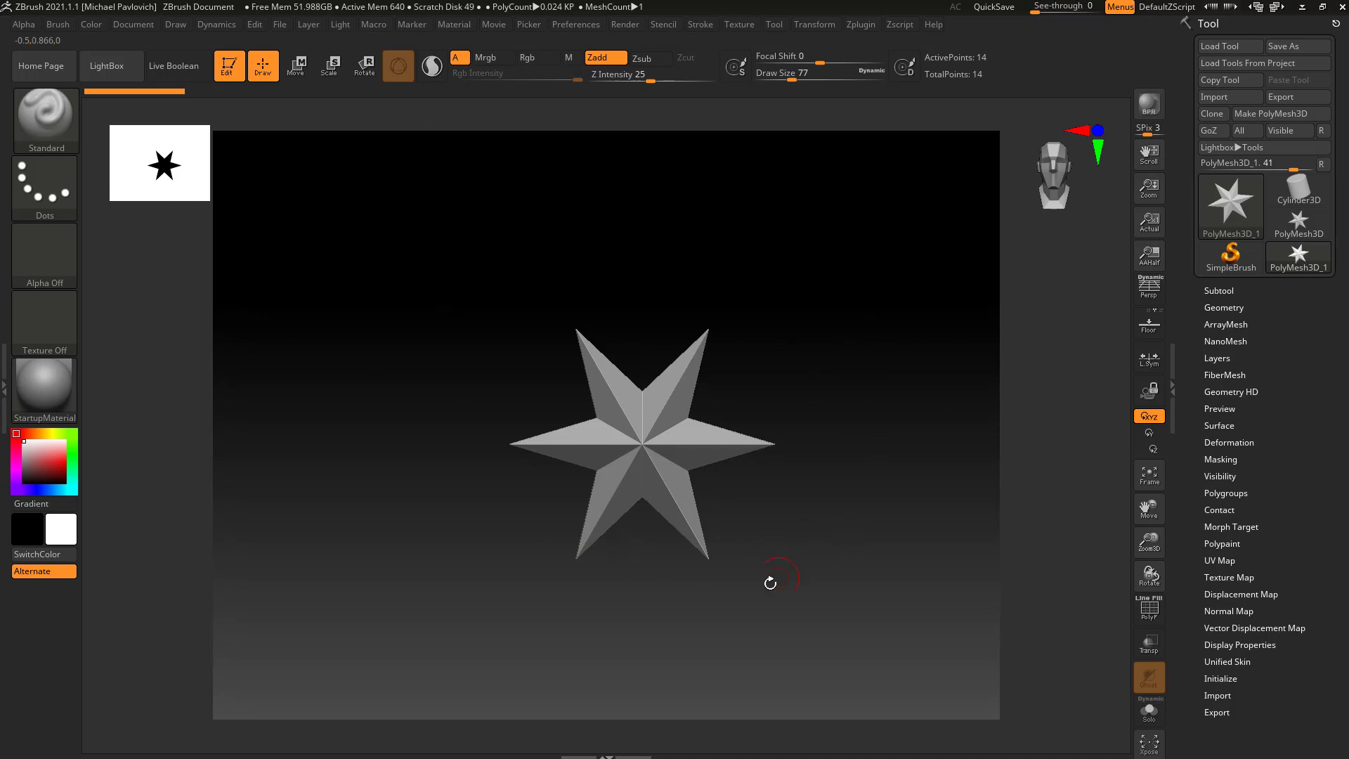
{"action": "left_click_drag", "start_coordinate": [771, 582], "coordinate": [767, 443]}
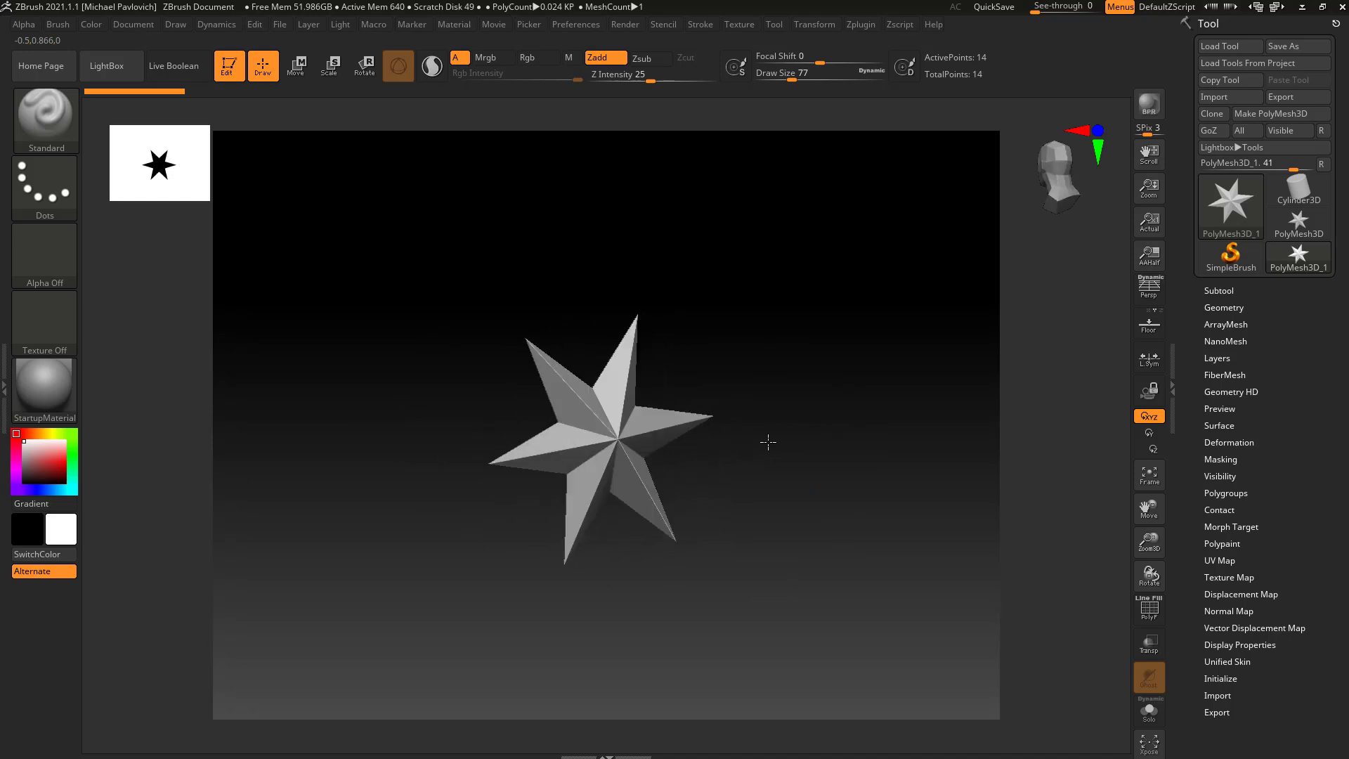
{"action": "left_click_drag", "start_coordinate": [769, 443], "coordinate": [876, 513]}
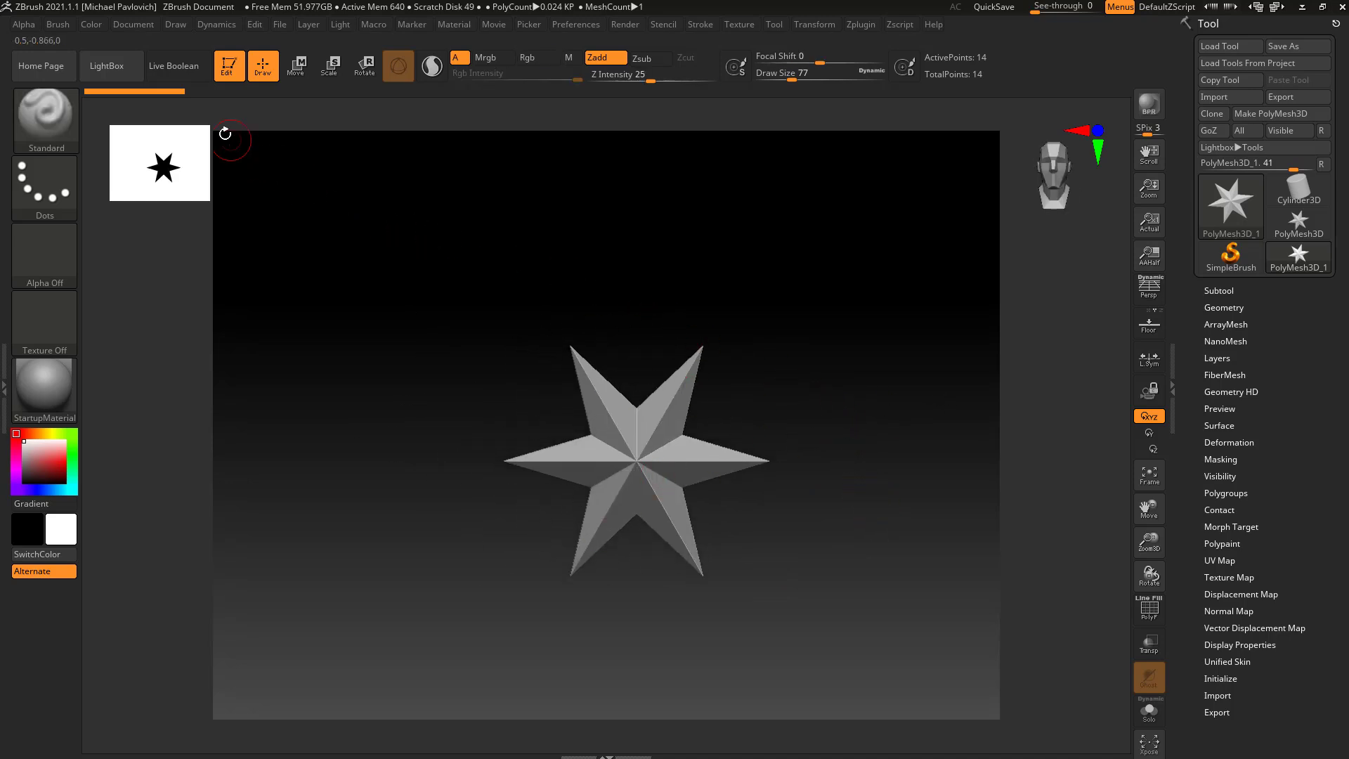
Step: Move the Document palette out of the Tool tray and open the empty left tray
{"action": "left_click", "coordinate": [132, 24]}
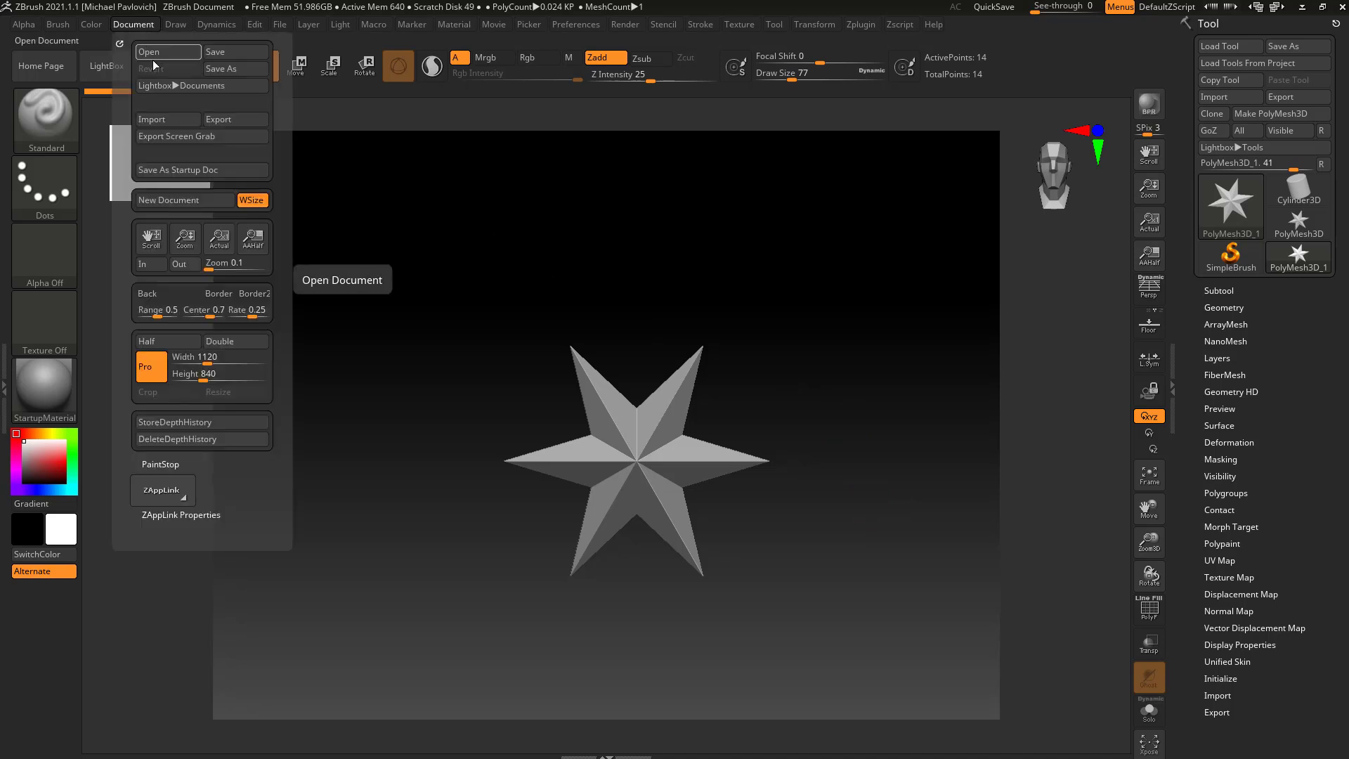
{"action": "mouse_move", "coordinate": [253, 284]}
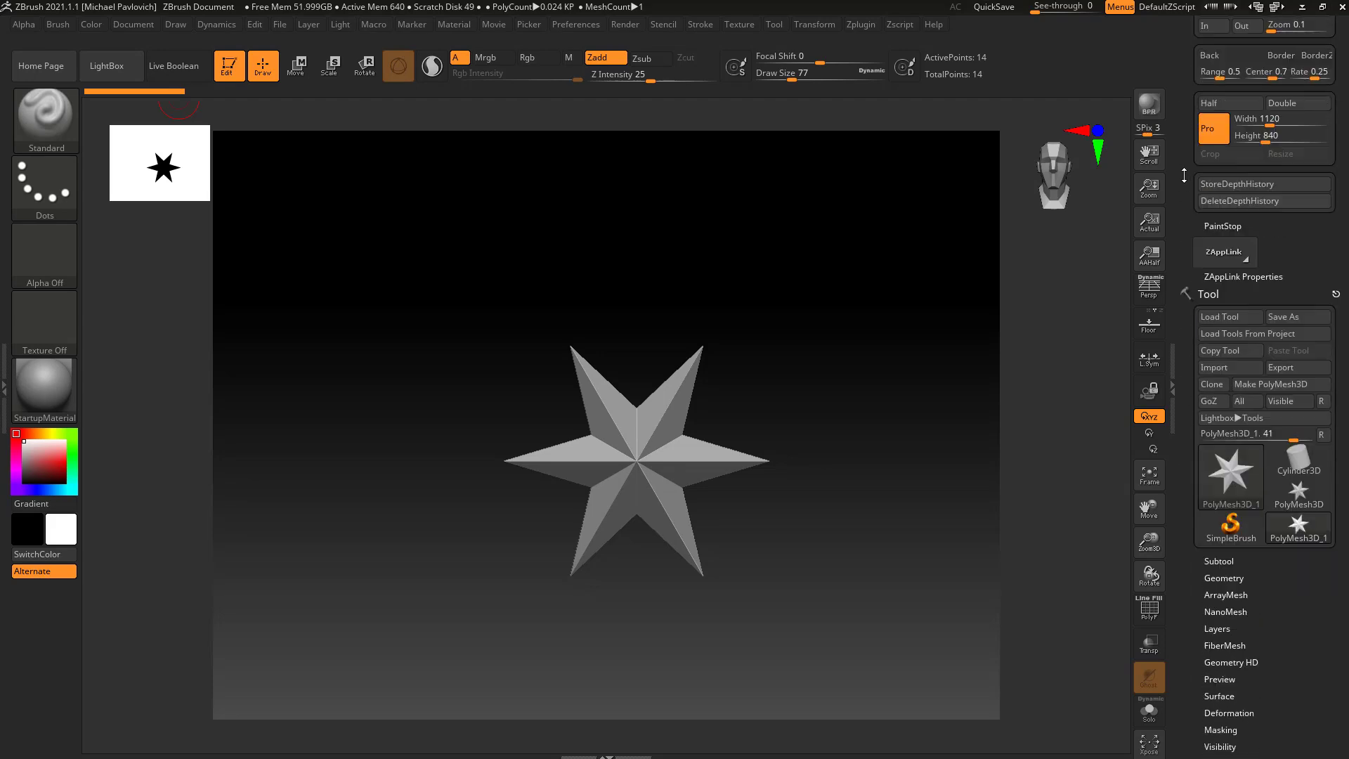
{"action": "left_click", "coordinate": [1220, 24]}
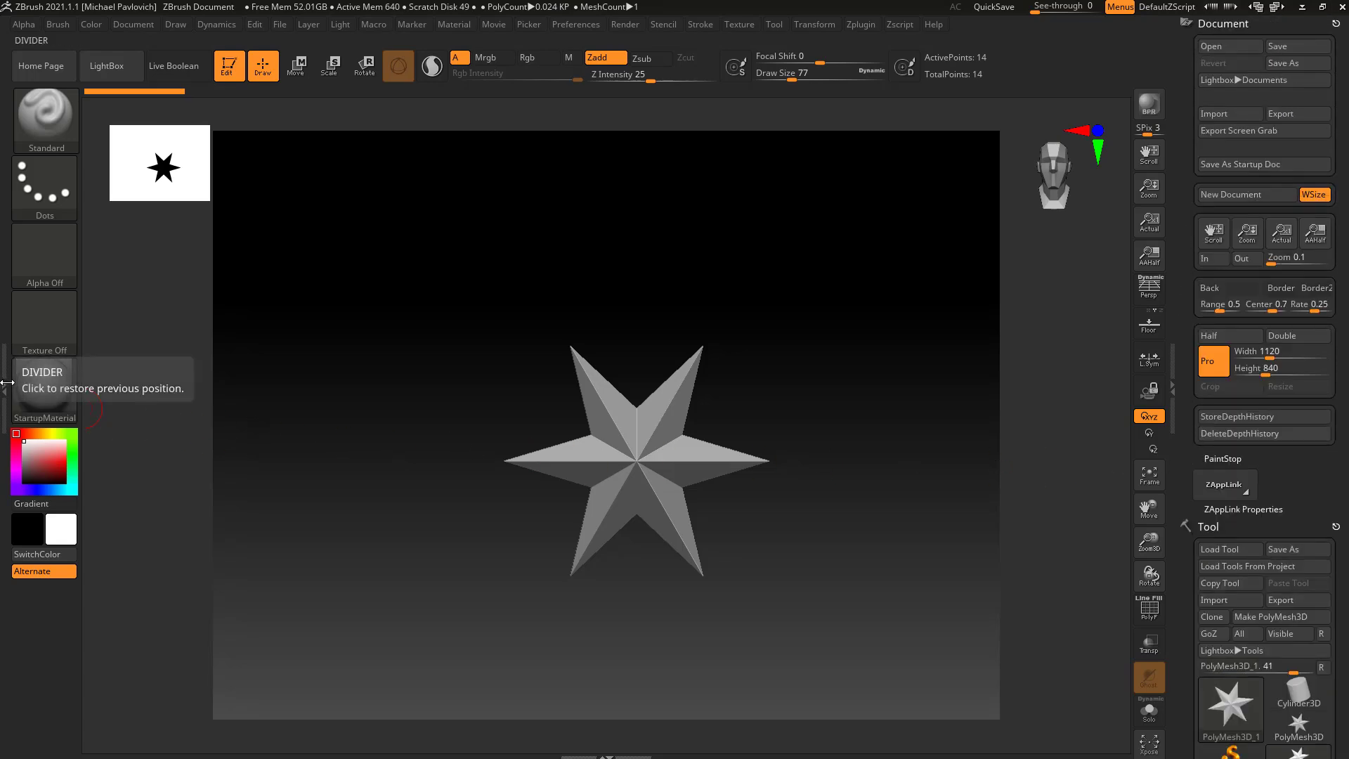
{"action": "left_click", "coordinate": [58, 24]}
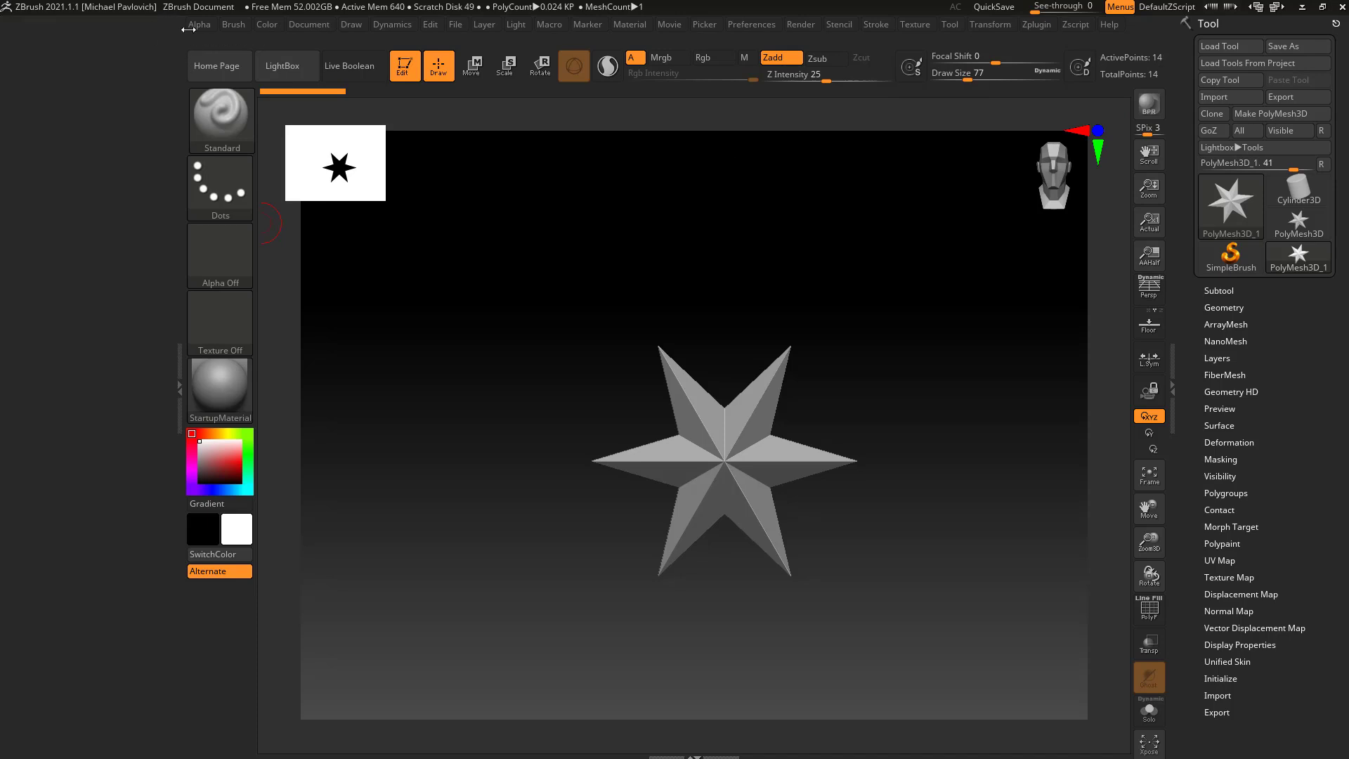
Step: Dock the Document palette into the newly opened left tray
{"action": "left_click", "coordinate": [310, 23]}
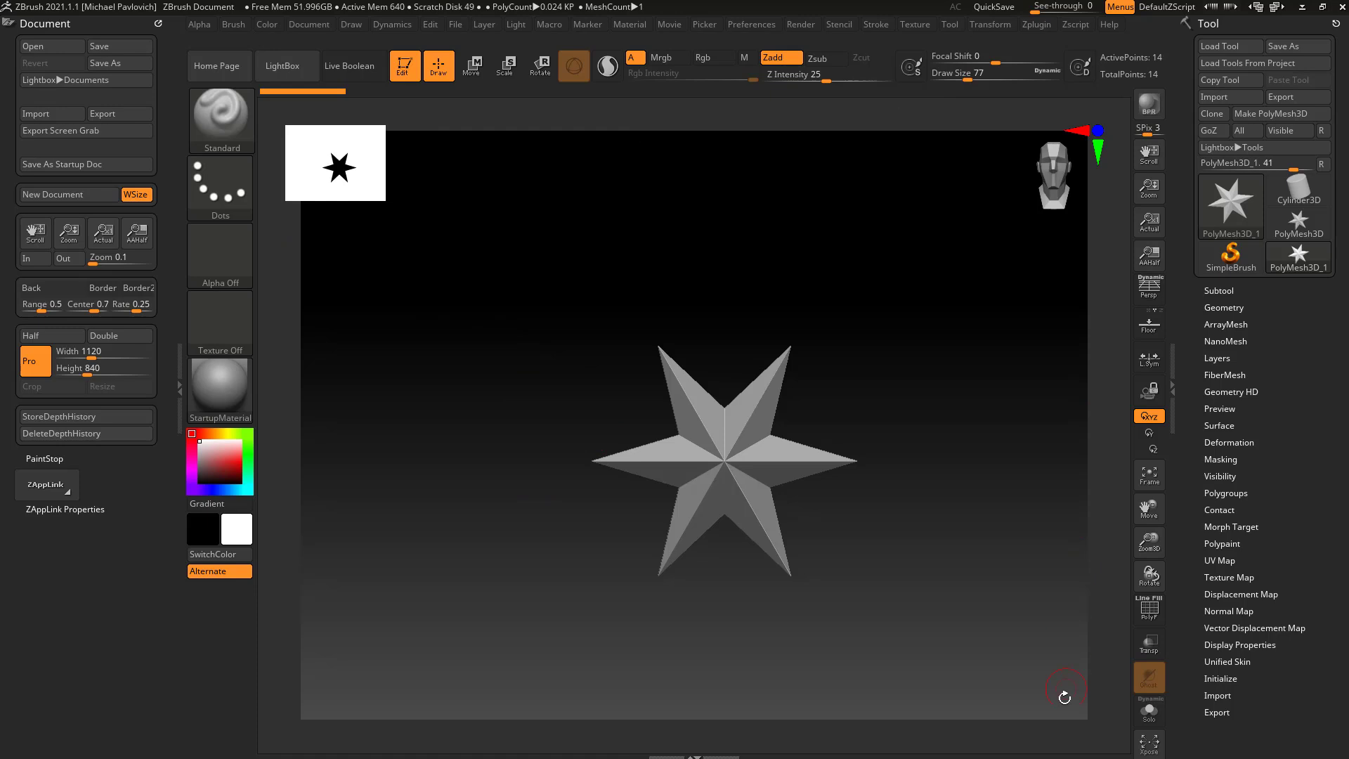
{"action": "mouse_move", "coordinate": [1009, 463]}
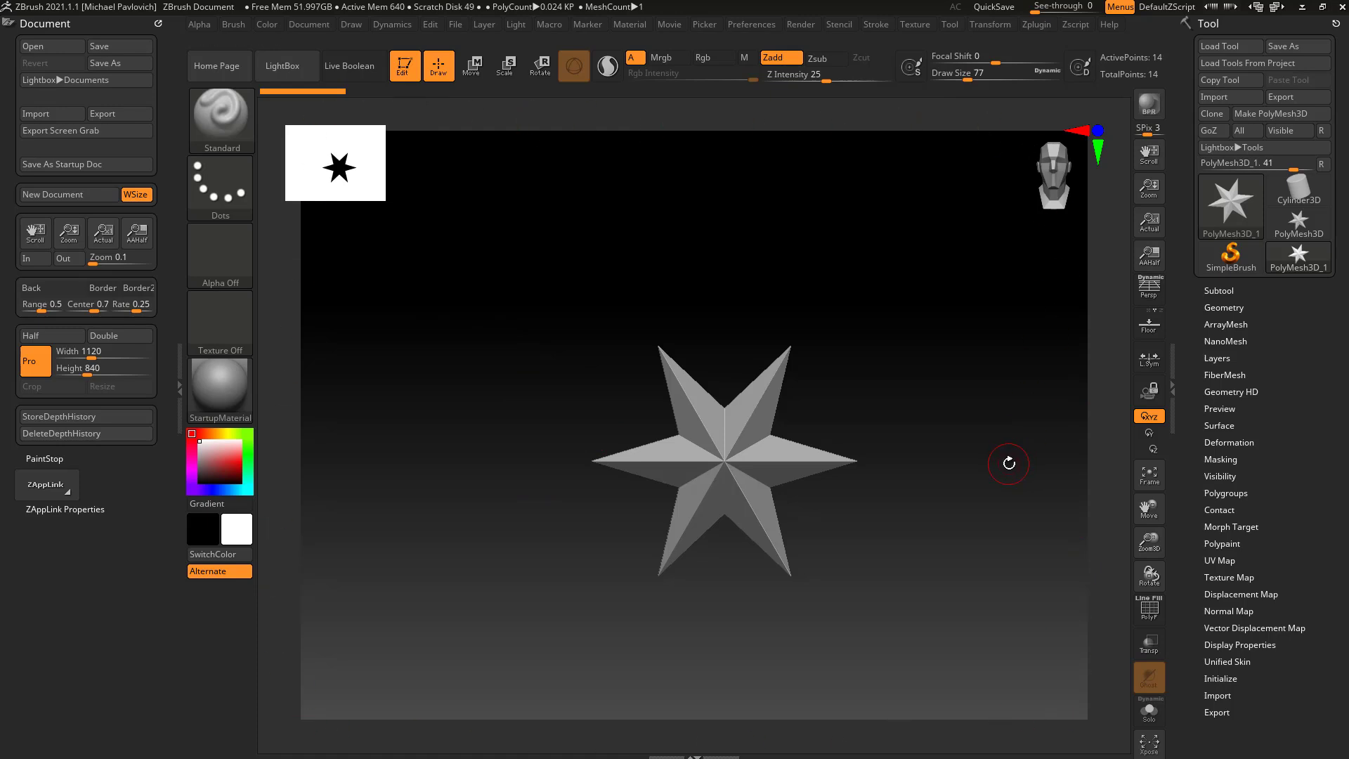
{"action": "mouse_move", "coordinate": [990, 420]}
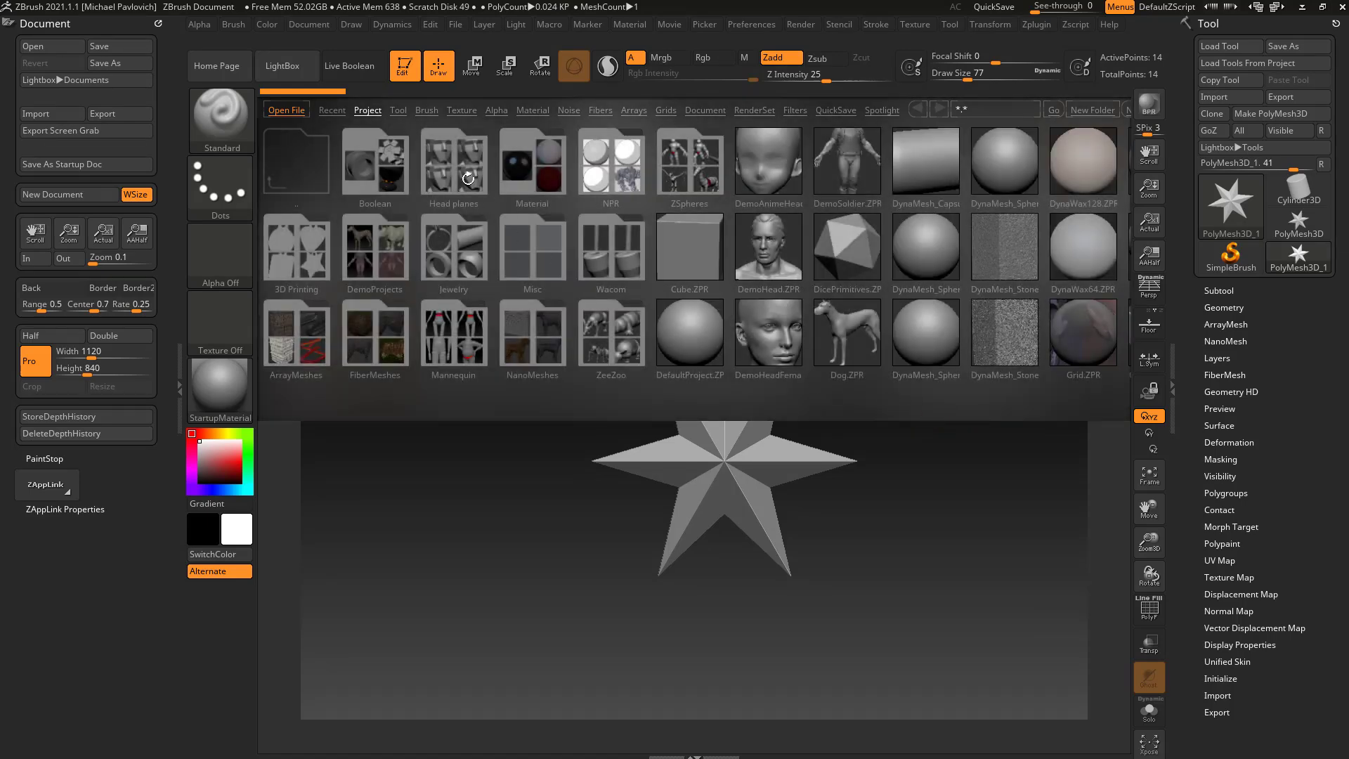
Step: Load Dog.ZTL from the LightBox Tool browser and orbit around it
{"action": "left_click", "coordinate": [398, 109]}
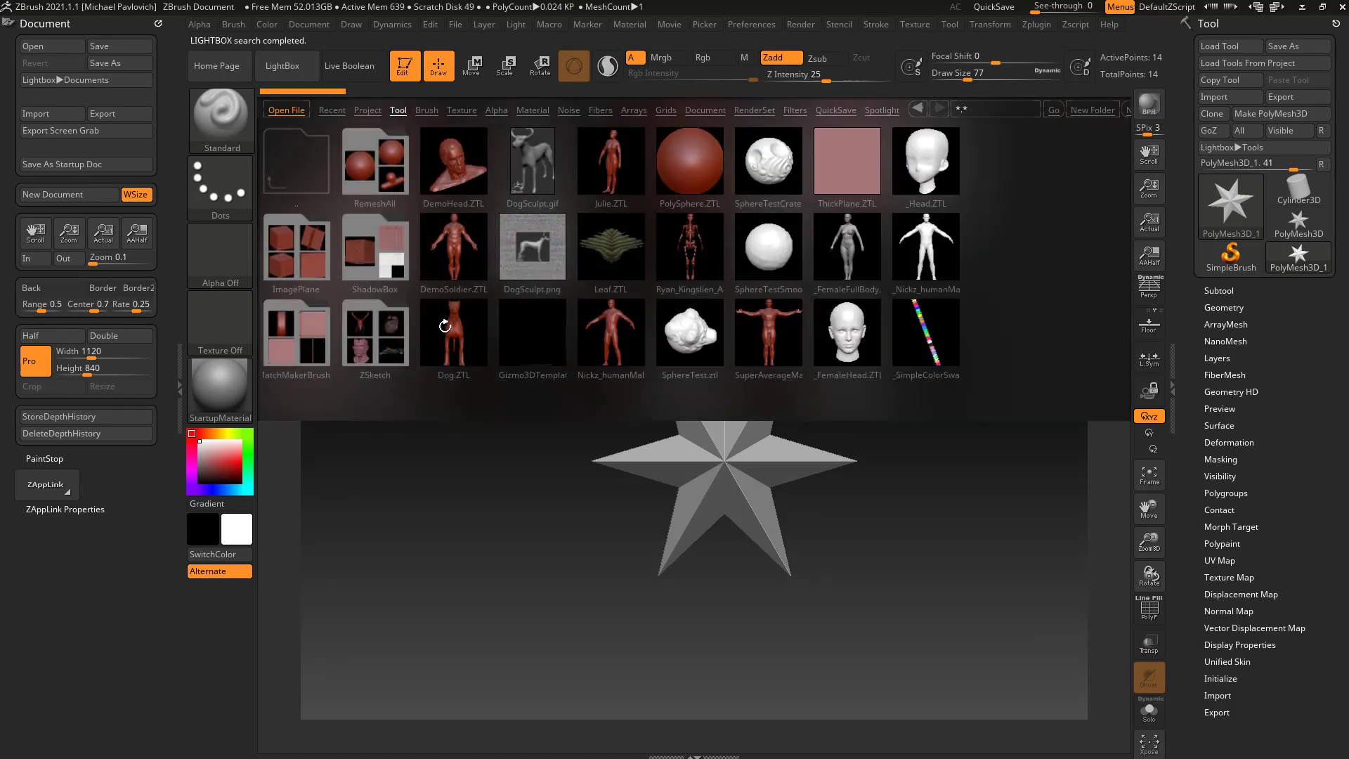
{"action": "double_click", "coordinate": [450, 332]}
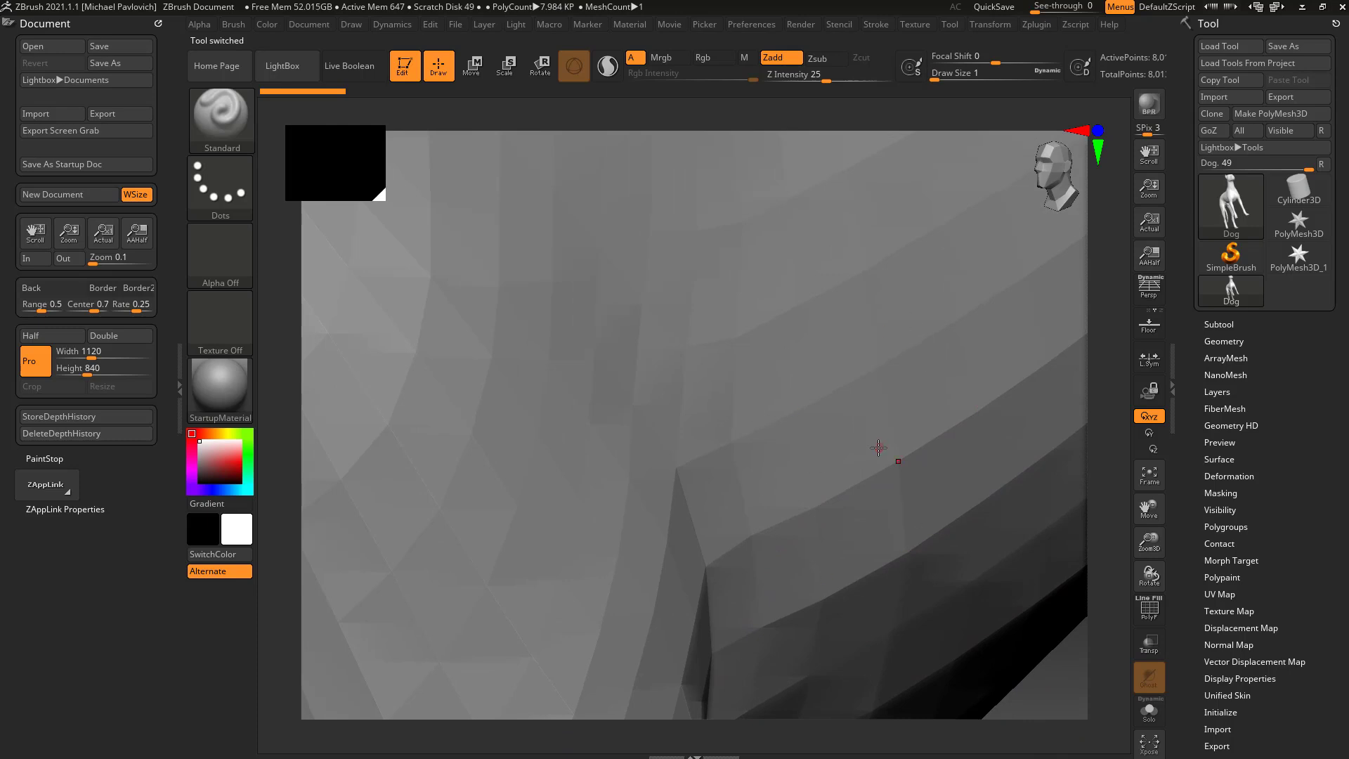
{"action": "mouse_move", "coordinate": [978, 530]}
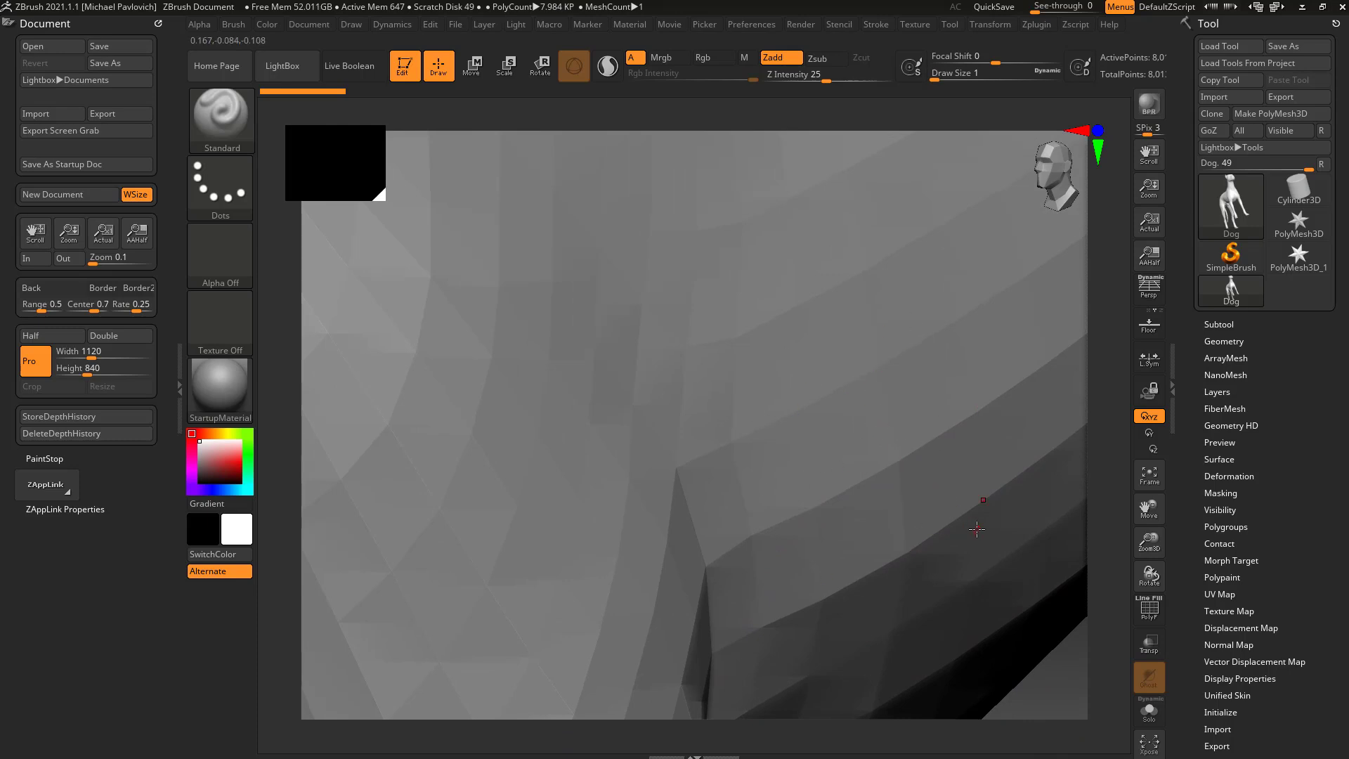
{"action": "left_click_drag", "start_coordinate": [977, 530], "coordinate": [1055, 684]}
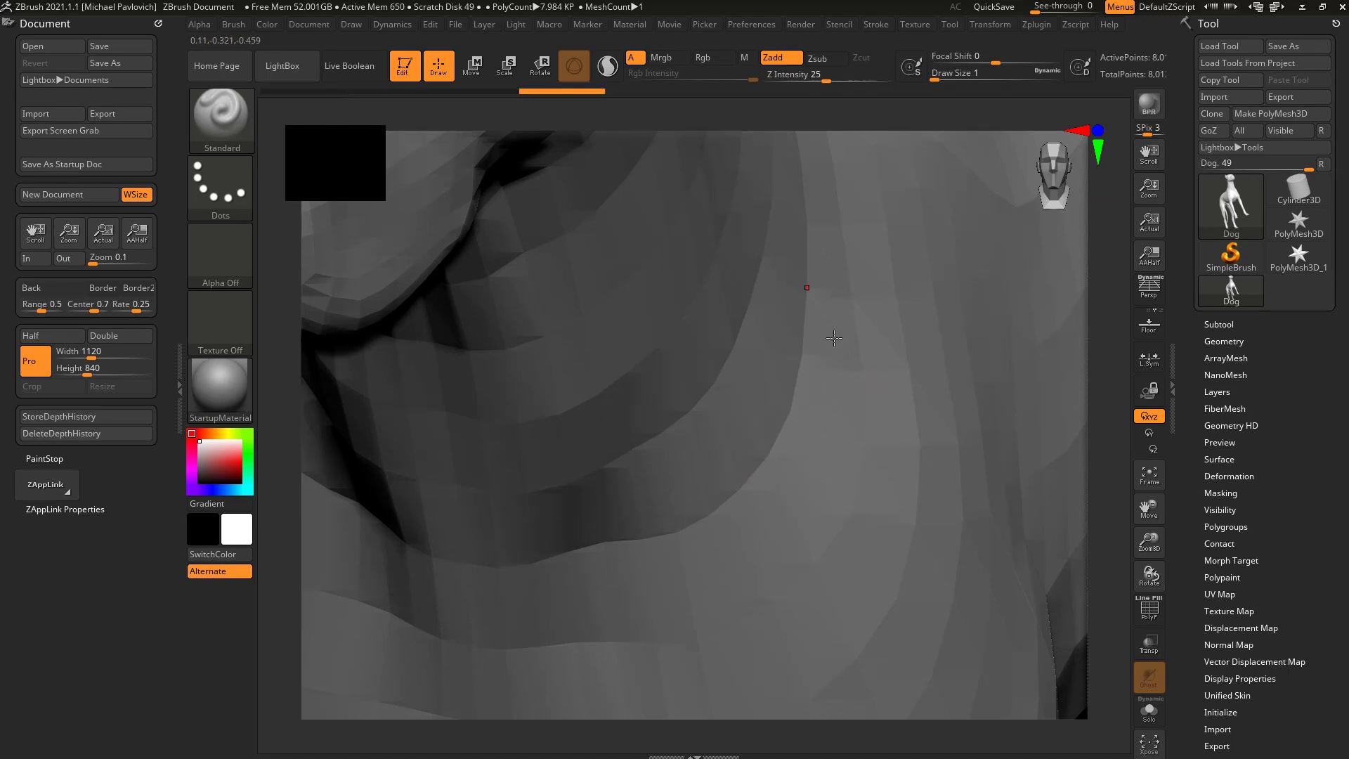
{"action": "mouse_move", "coordinate": [802, 321]}
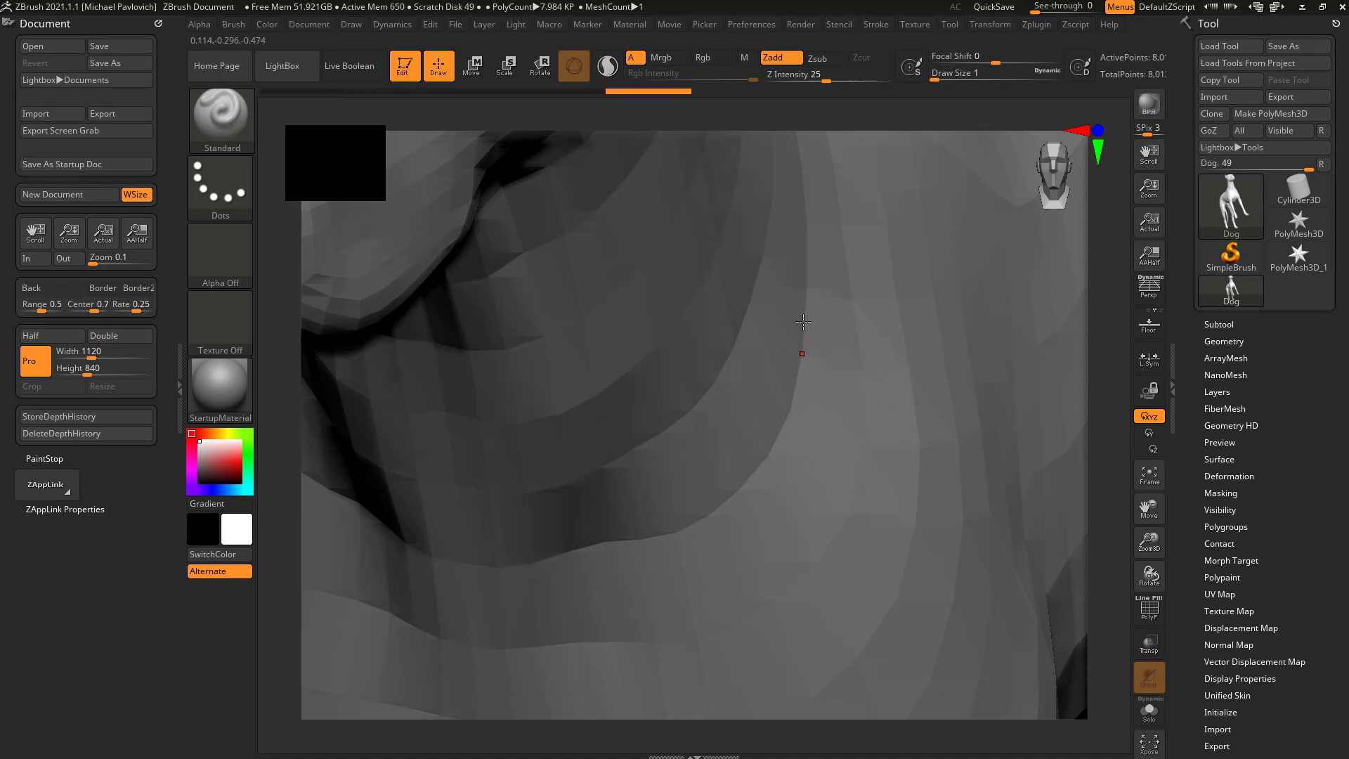
{"action": "left_click_drag", "start_coordinate": [802, 324], "coordinate": [780, 366]}
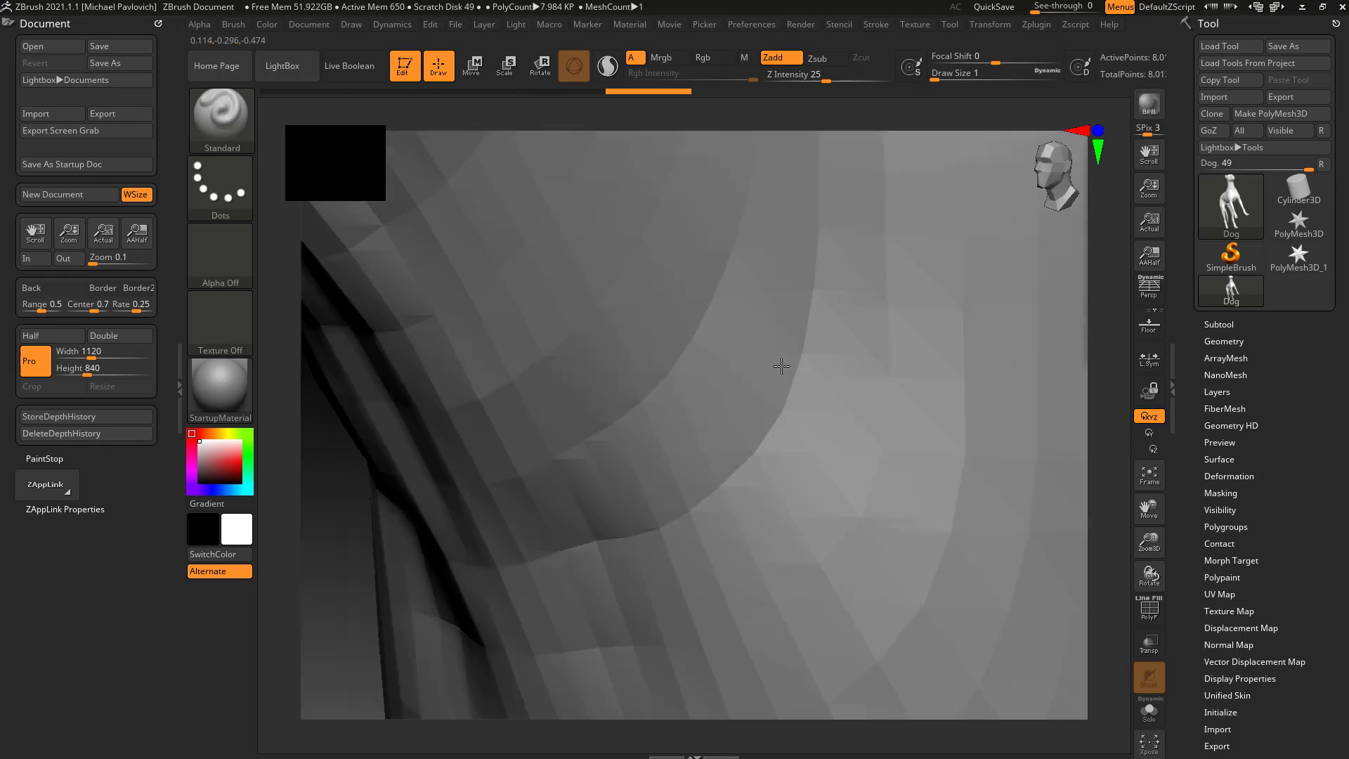
{"action": "left_click_drag", "start_coordinate": [782, 365], "coordinate": [788, 404]}
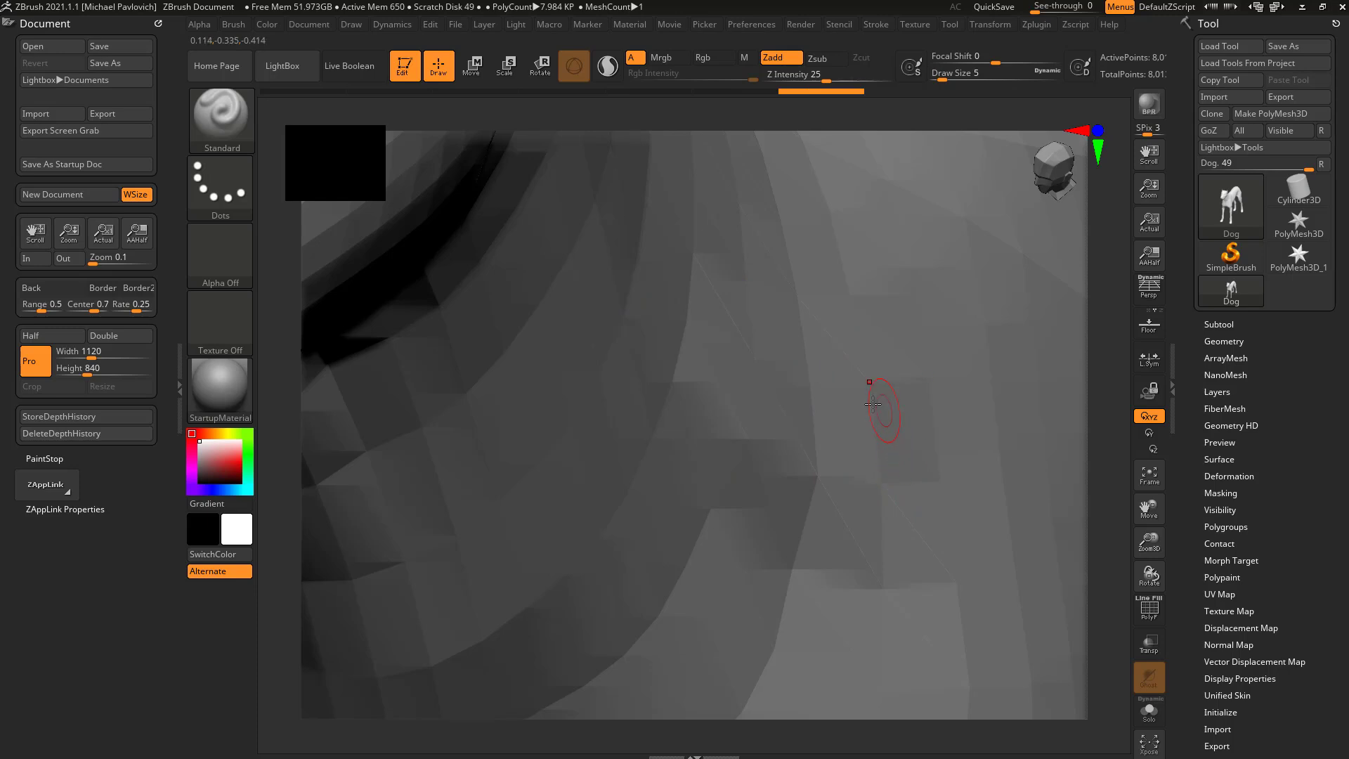
{"action": "mouse_move", "coordinate": [1029, 663]}
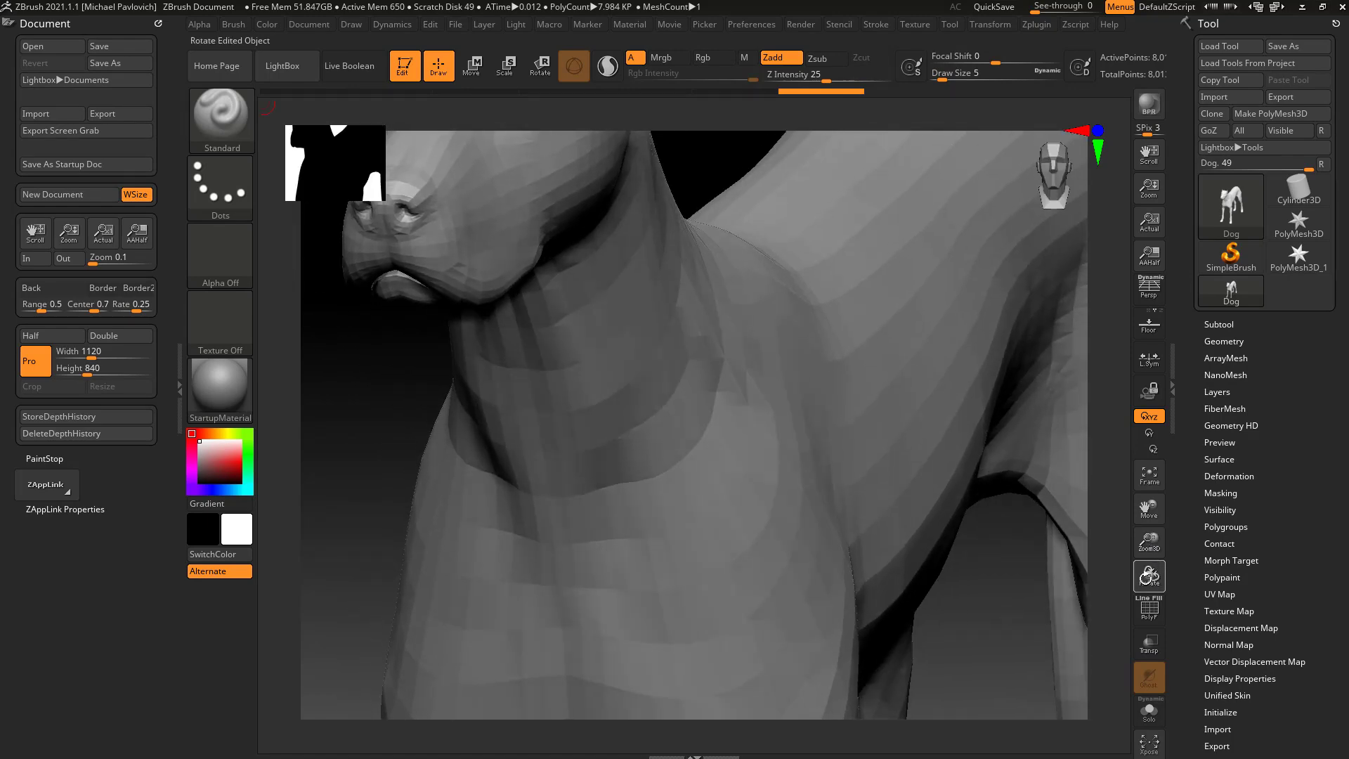
{"action": "mouse_move", "coordinate": [1150, 509]}
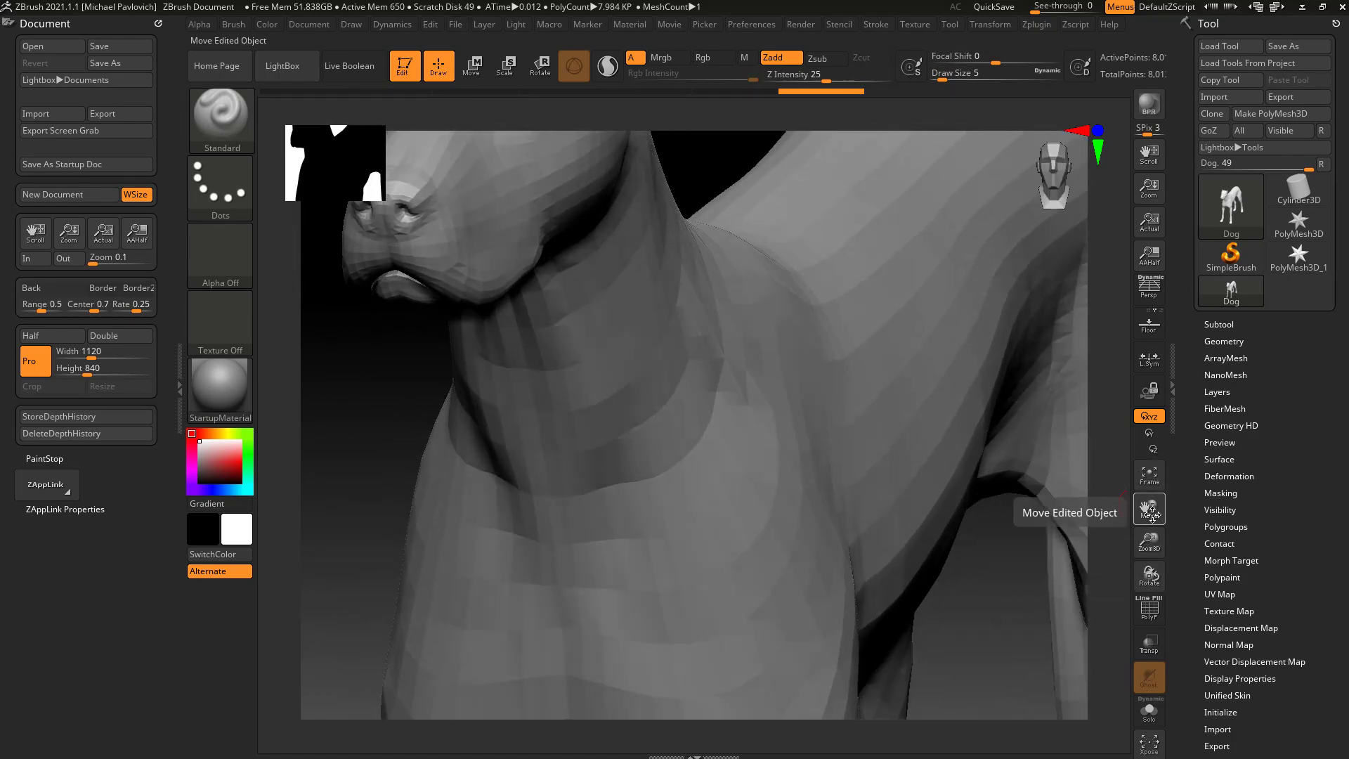
{"action": "mouse_move", "coordinate": [1150, 542]}
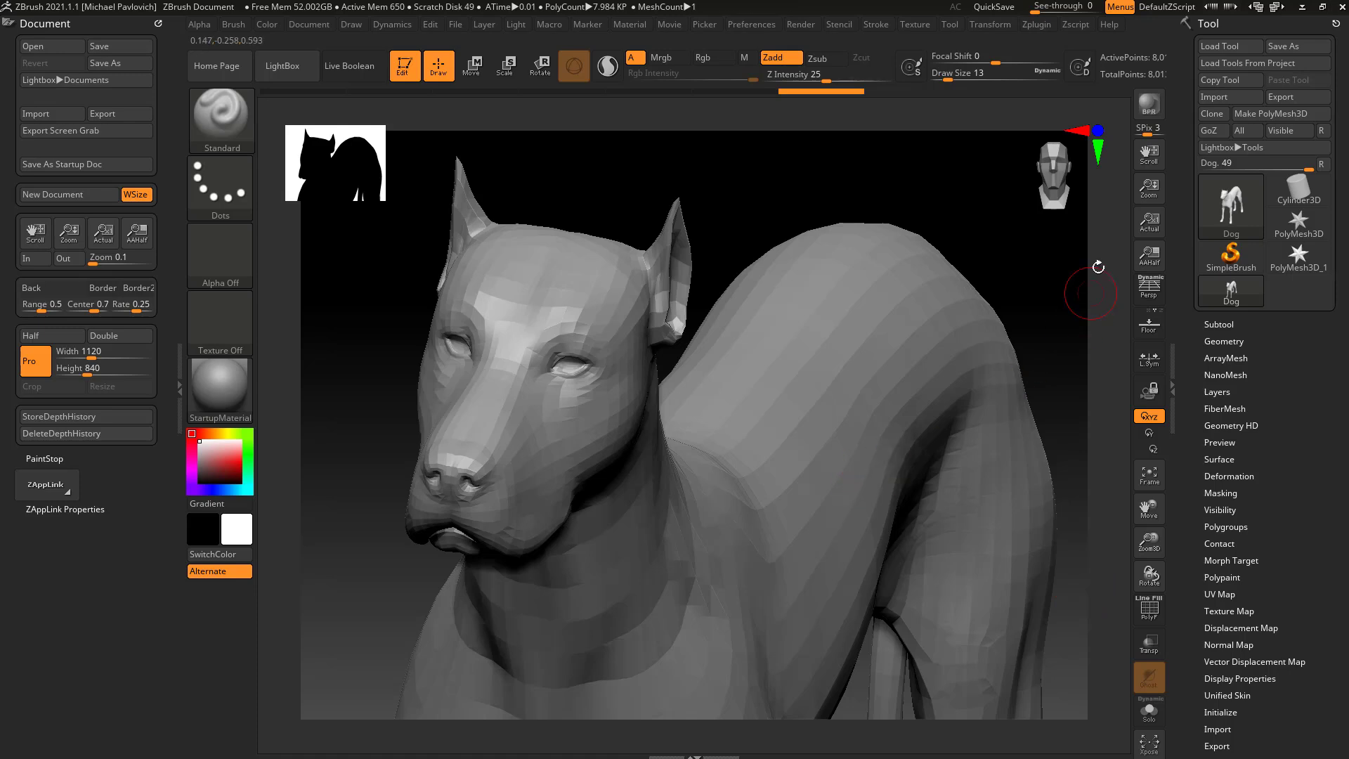
{"action": "mouse_move", "coordinate": [413, 424]}
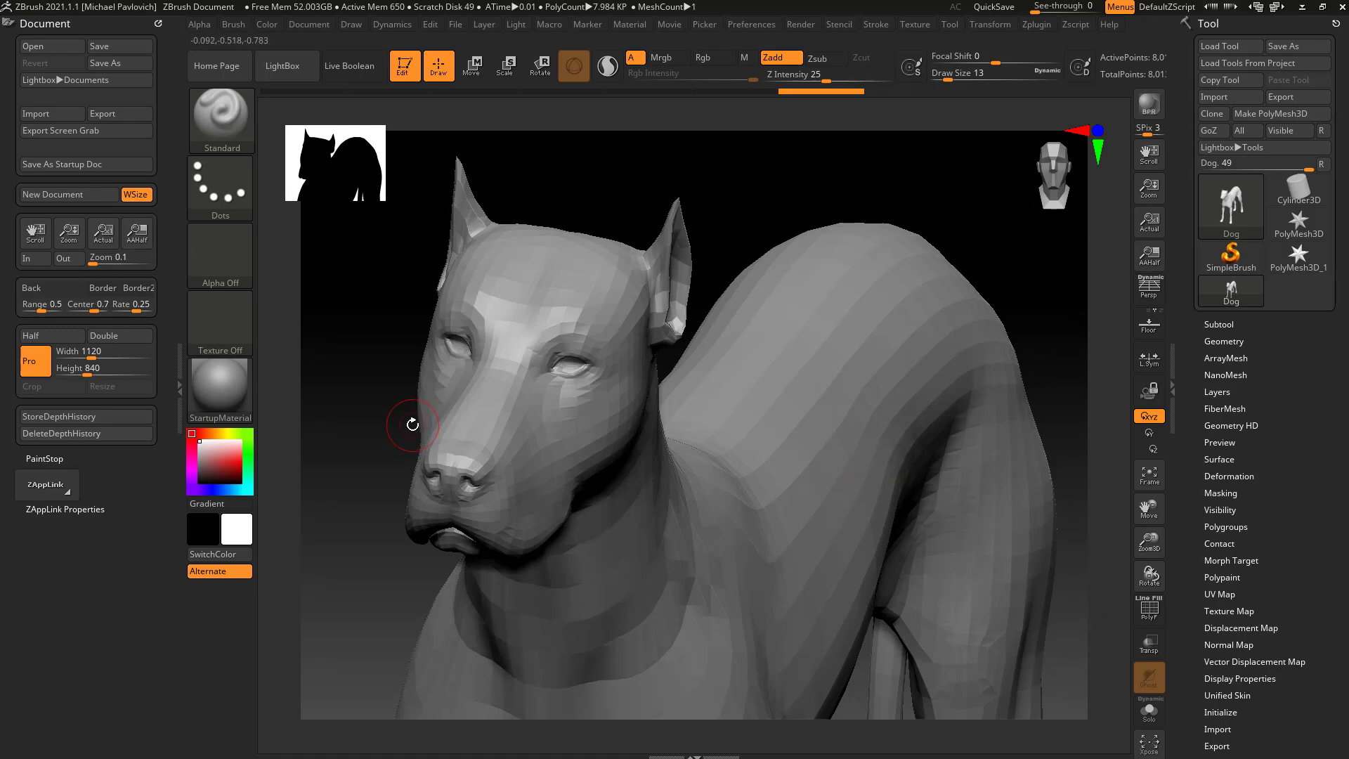
{"action": "mouse_move", "coordinate": [1104, 149]}
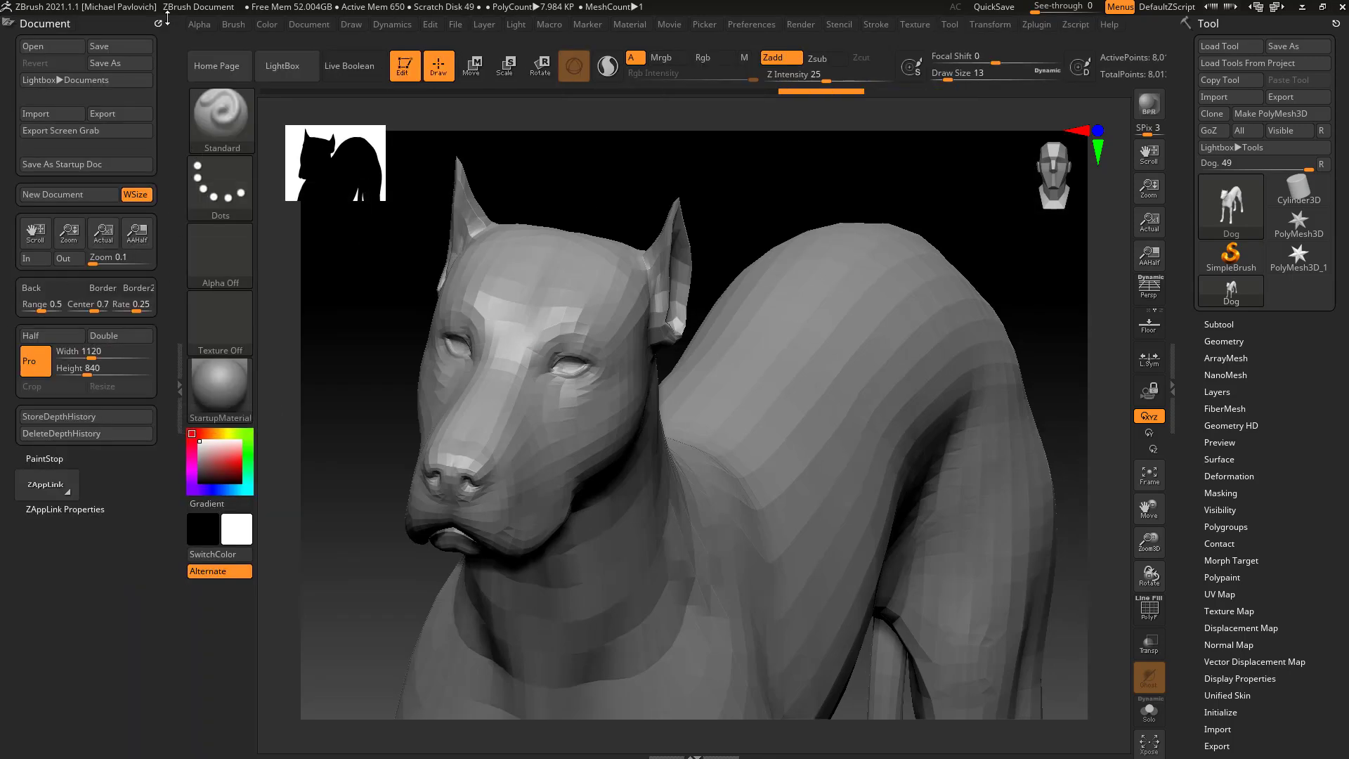
{"action": "left_click", "coordinate": [309, 24]}
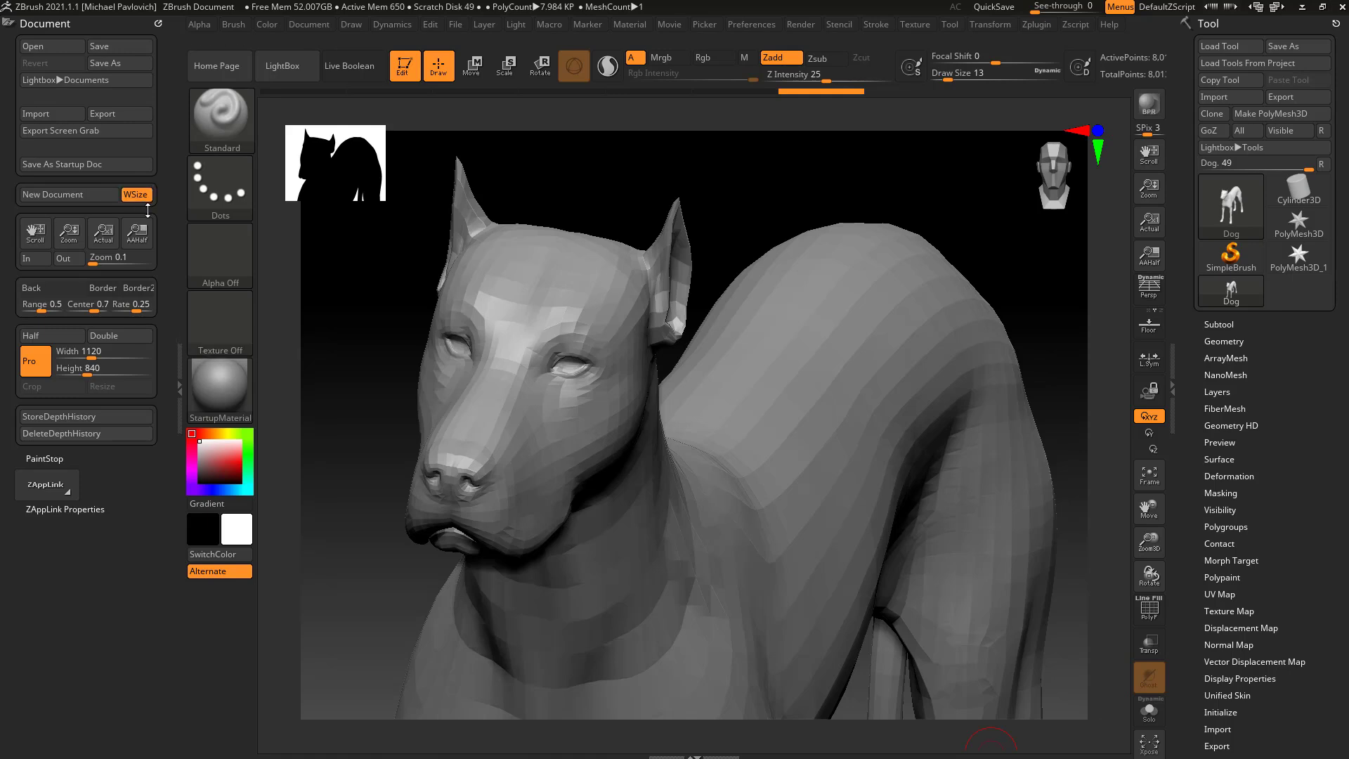
{"action": "left_click", "coordinate": [62, 194]}
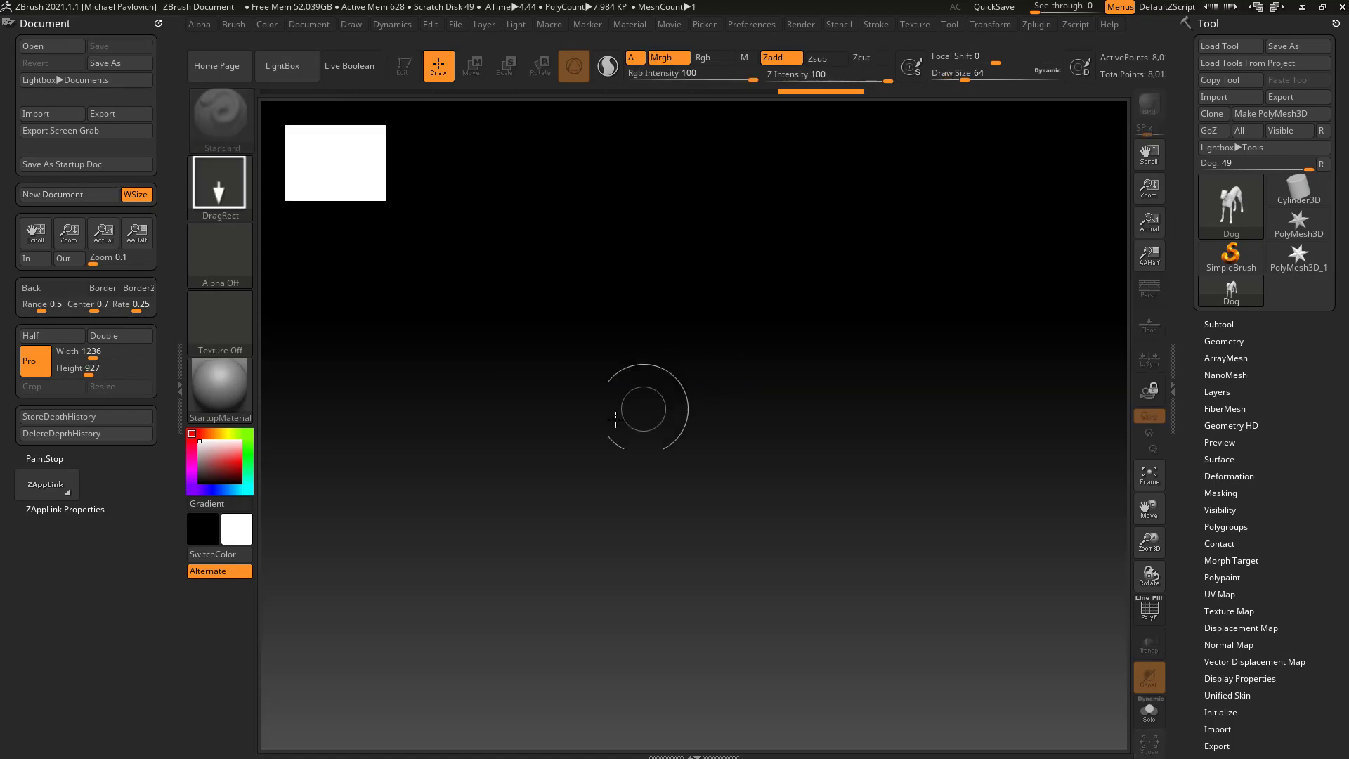
{"action": "mouse_move", "coordinate": [948, 368]}
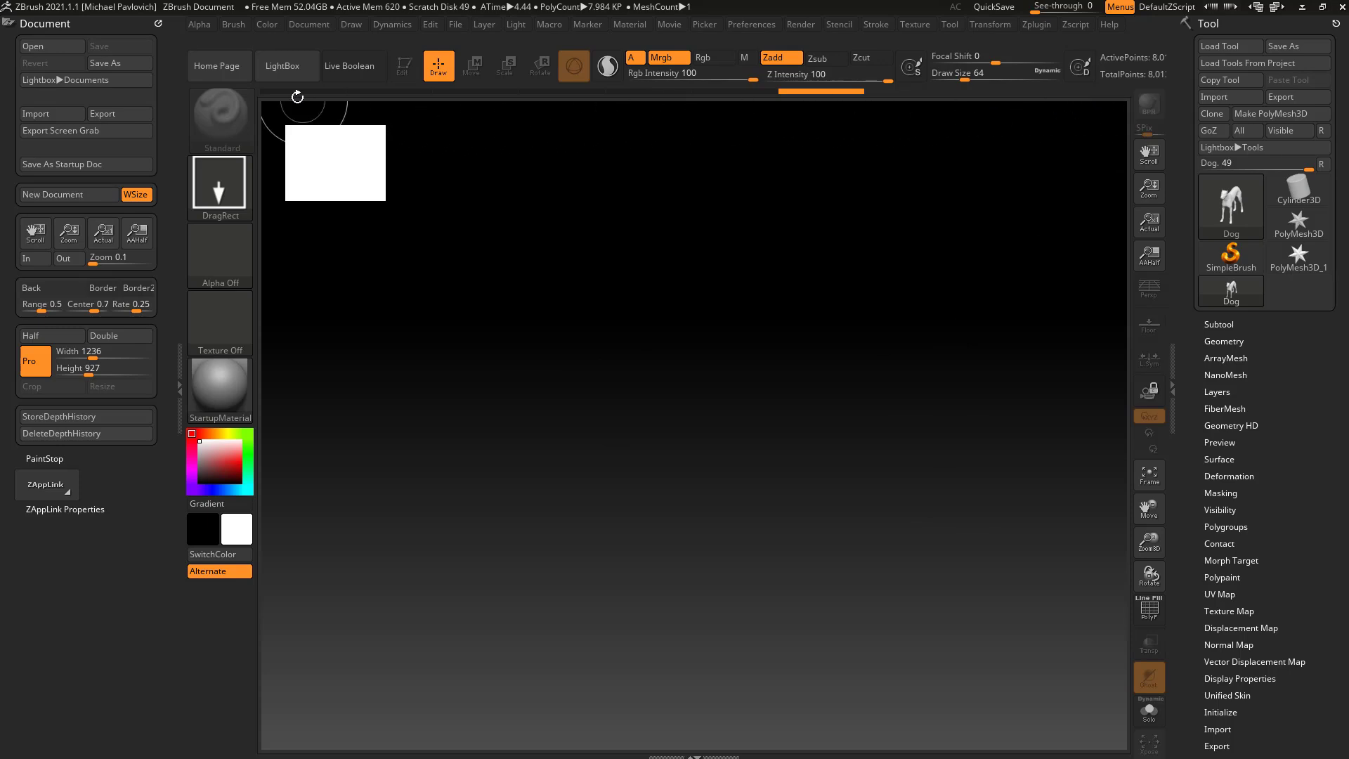
{"action": "mouse_move", "coordinate": [1062, 458]}
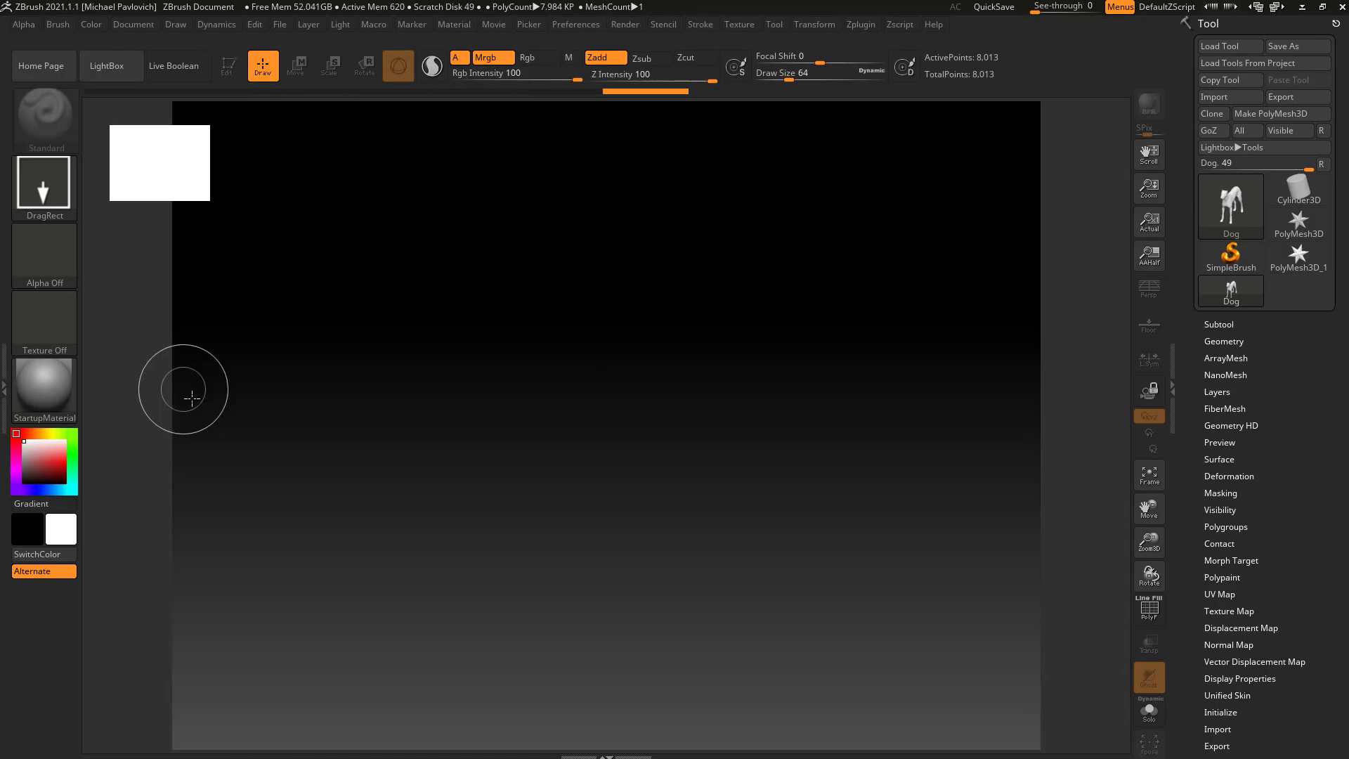
Step: Collapse the docked Document palette to widen the canvas, then show it as a popup
{"action": "left_click", "coordinate": [132, 24]}
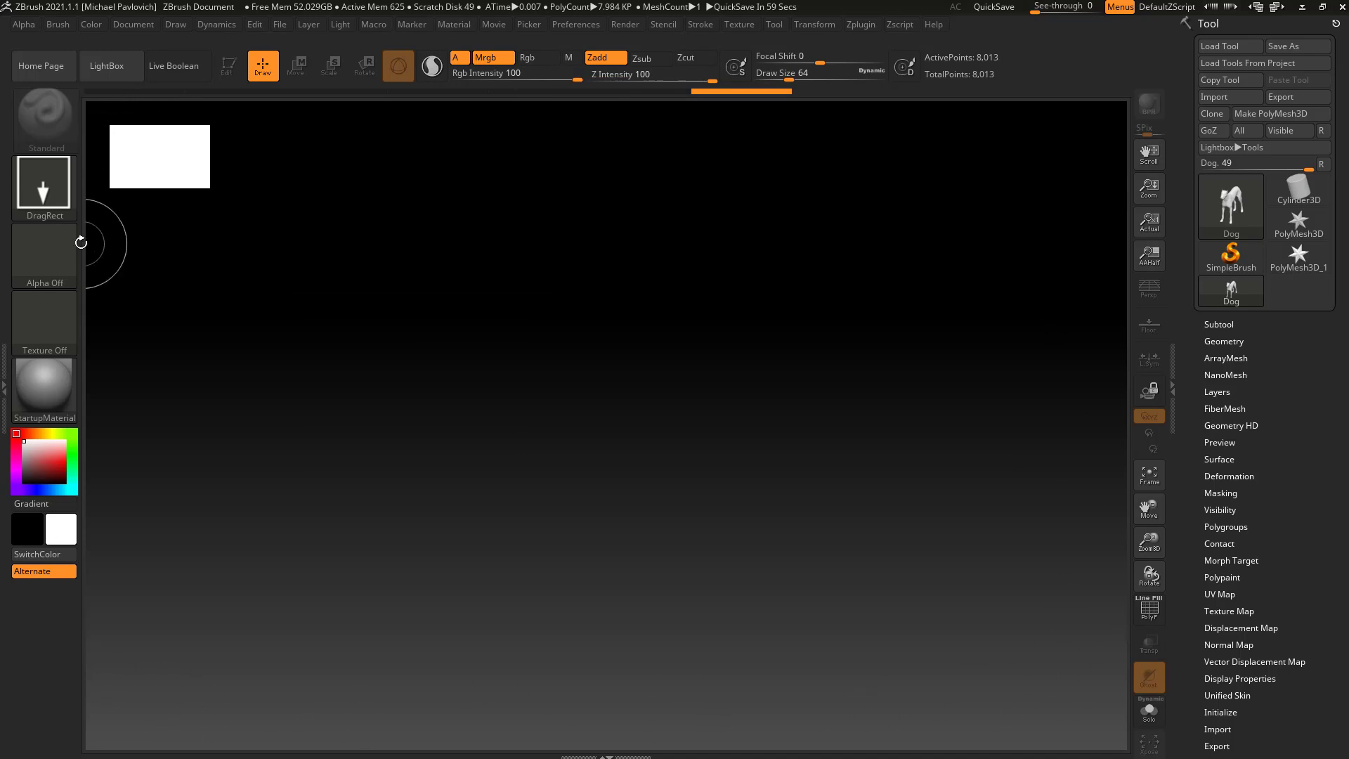
{"action": "mouse_move", "coordinate": [850, 518]}
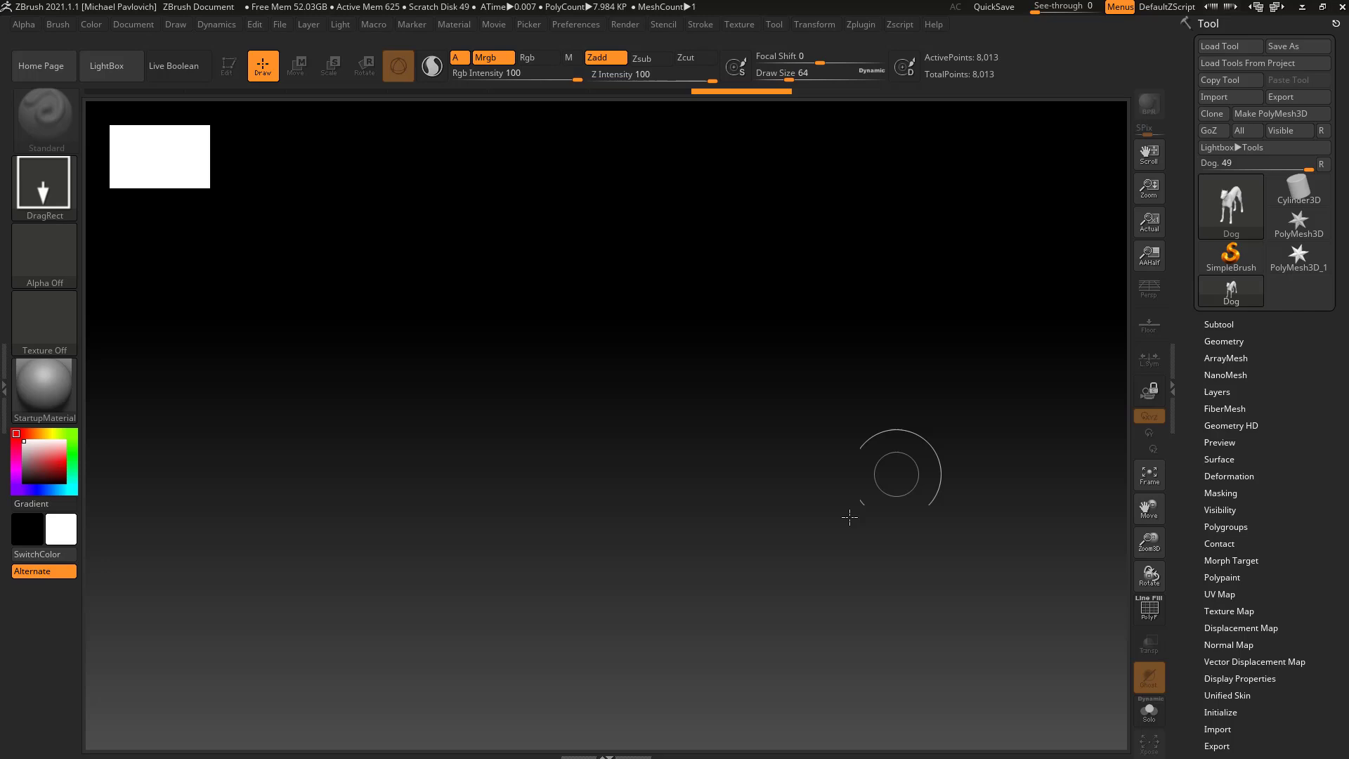
{"action": "mouse_move", "coordinate": [971, 483]}
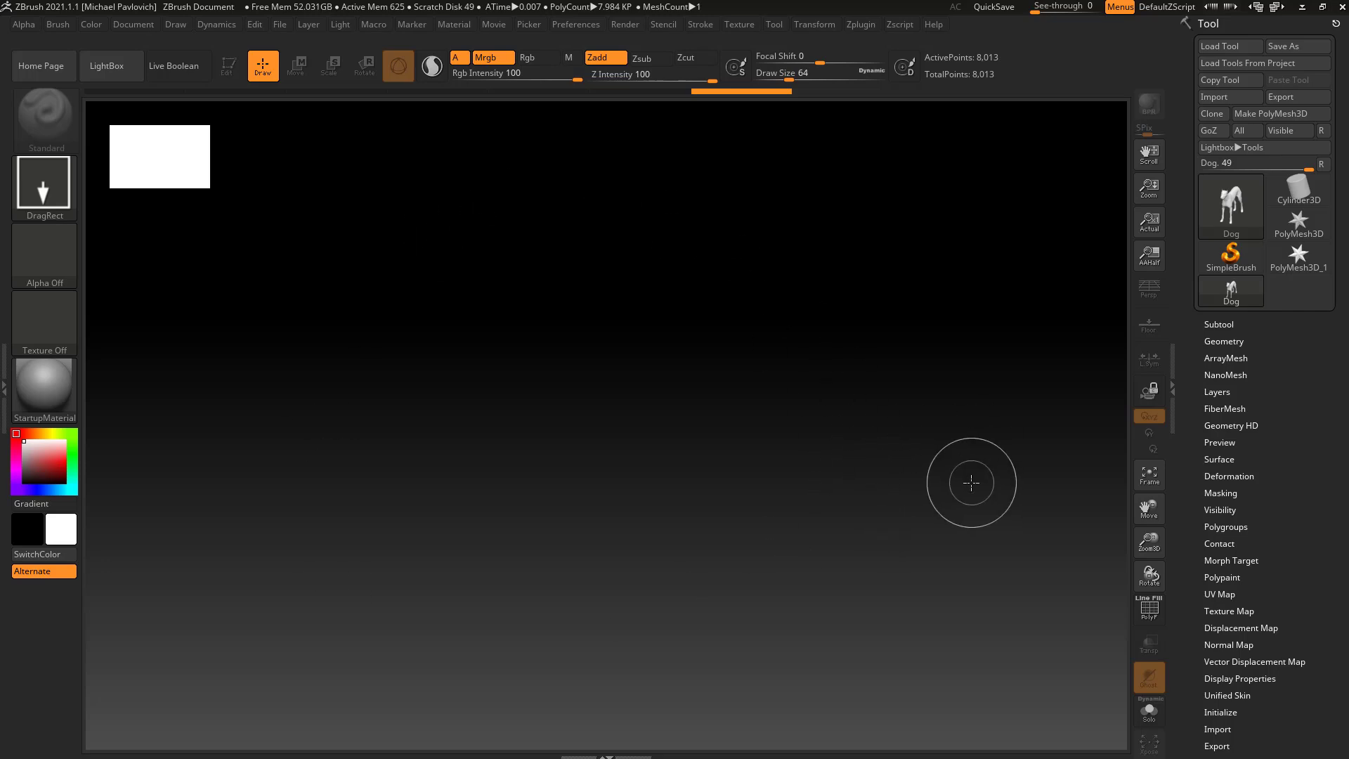
{"action": "left_click", "coordinate": [133, 24]}
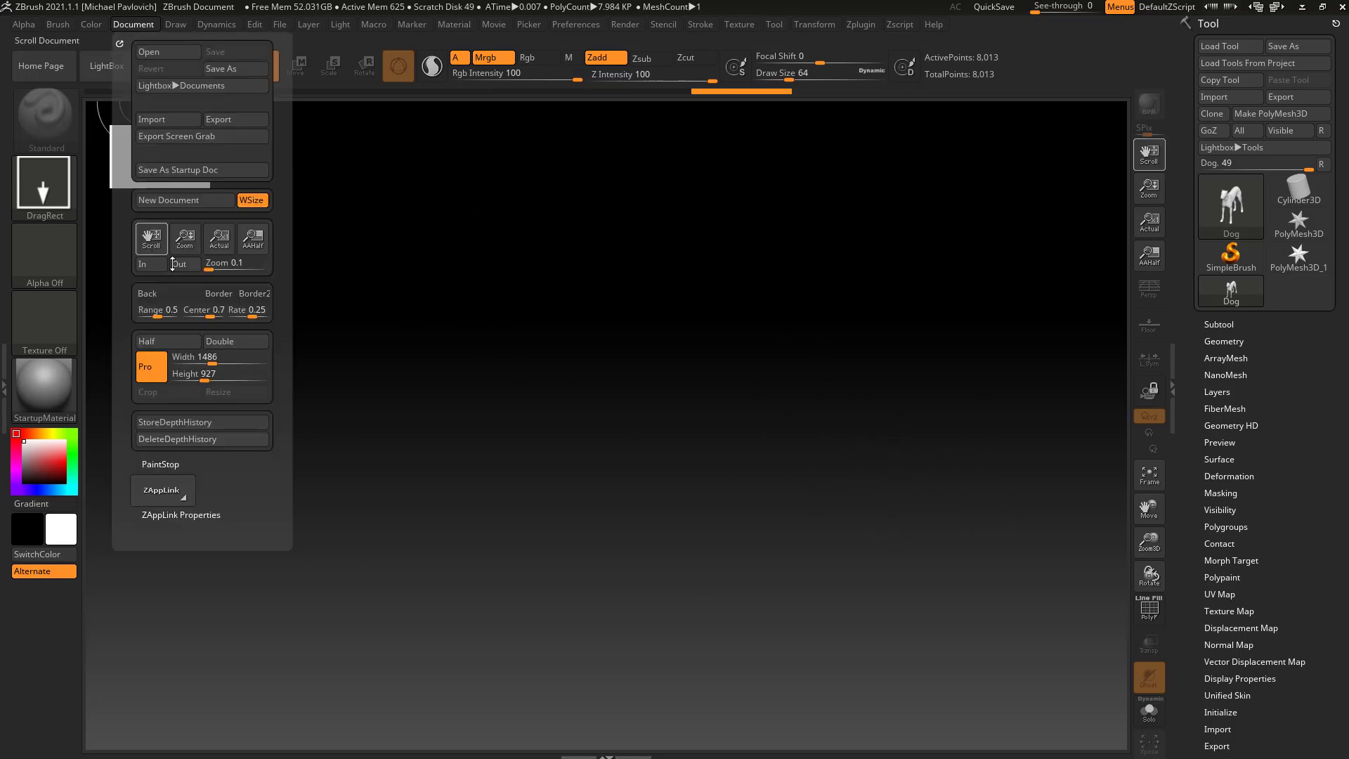
Step: Dock the Document palette in the left tray again and start a new 1236 × 927 document
{"action": "left_click", "coordinate": [211, 357]}
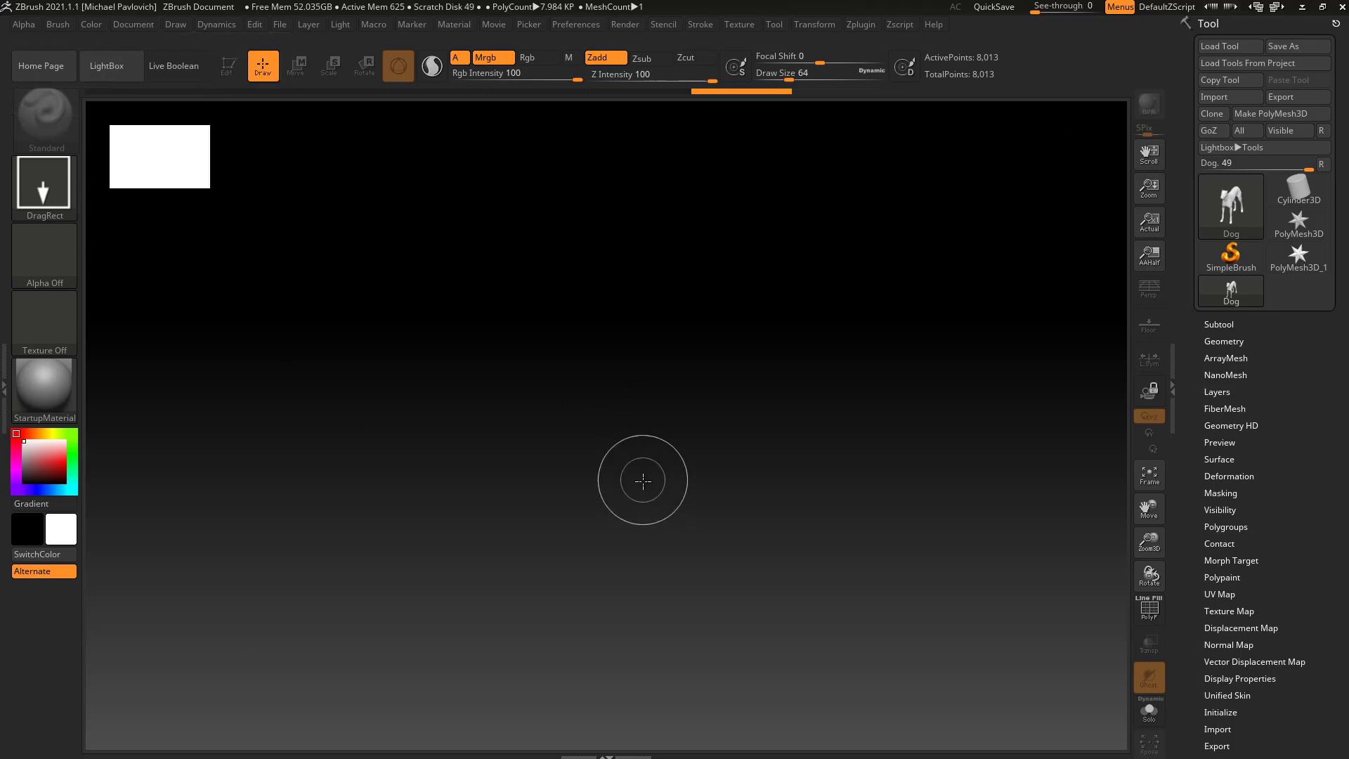
{"action": "mouse_move", "coordinate": [633, 472]}
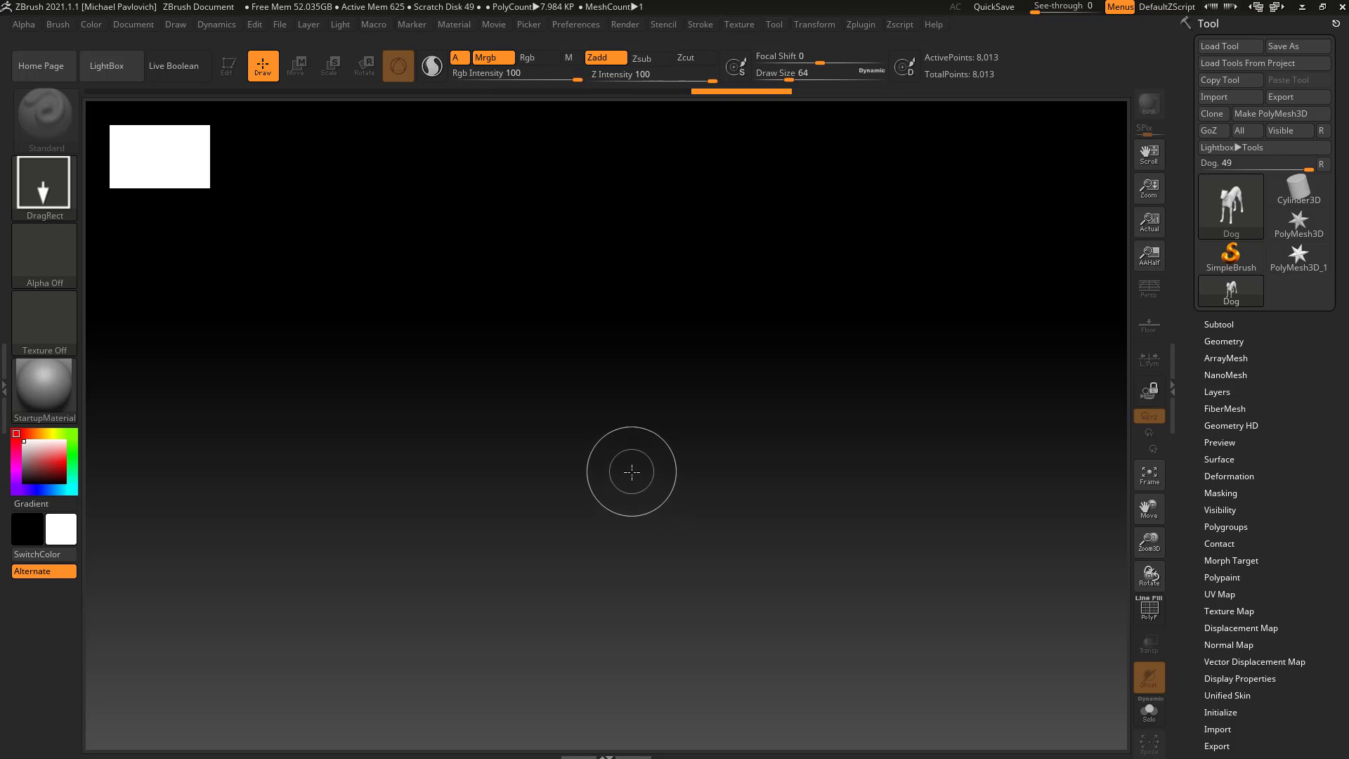
{"action": "mouse_move", "coordinate": [964, 432]}
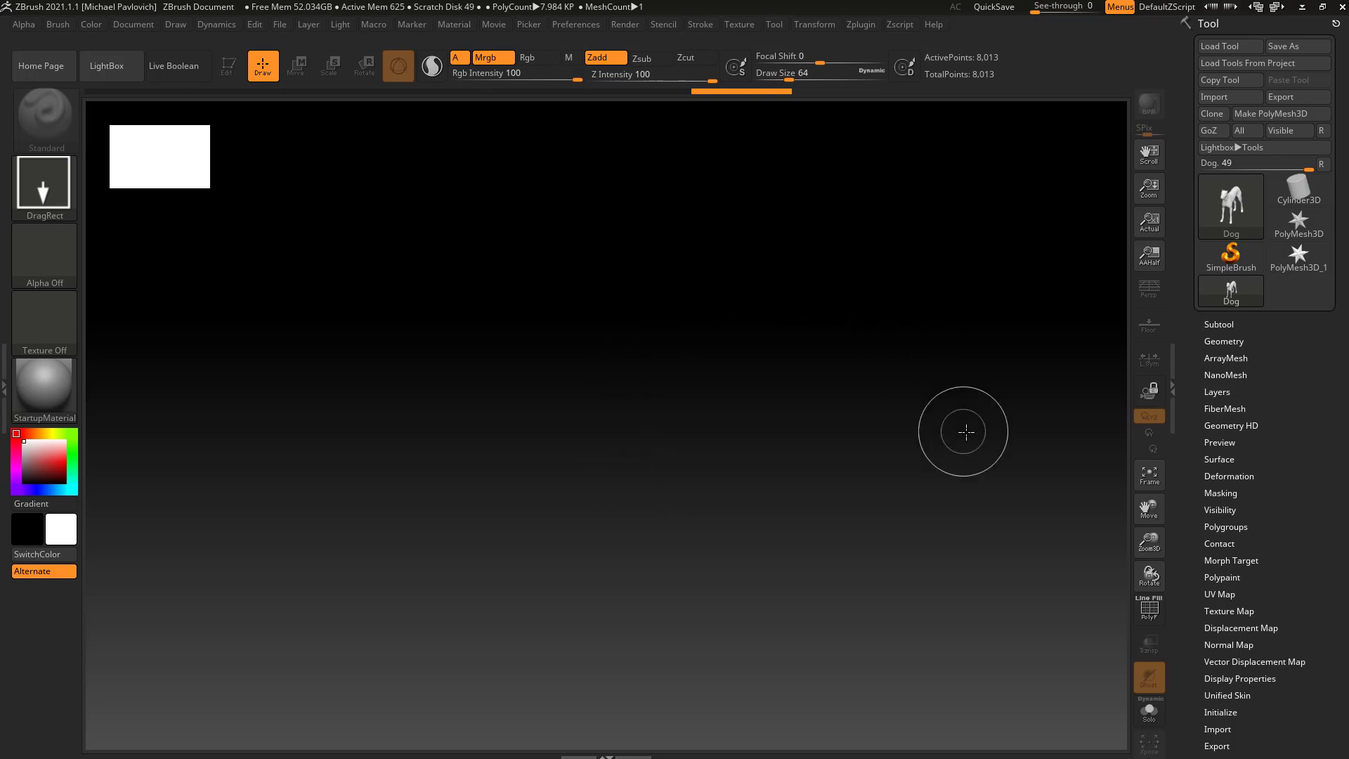
{"action": "mouse_move", "coordinate": [903, 410]}
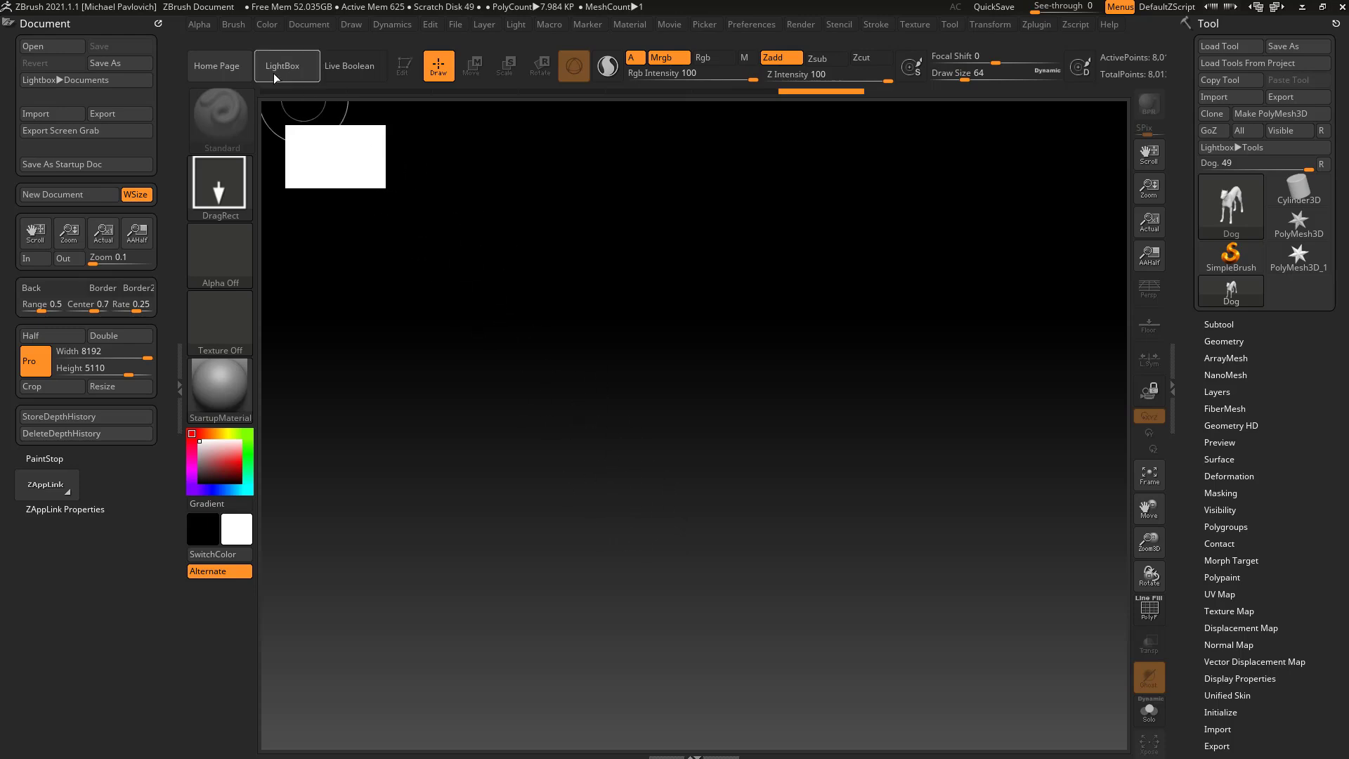
{"action": "left_click", "coordinate": [309, 24]}
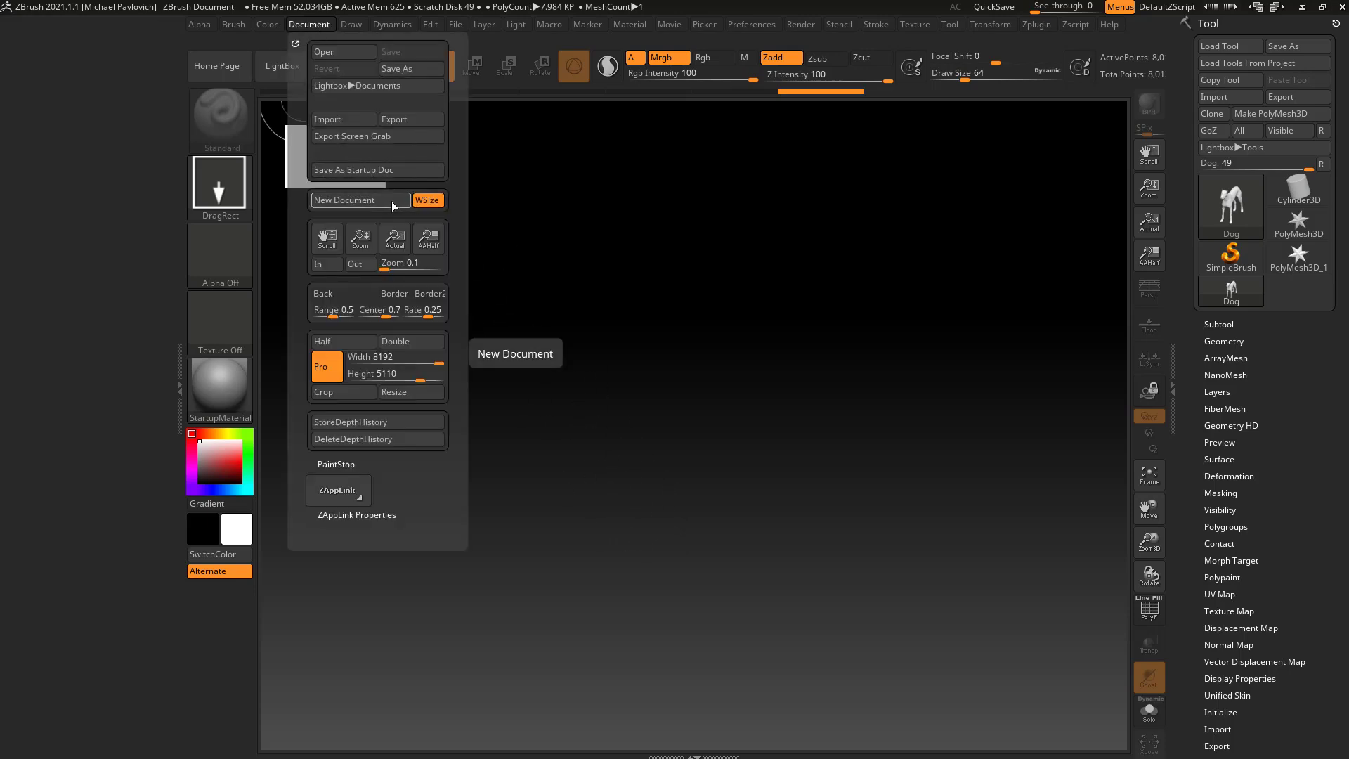
{"action": "left_click", "coordinate": [360, 200]}
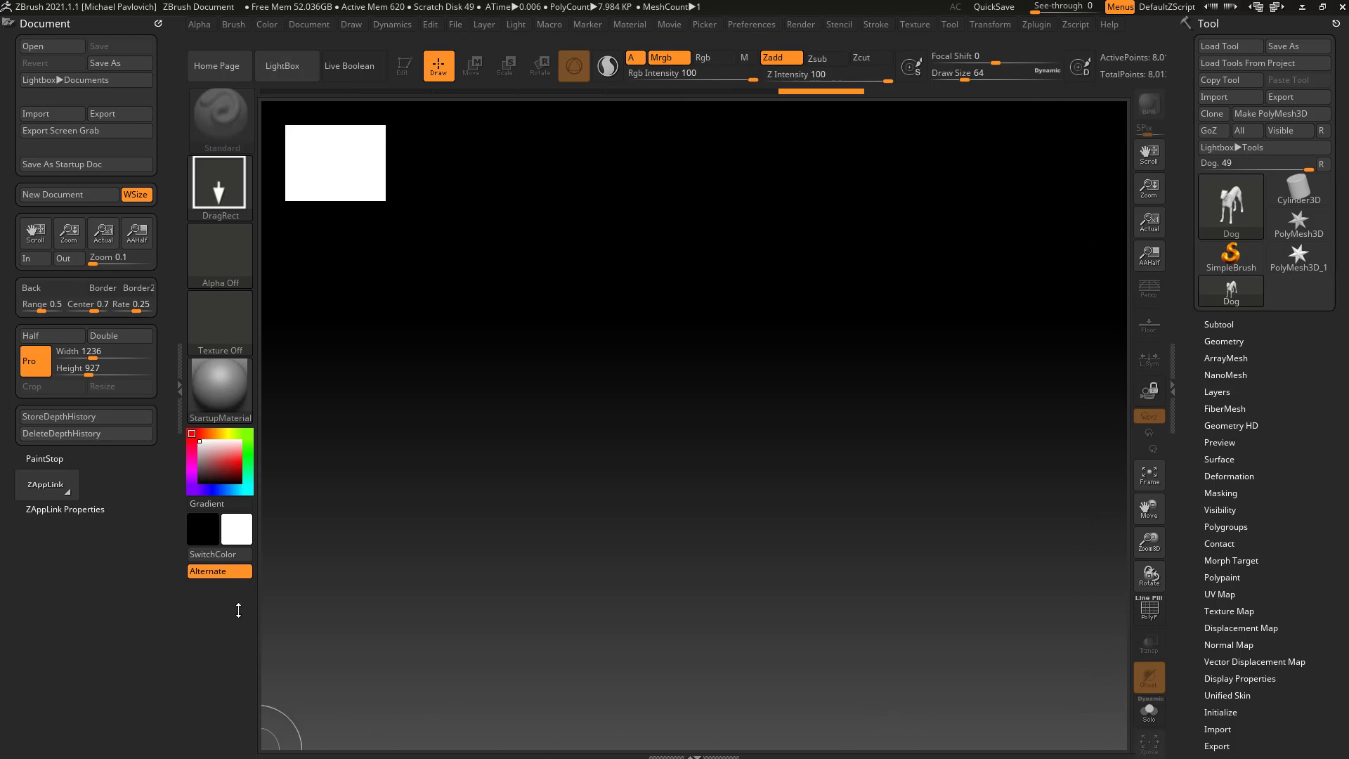
{"action": "mouse_move", "coordinate": [466, 389]}
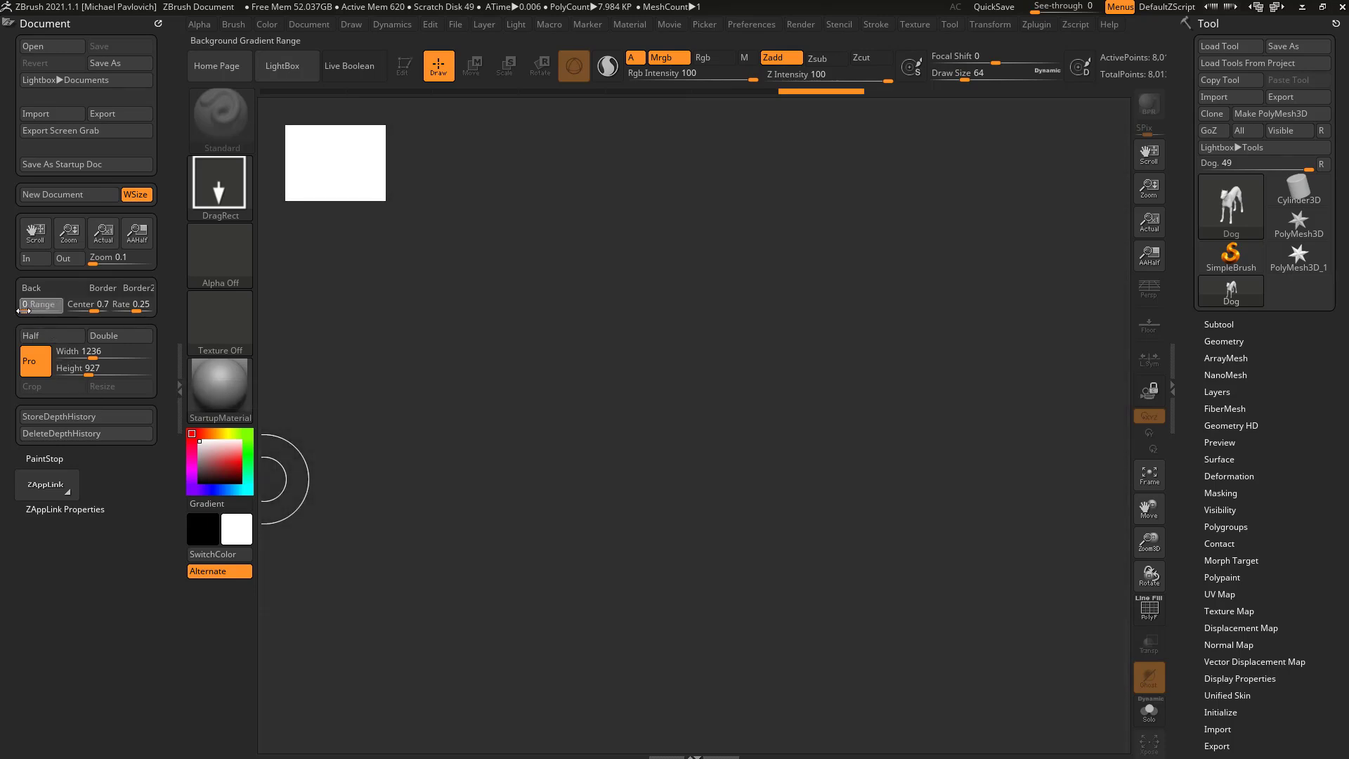
{"action": "mouse_move", "coordinate": [440, 479]}
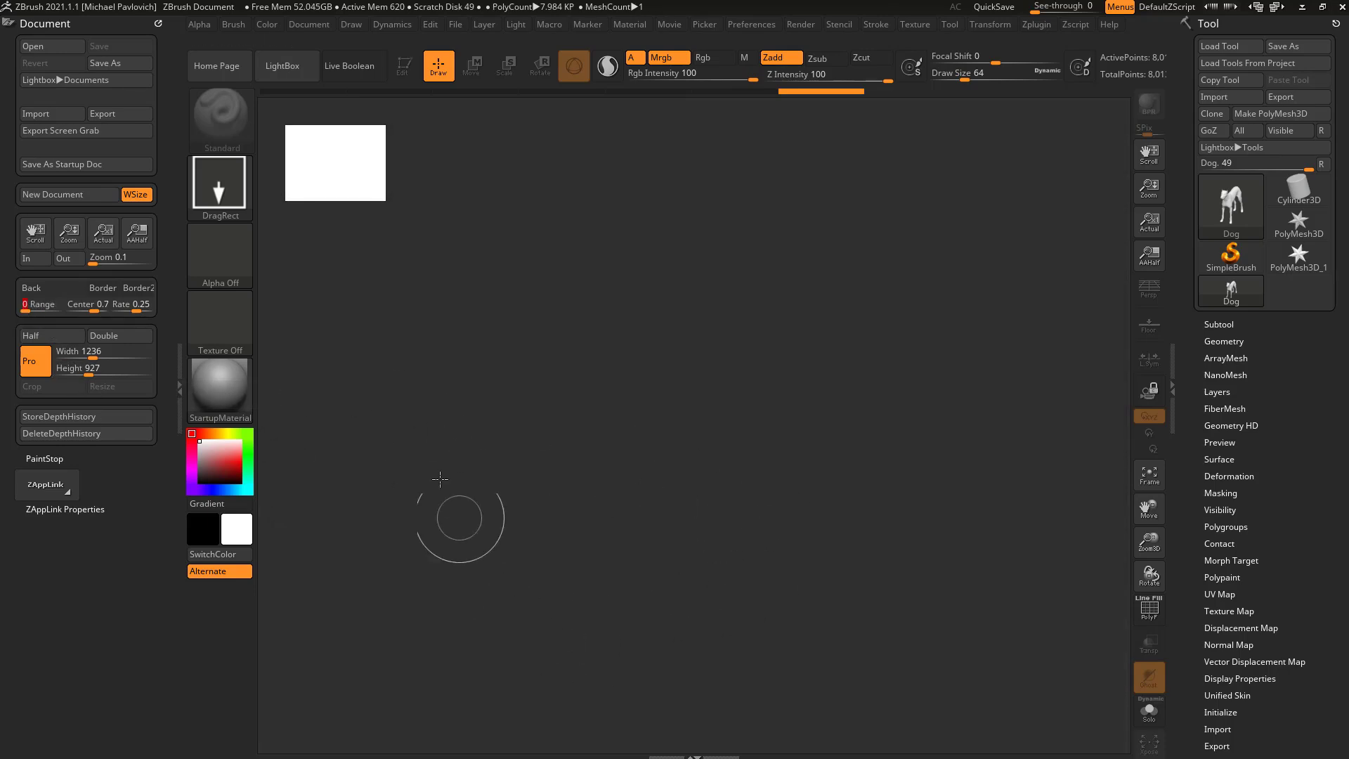
{"action": "mouse_move", "coordinate": [867, 507]}
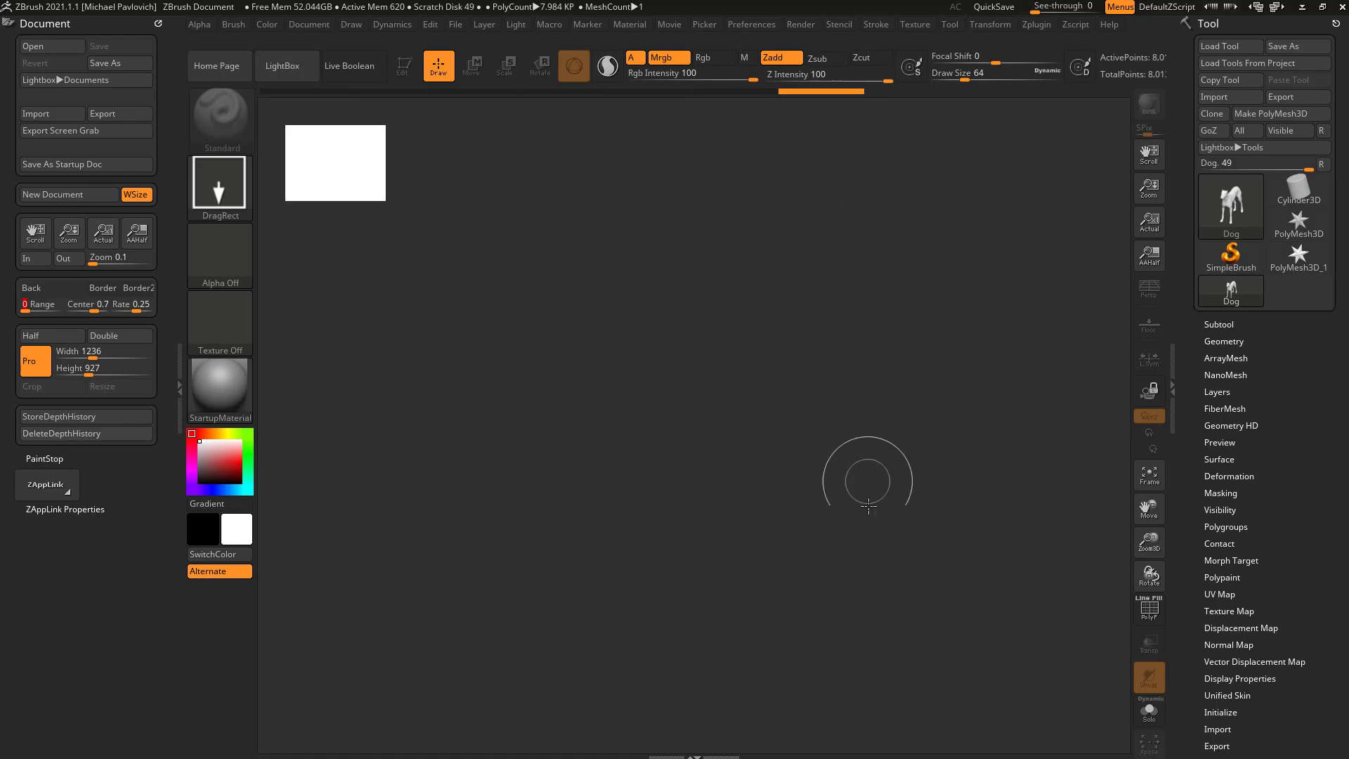
{"action": "mouse_move", "coordinate": [864, 679]}
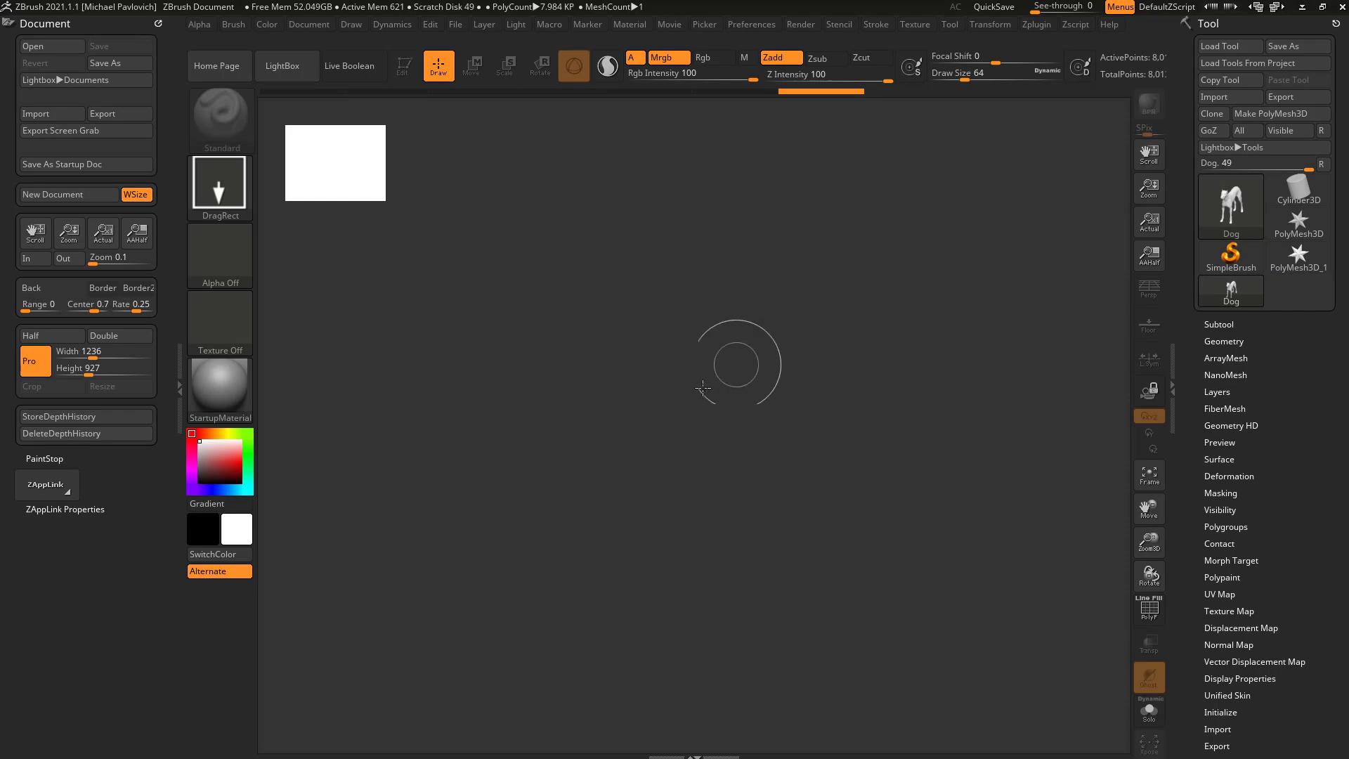
{"action": "mouse_move", "coordinate": [782, 498]}
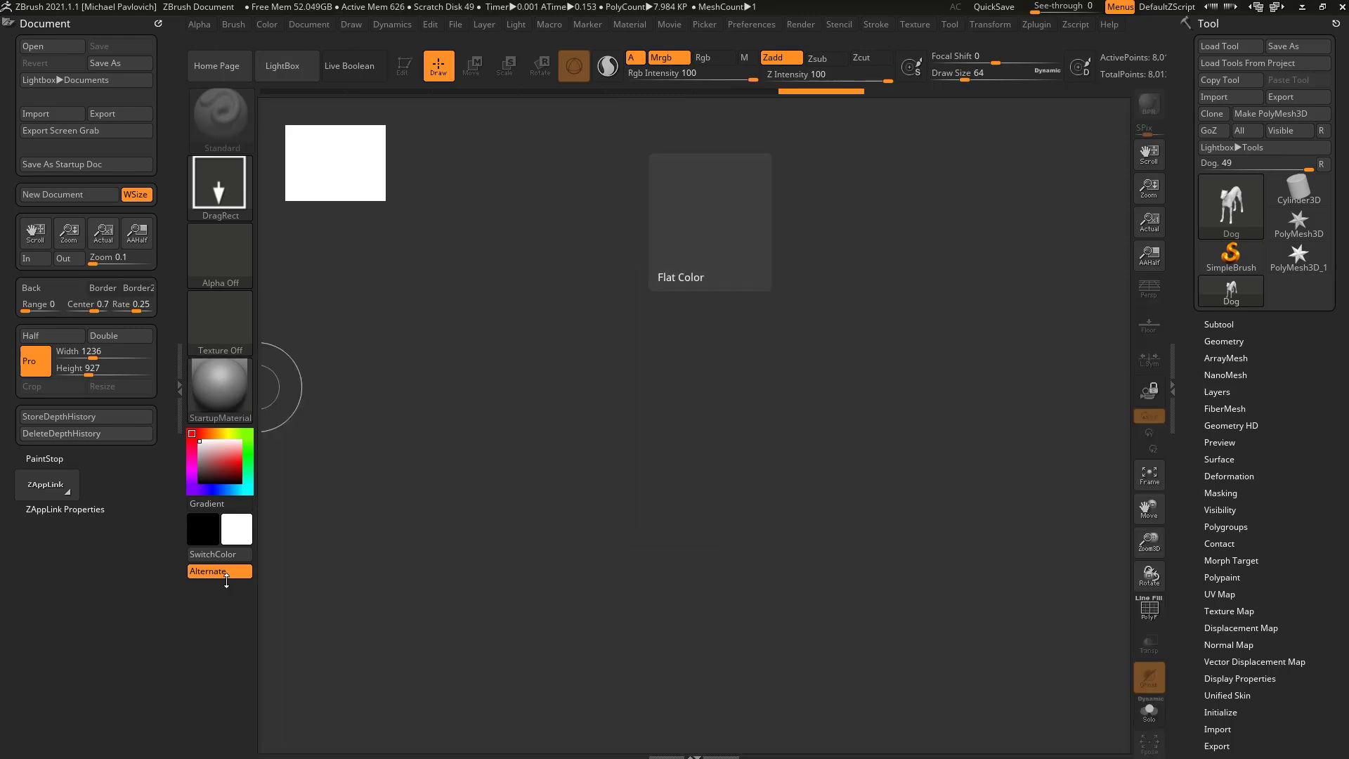
{"action": "mouse_move", "coordinate": [68, 163]}
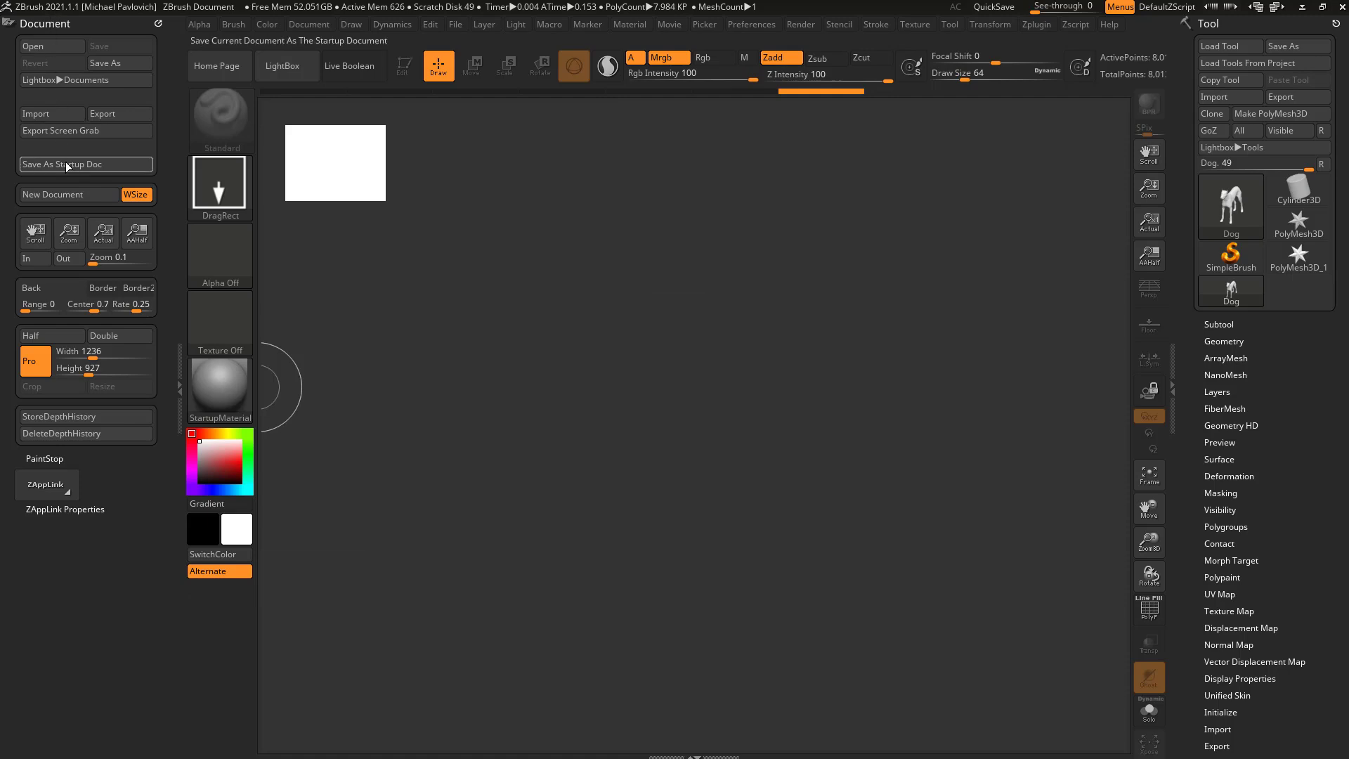
Step: Save the flat-gray 1236 × 927 document as the startup document
{"action": "left_click", "coordinate": [67, 164]}
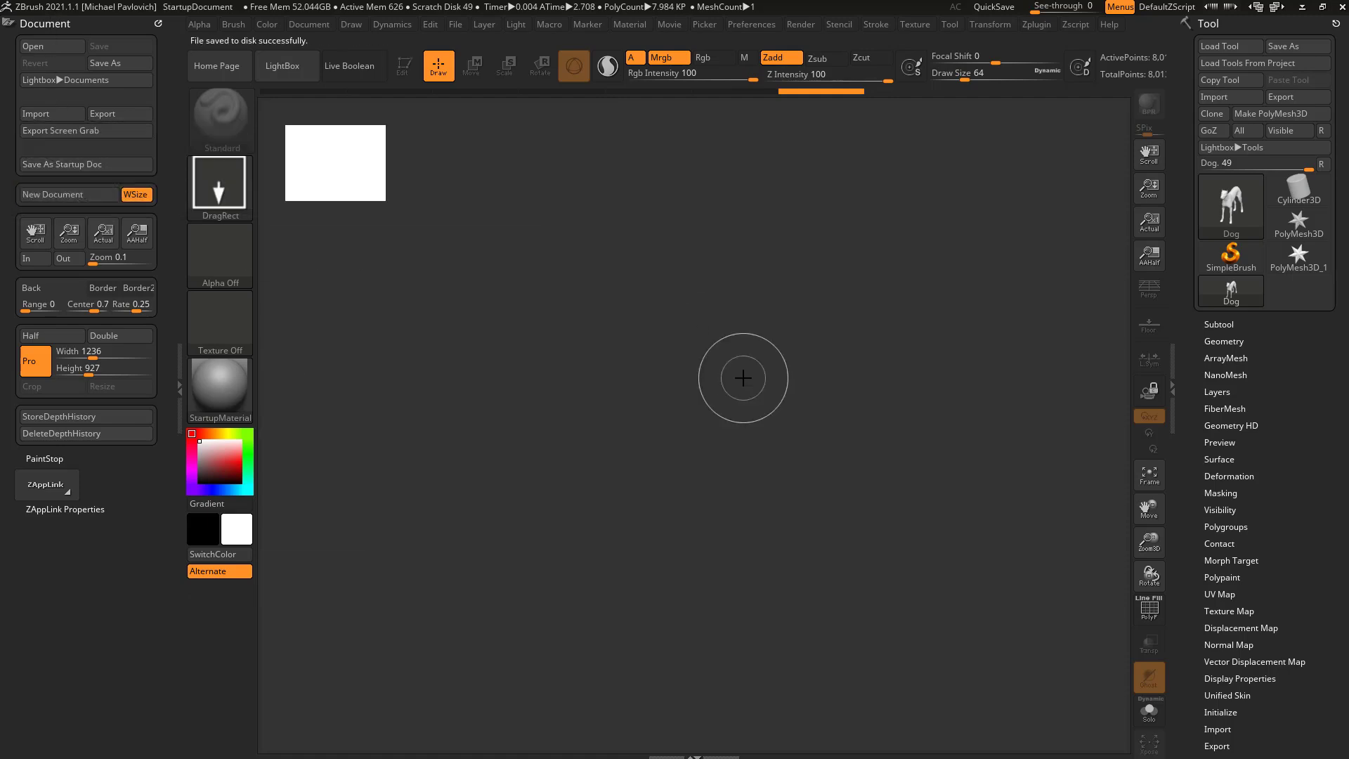
{"action": "mouse_move", "coordinate": [866, 438]}
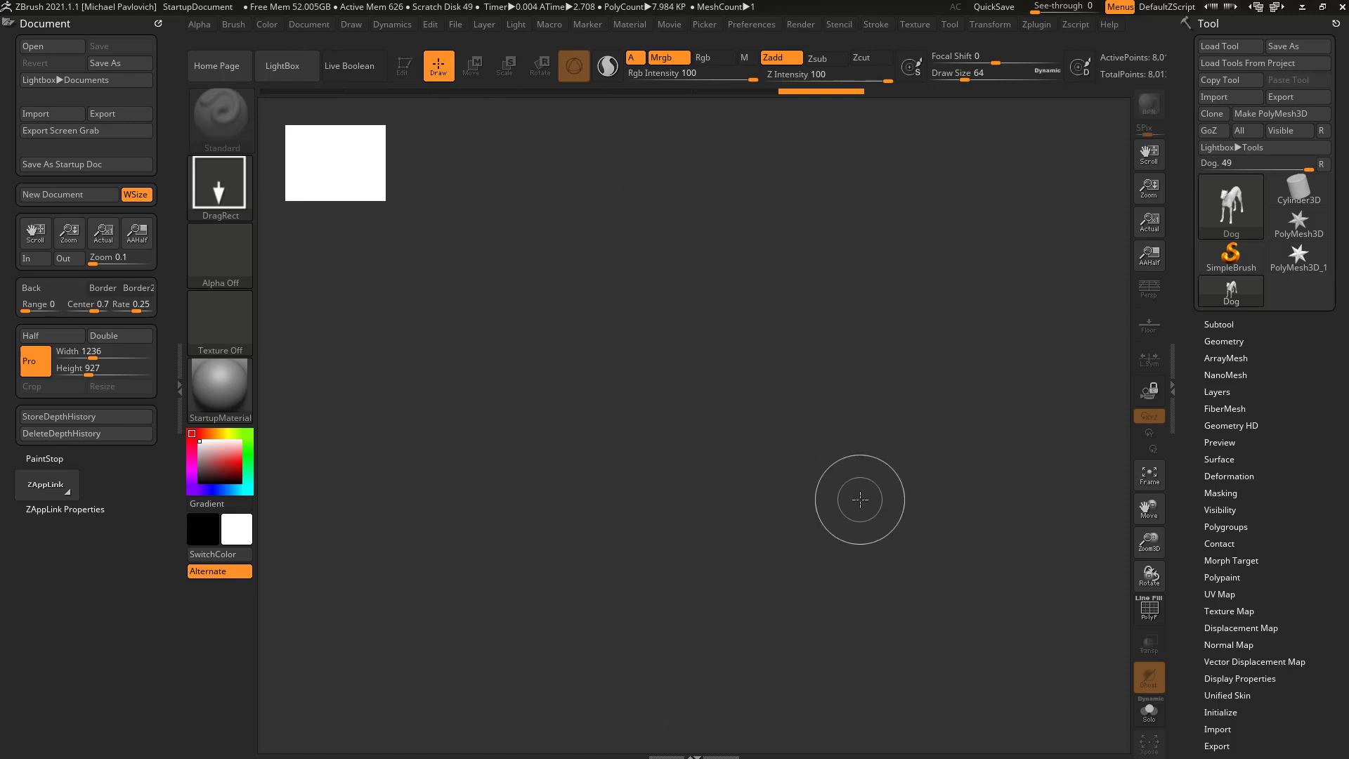
{"action": "mouse_move", "coordinate": [469, 186]}
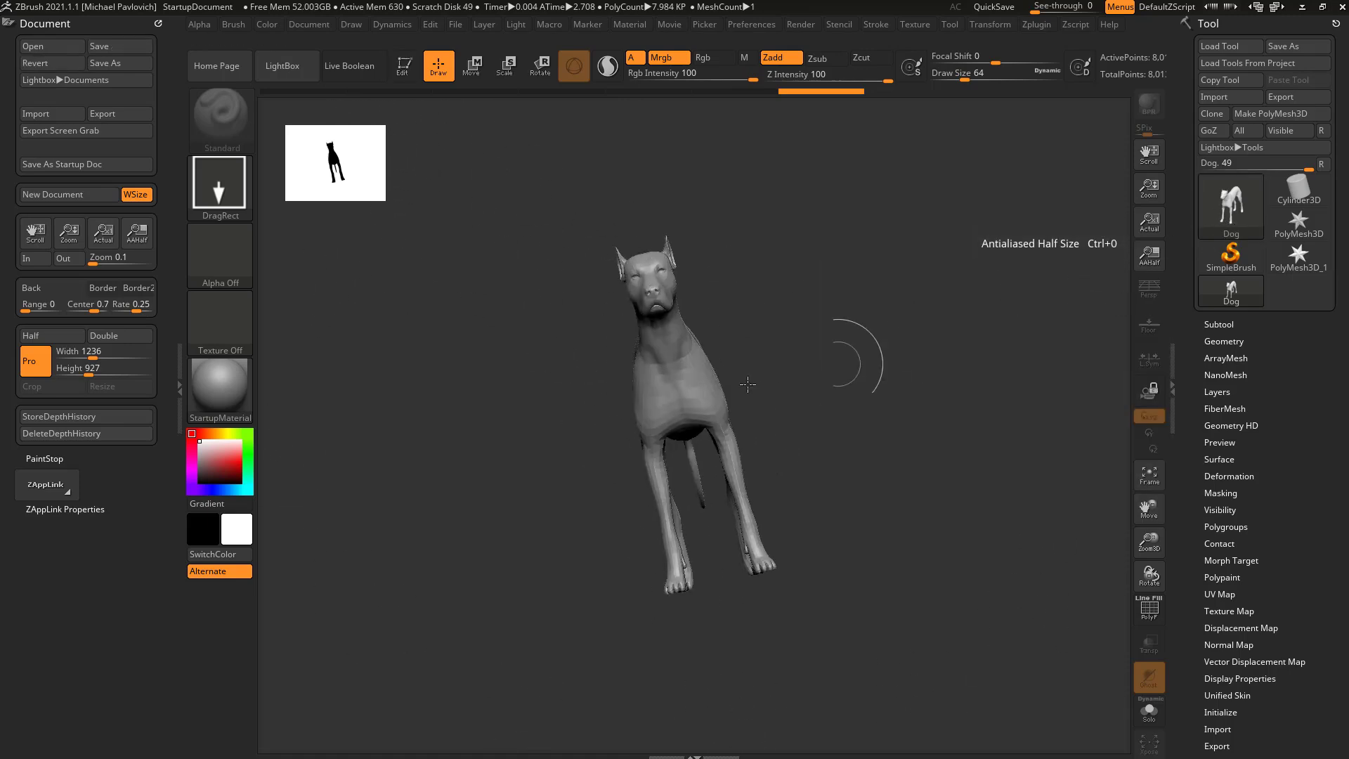
Step: Switch the Dog mesh into Edit mode with the top-shelf Edit button
{"action": "left_click", "coordinate": [403, 65]}
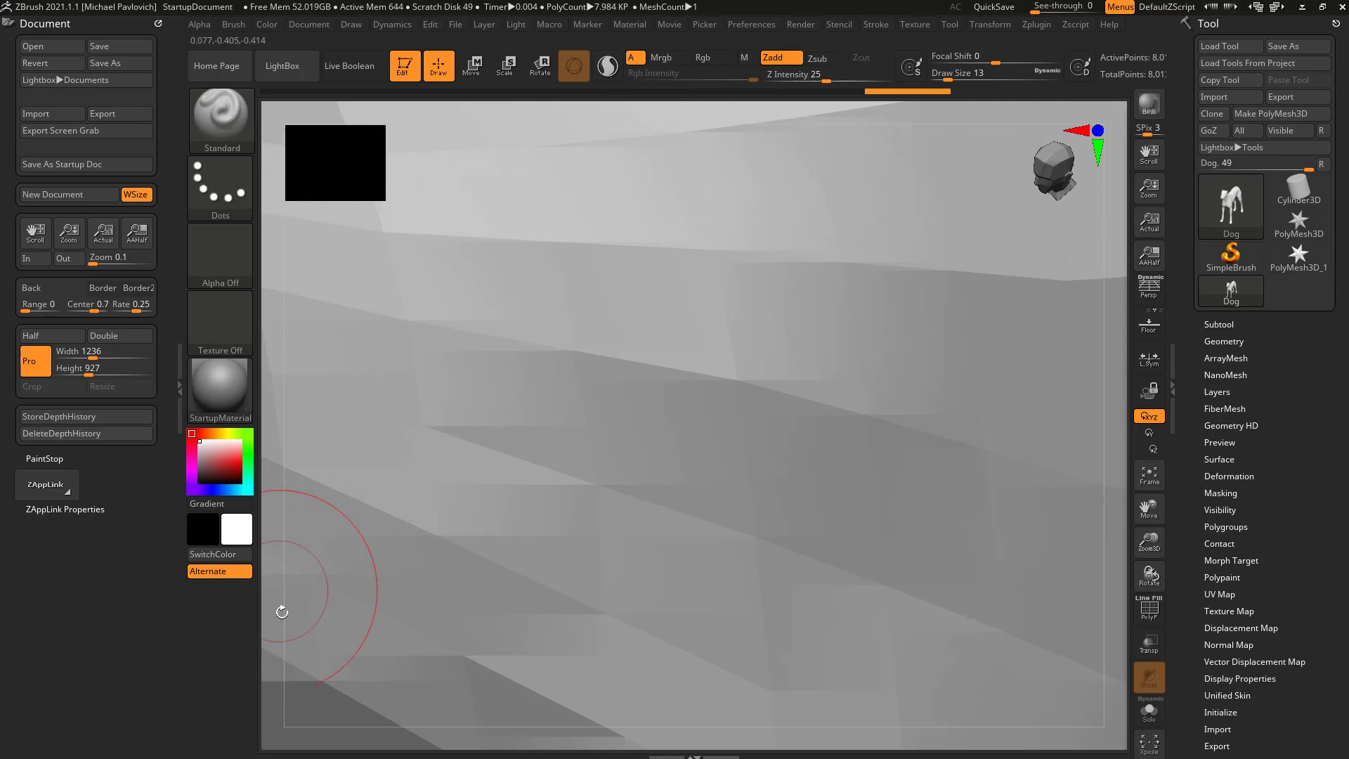
{"action": "mouse_move", "coordinate": [1103, 732]}
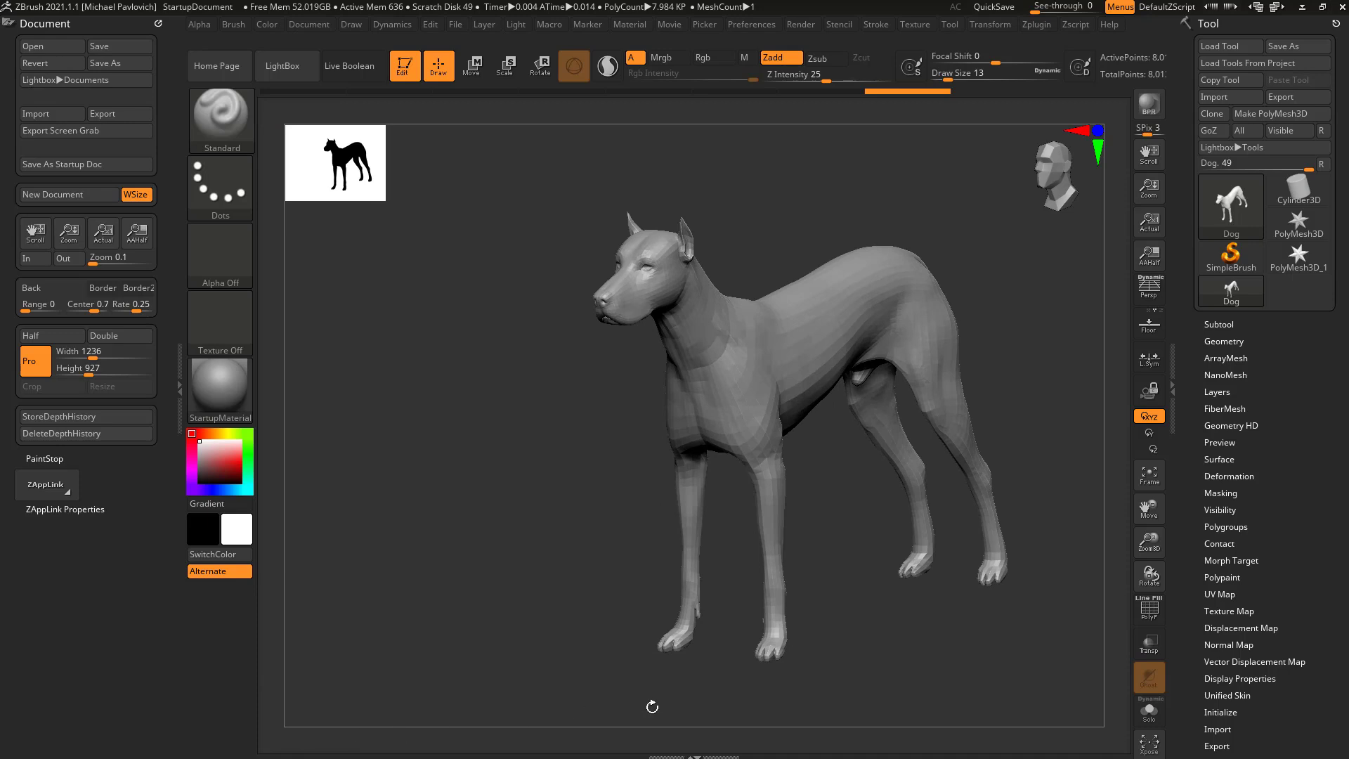
{"action": "mouse_move", "coordinate": [599, 613]}
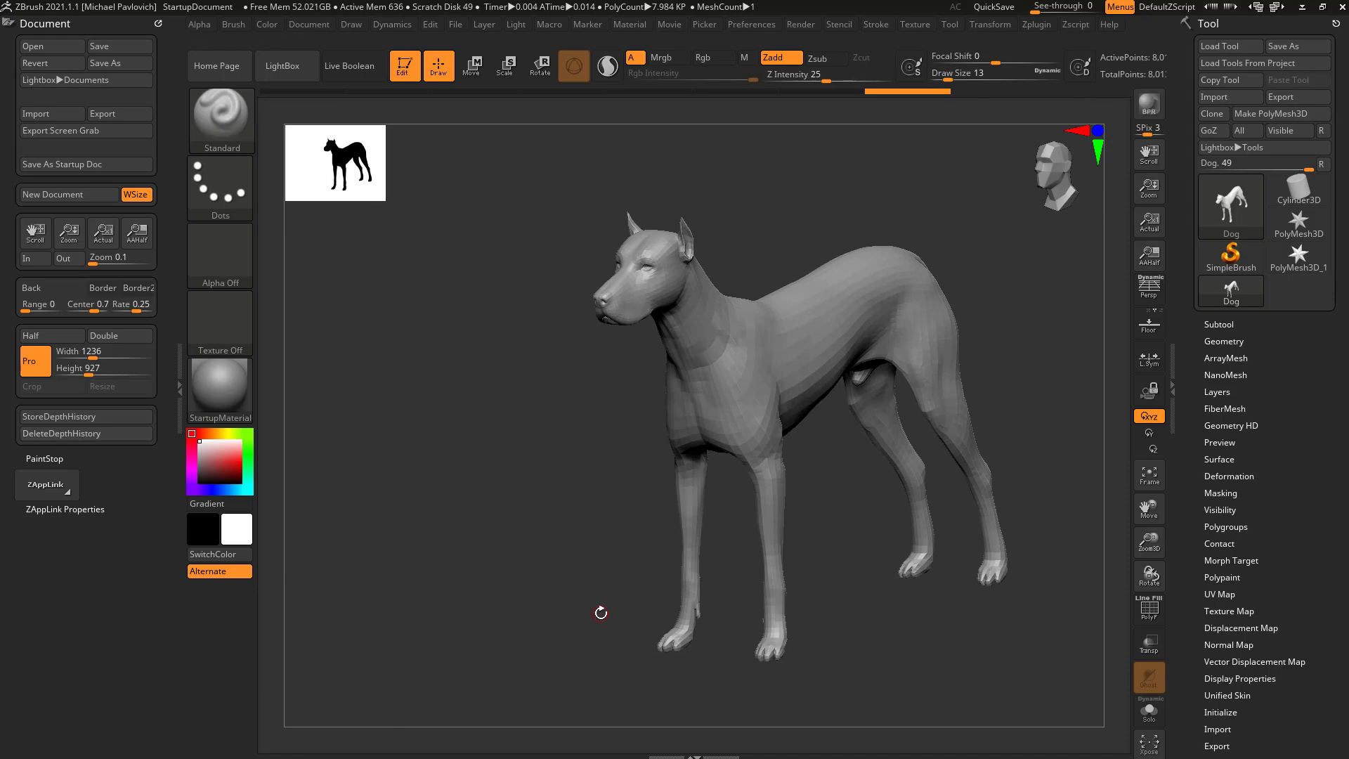